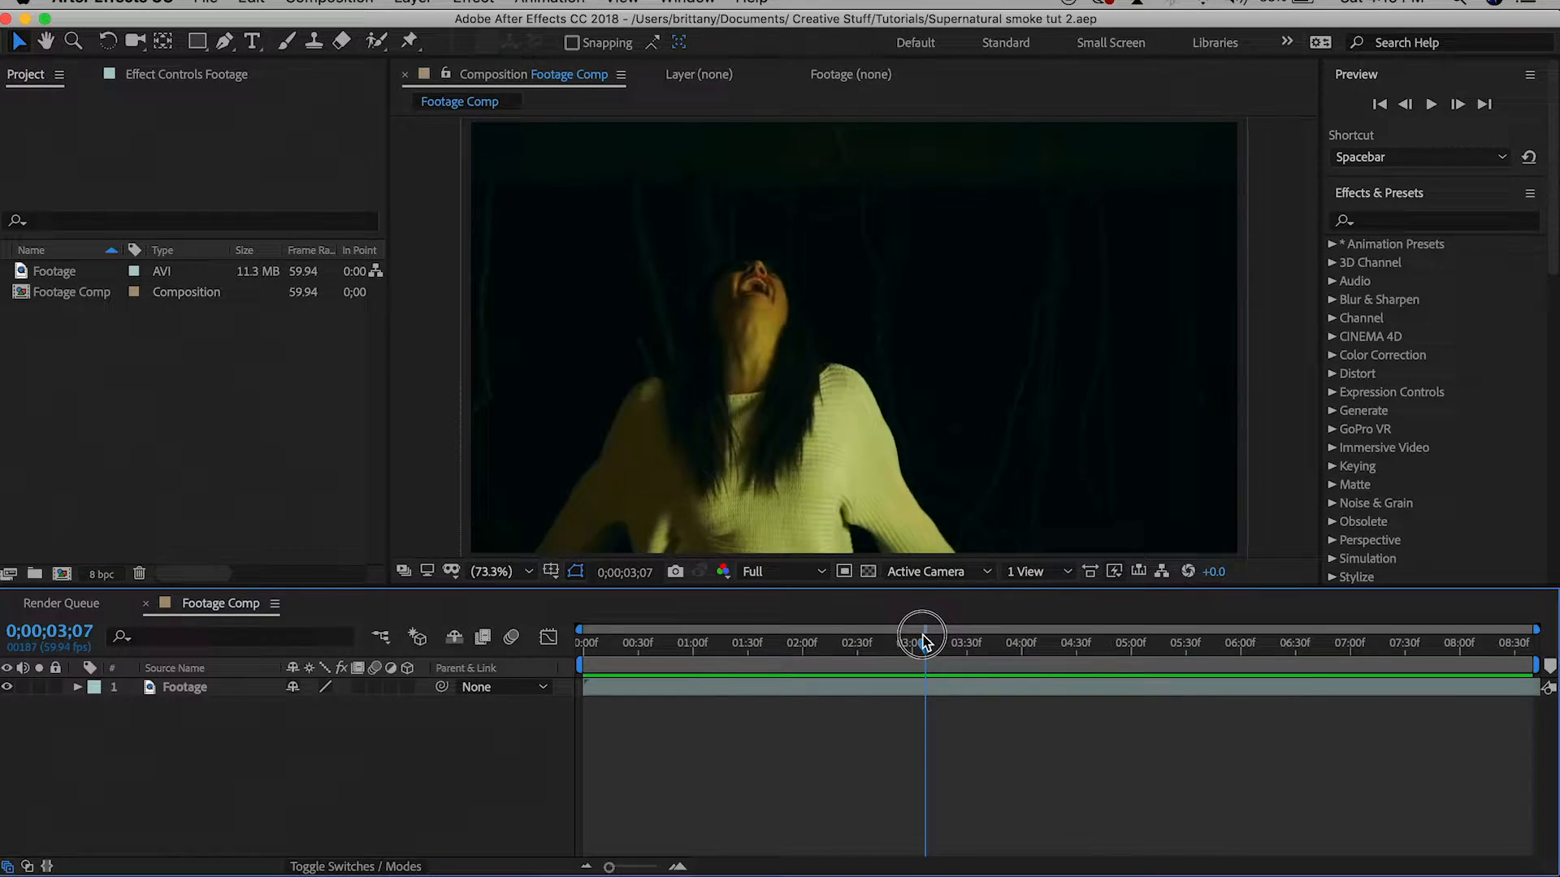
Create a 1920x1080 composition named 'Smoke' lasting 0;00;03;30
{"action": "left_click_drag", "start_coordinate": [923, 637], "coordinate": [908, 637]}
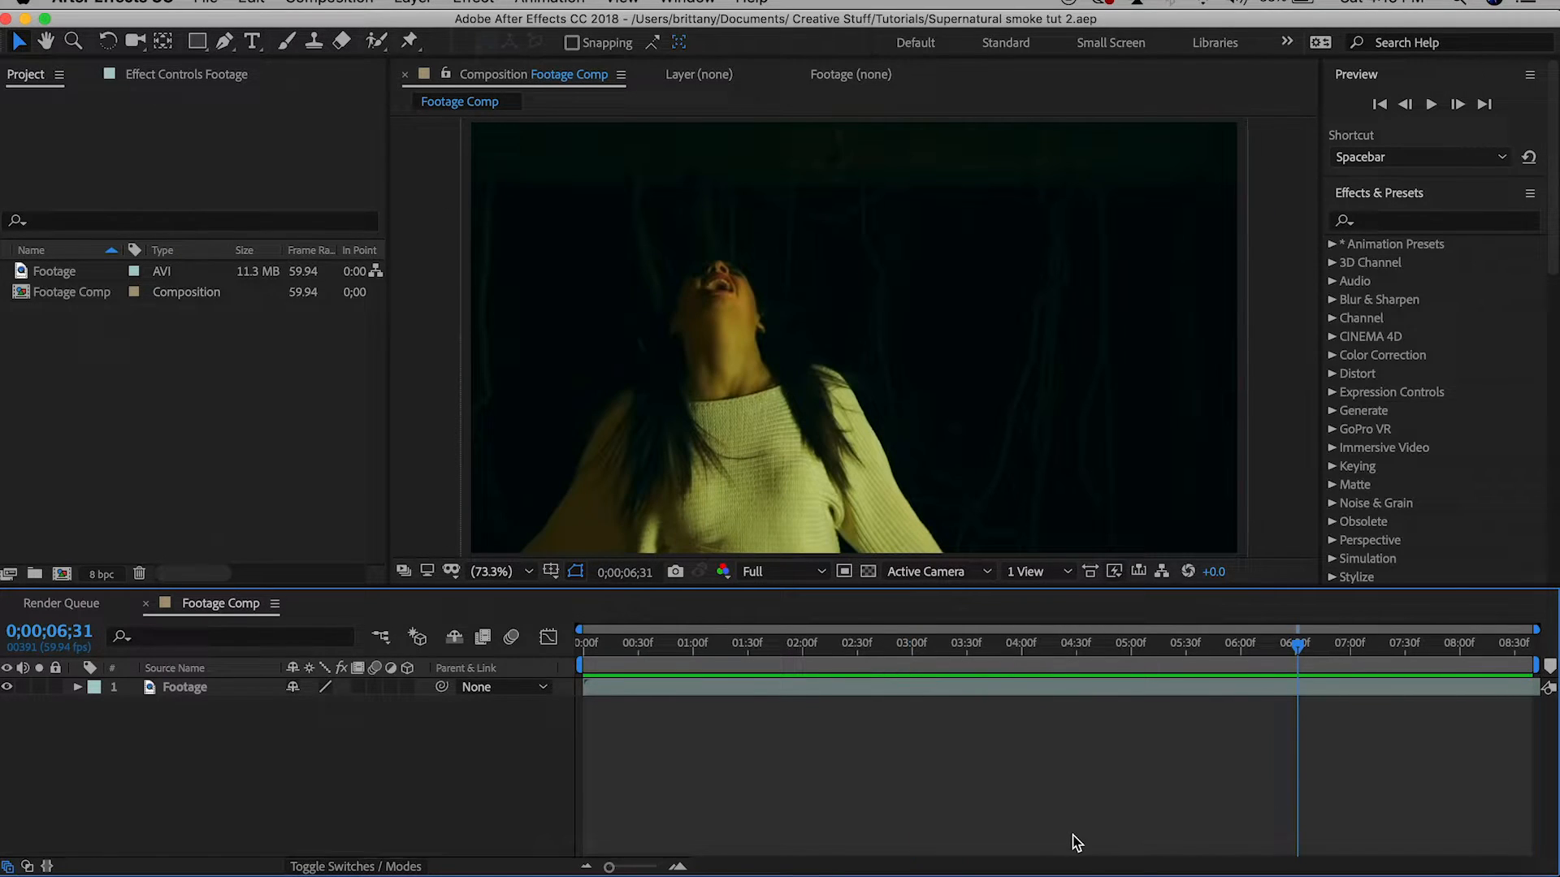
{"action": "left_click", "coordinate": [61, 577]}
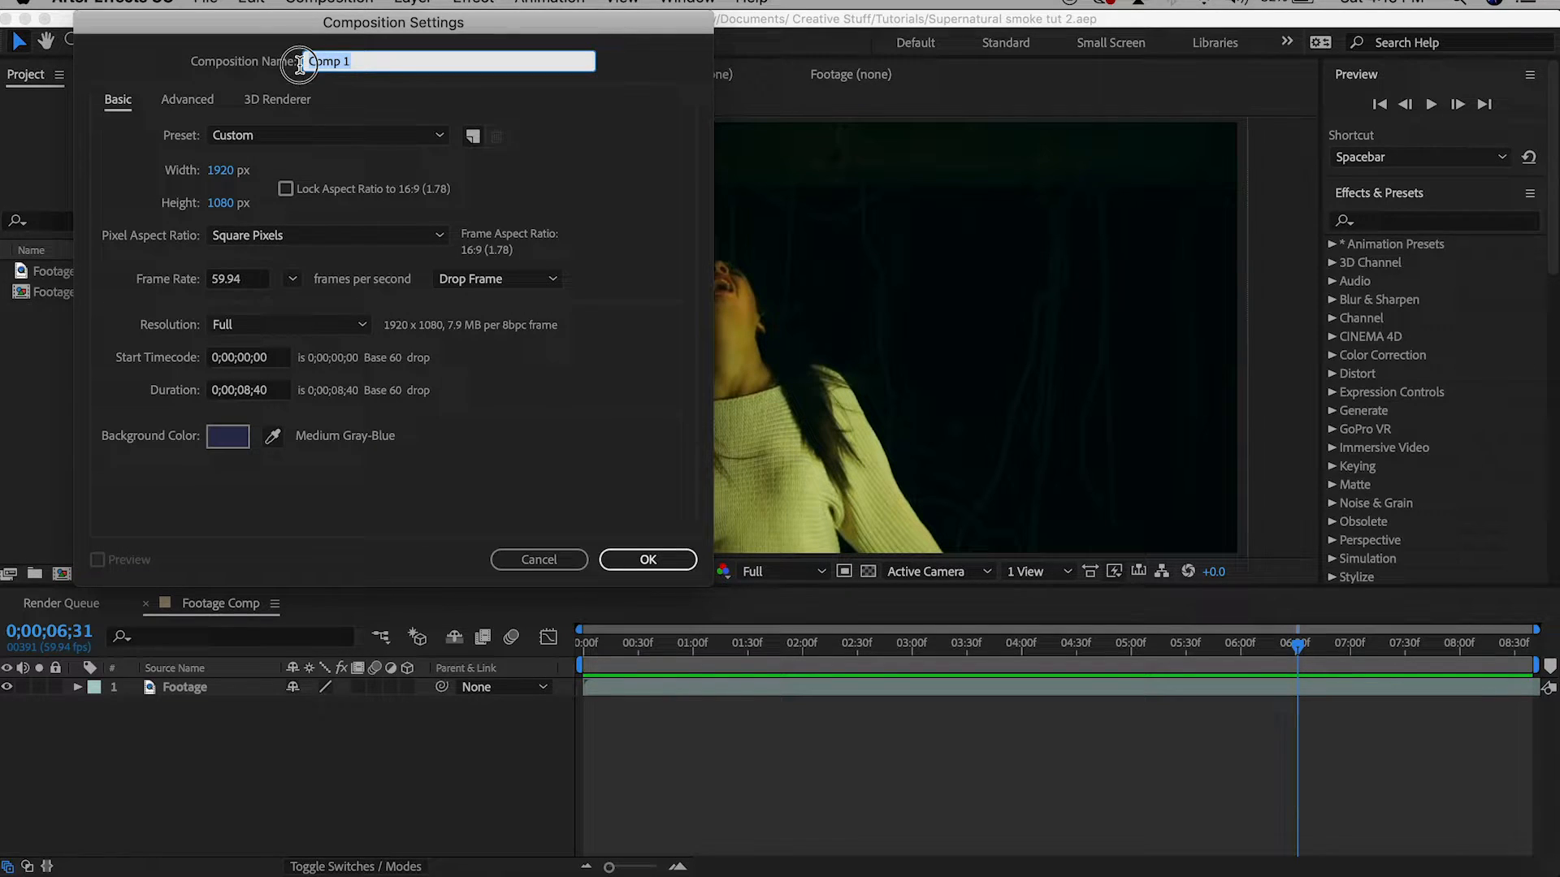
{"action": "type", "text": "Smoke"}
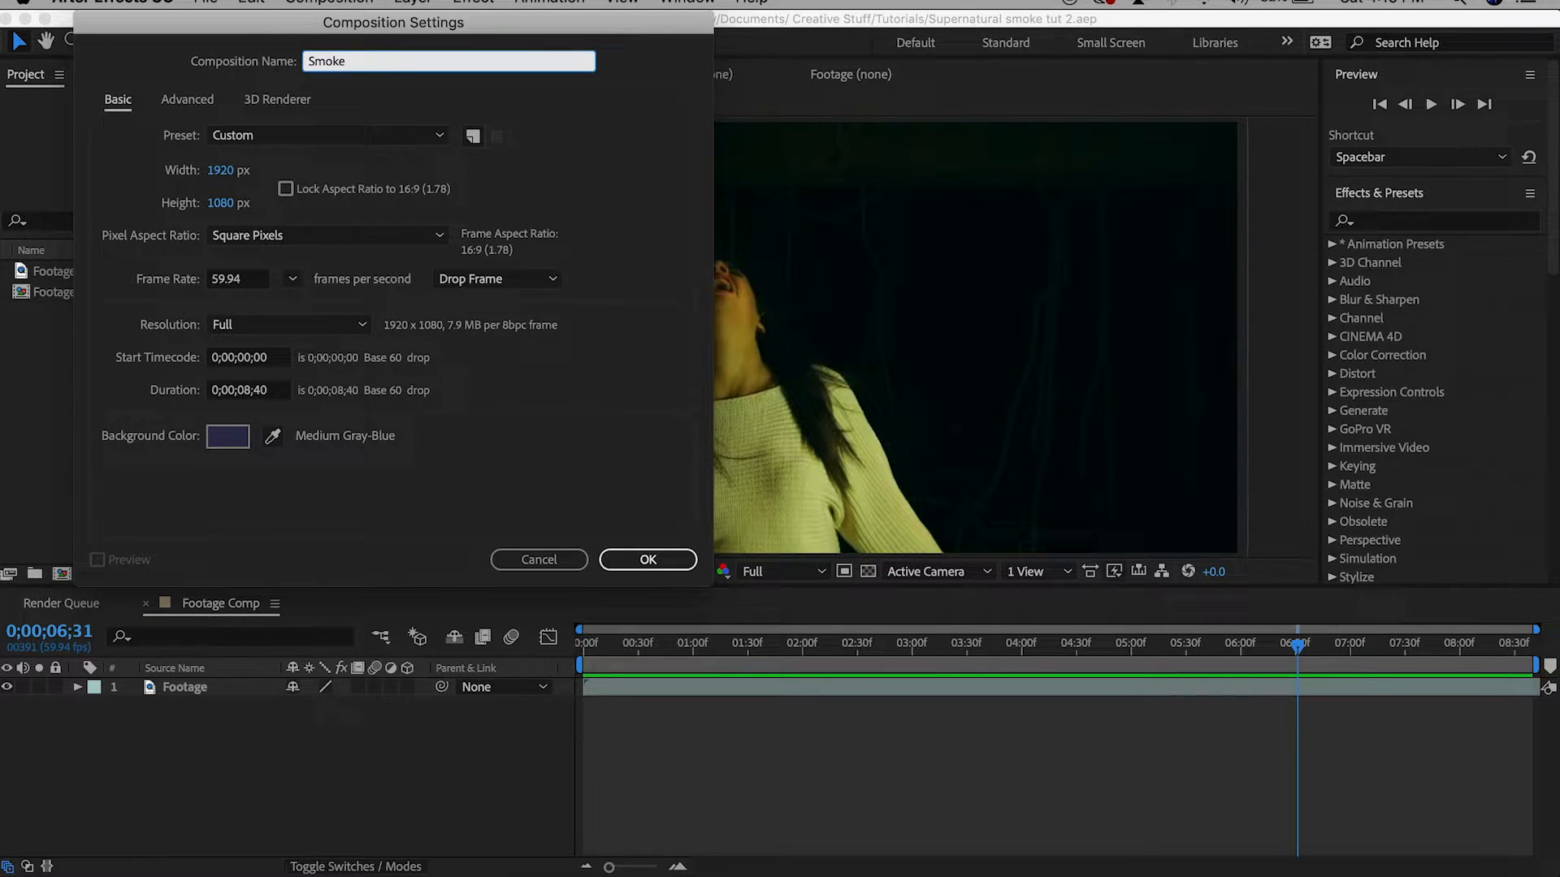
{"action": "left_click", "coordinate": [248, 390]}
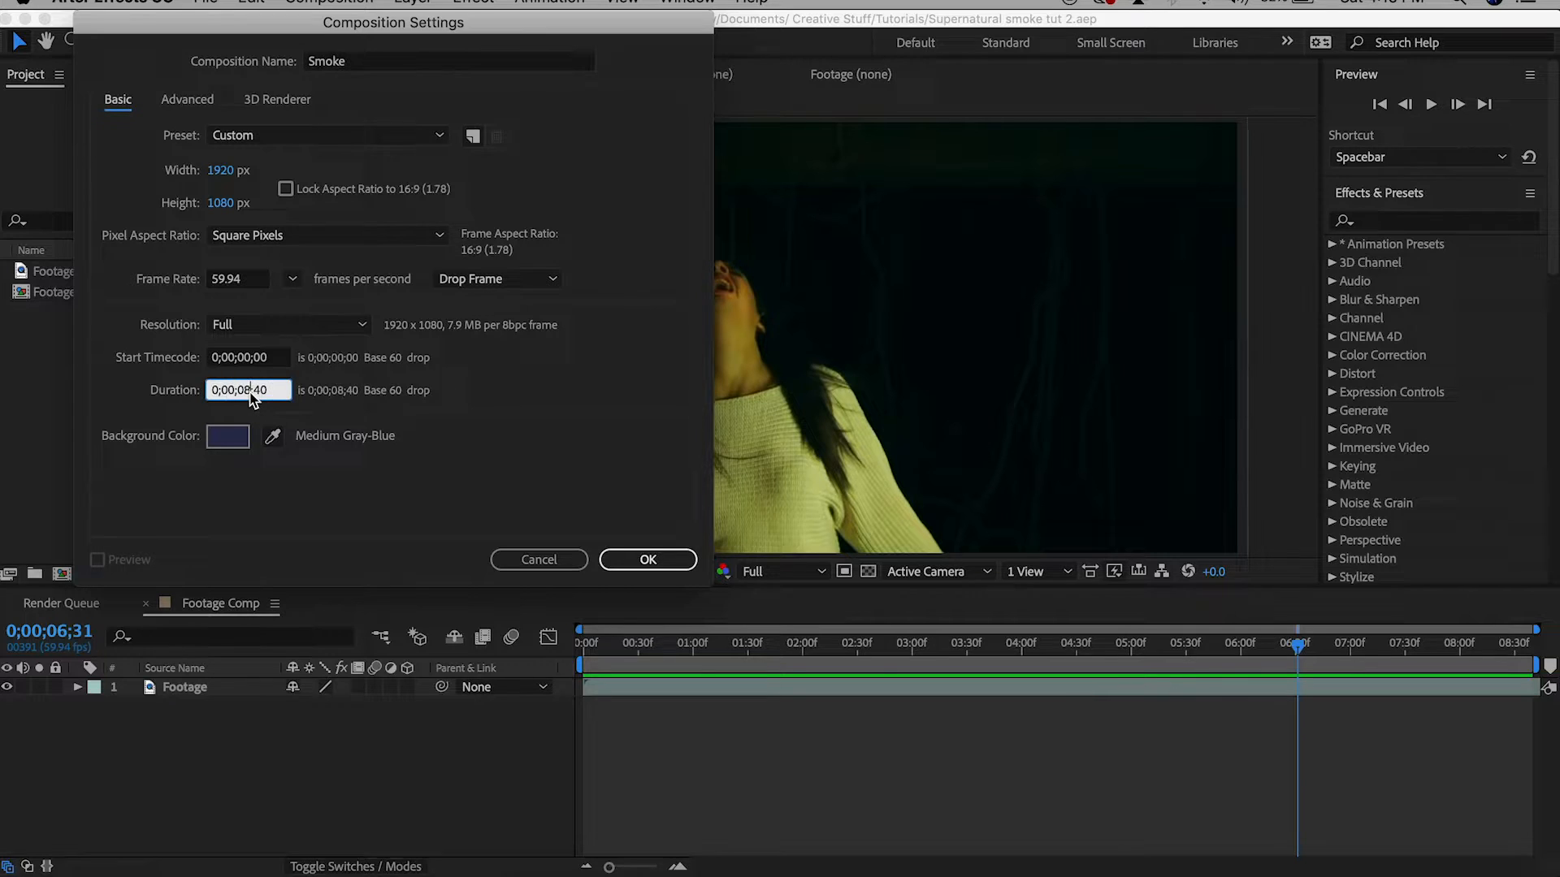
{"action": "type", "text": "0;00;03;30"}
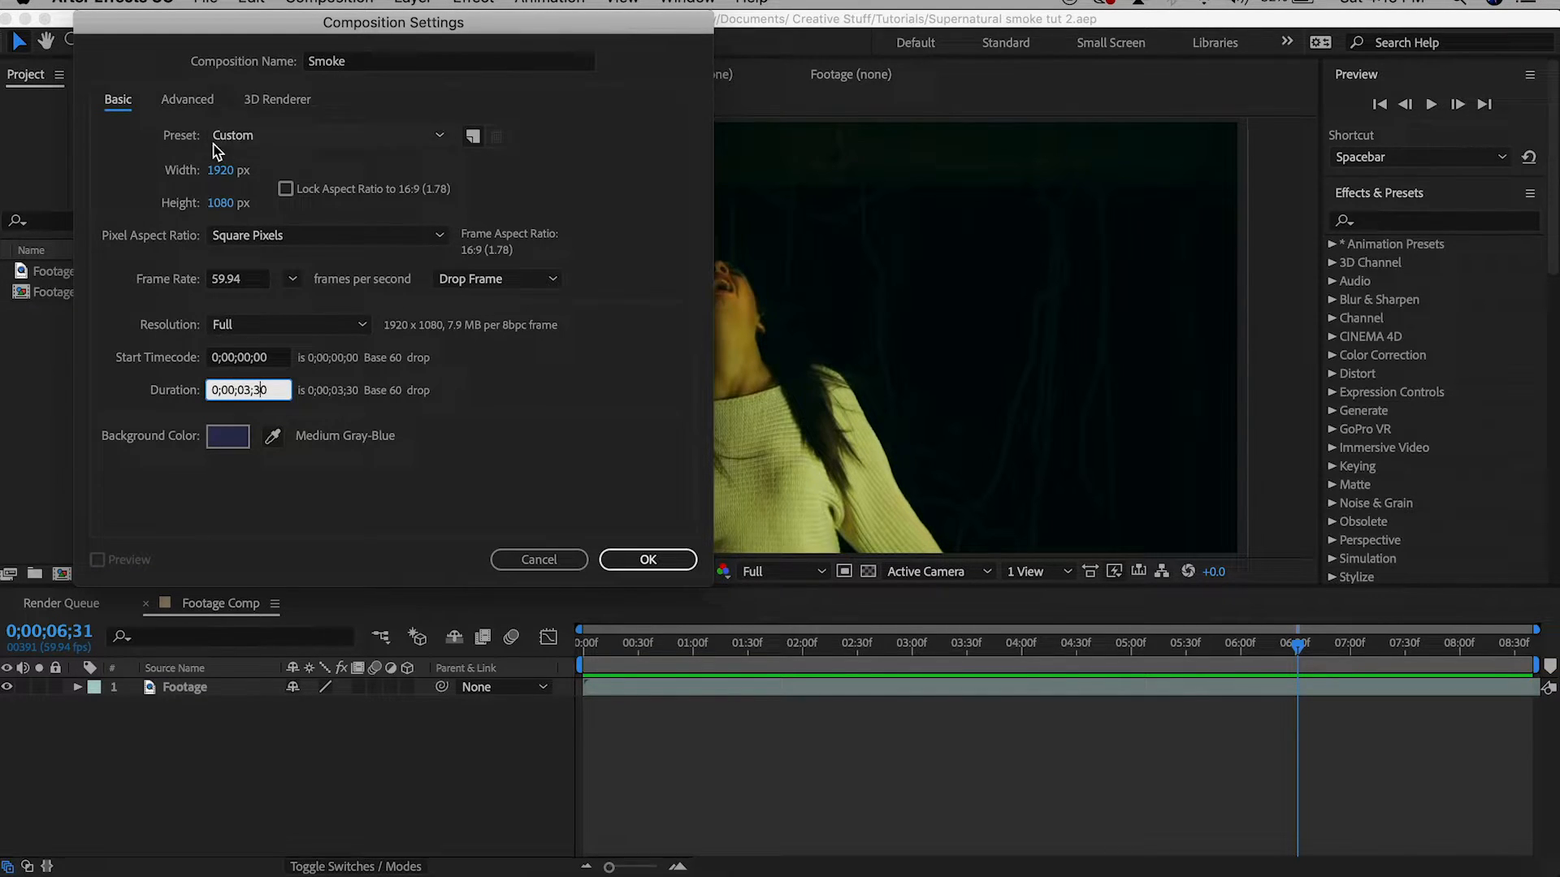
{"action": "left_click", "coordinate": [647, 559]}
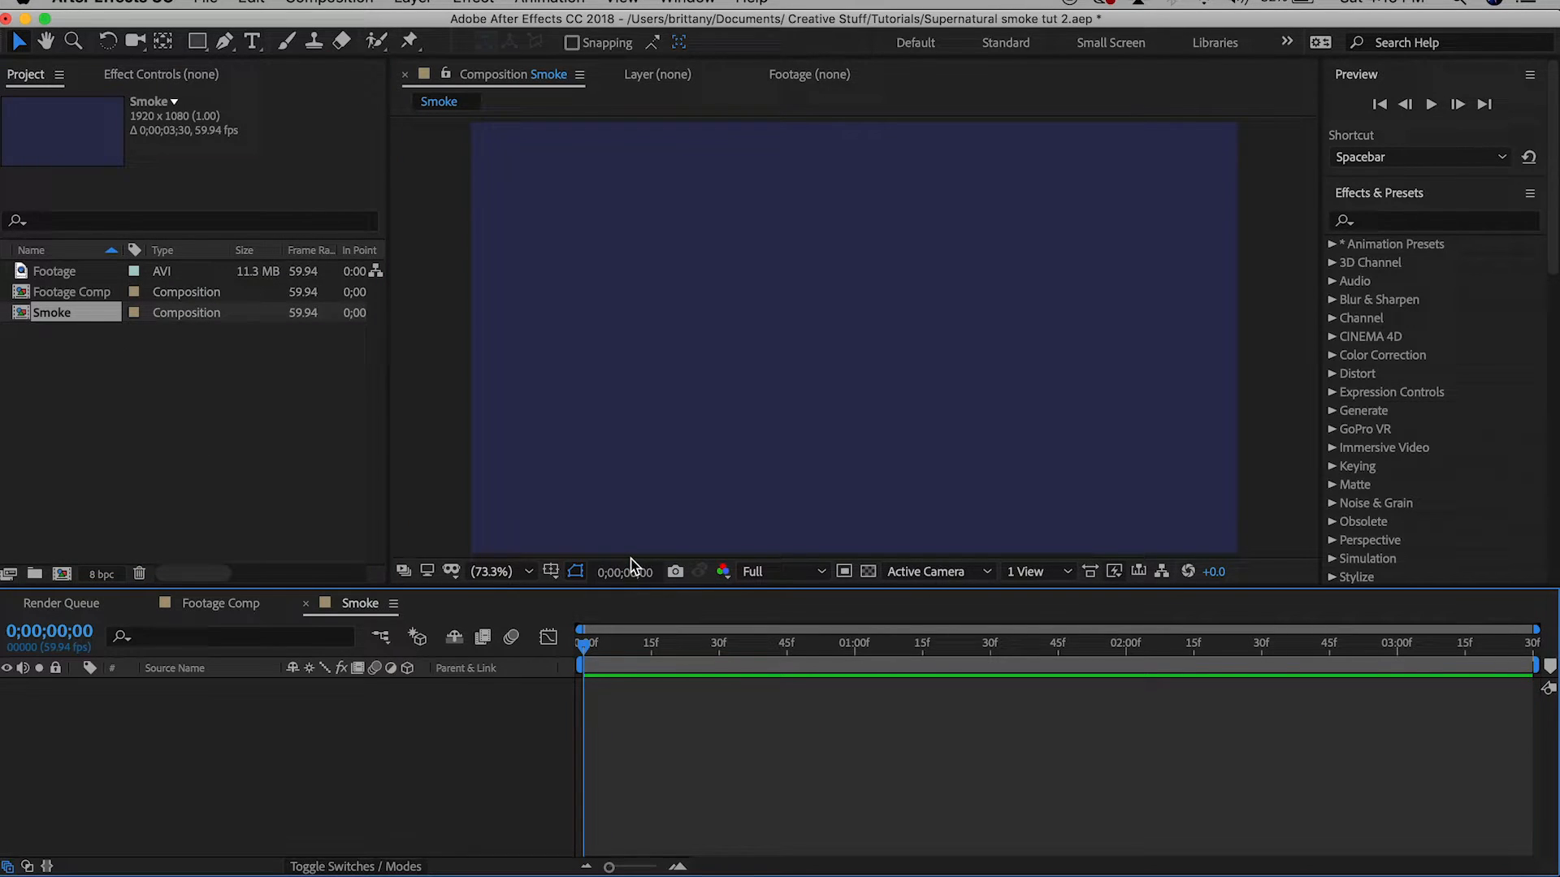
Add a black 1920x4000 solid, Black Solid 1, to the Smoke composition
{"action": "right_click", "coordinate": [359, 602]}
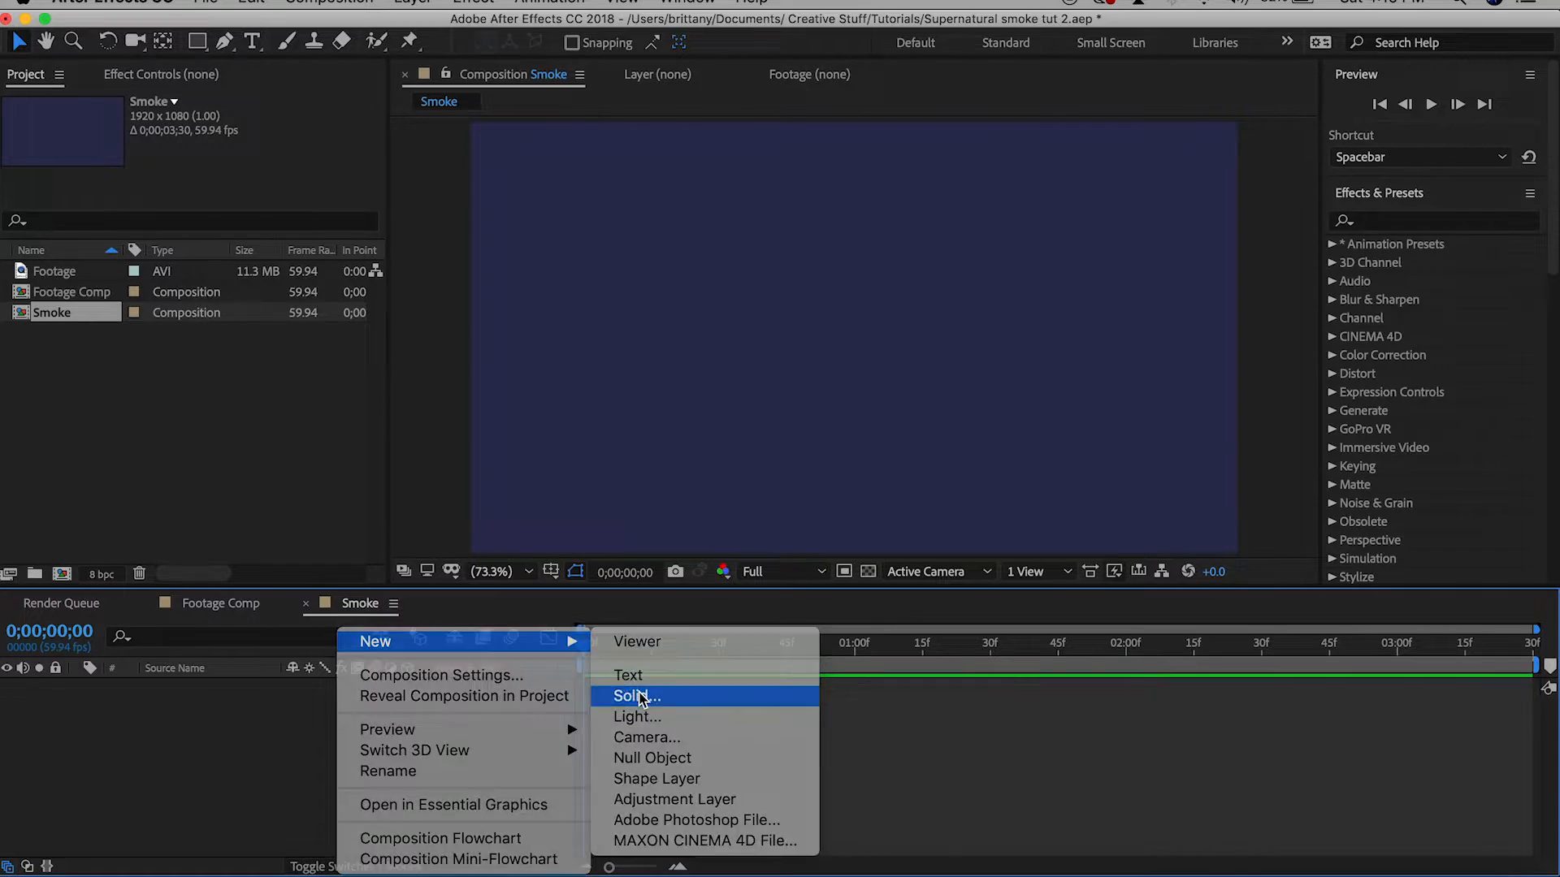
{"action": "left_click", "coordinate": [634, 696]}
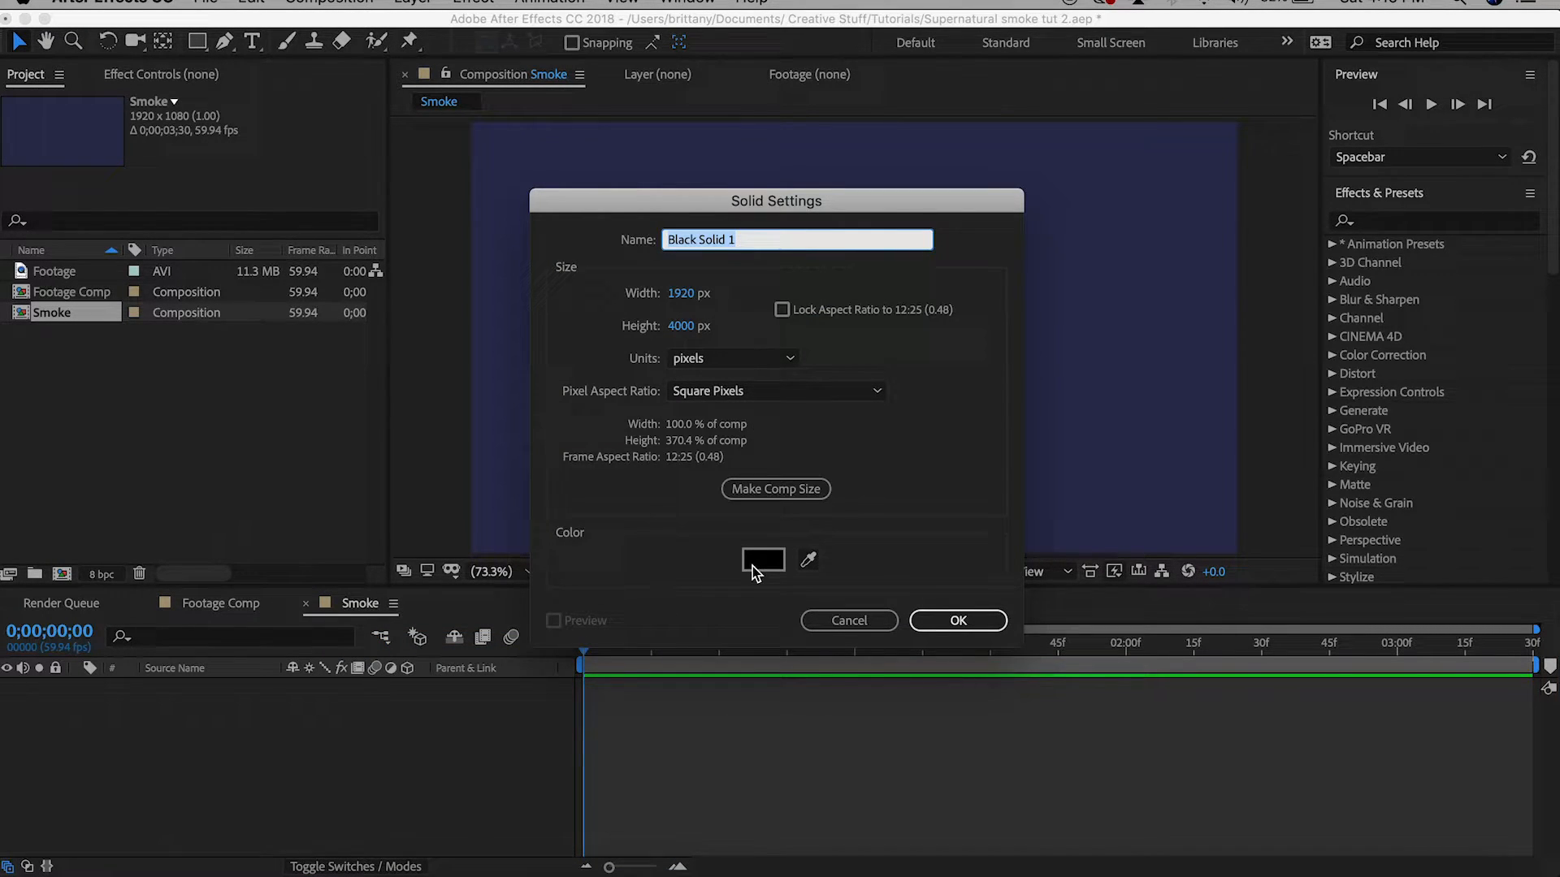
{"action": "left_click", "coordinate": [956, 620]}
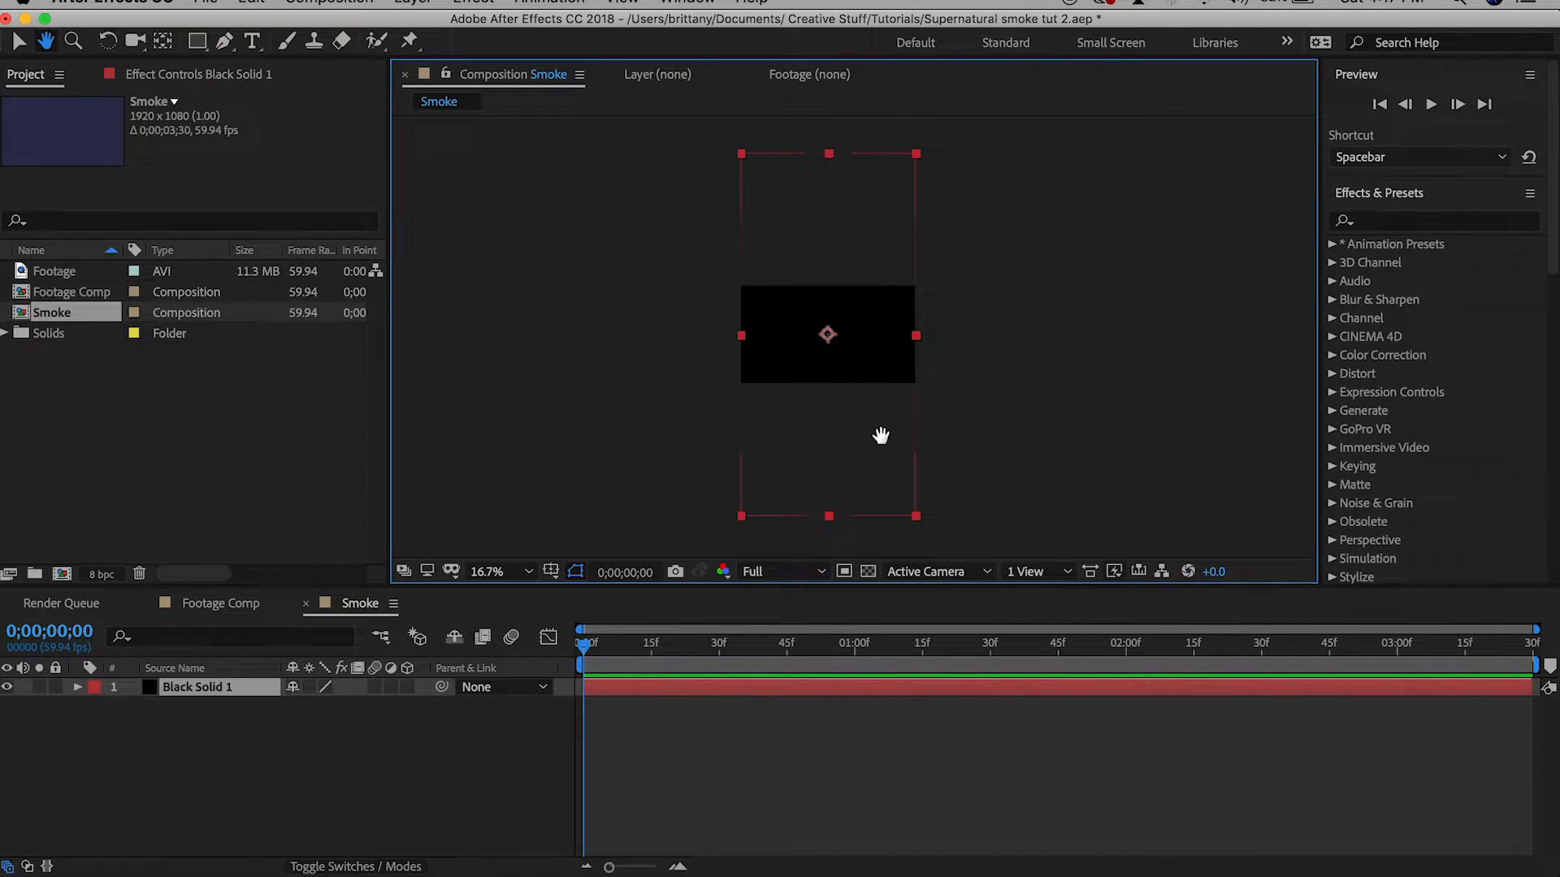
{"action": "mouse_move", "coordinate": [763, 177]}
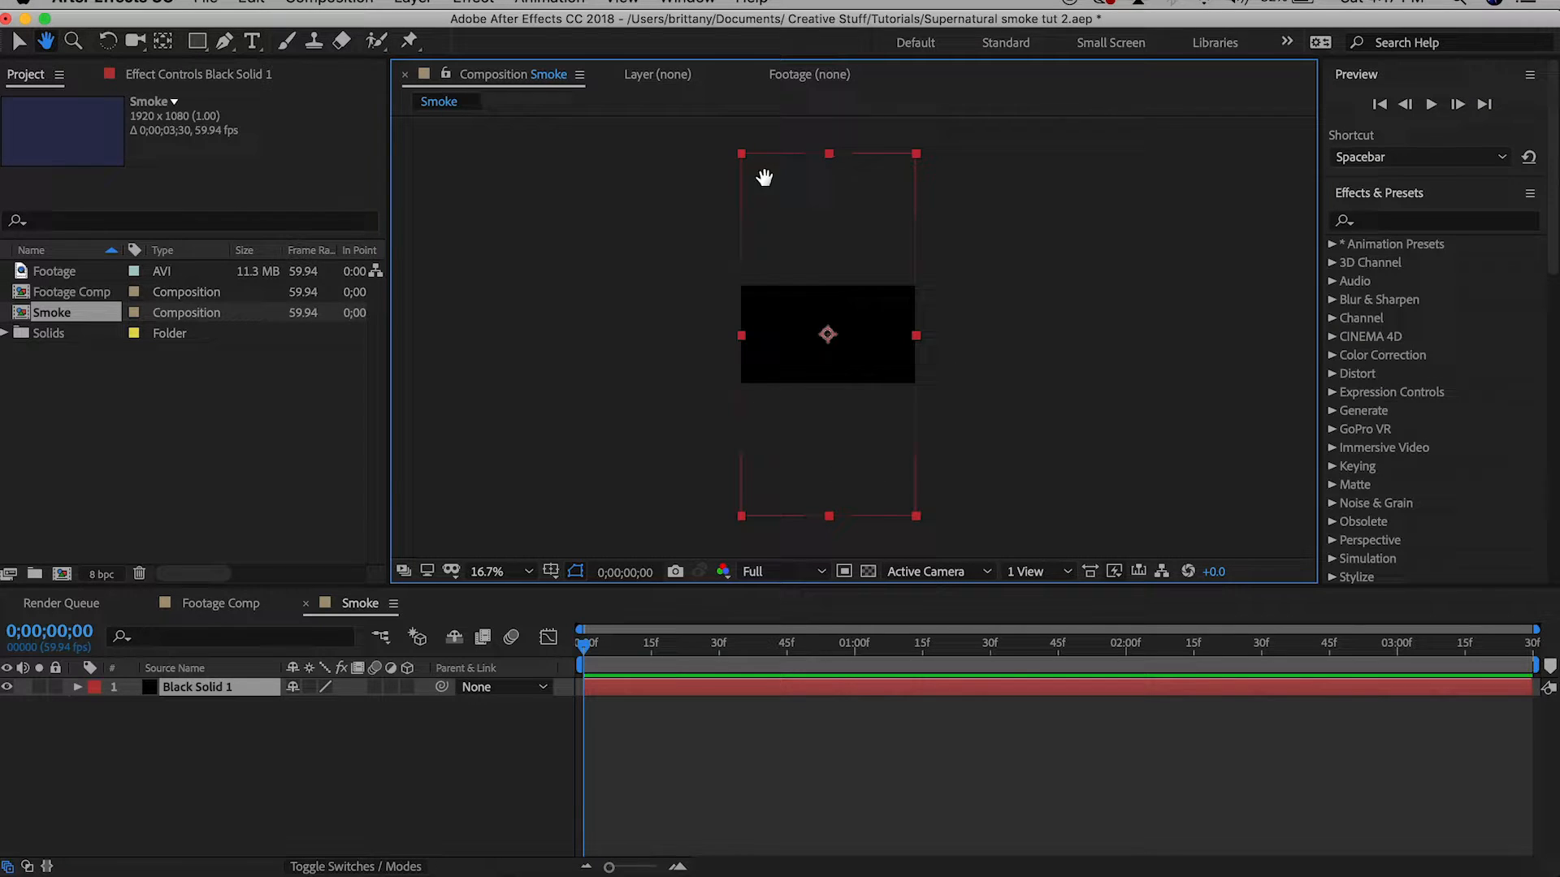
{"action": "mouse_move", "coordinate": [671, 246]}
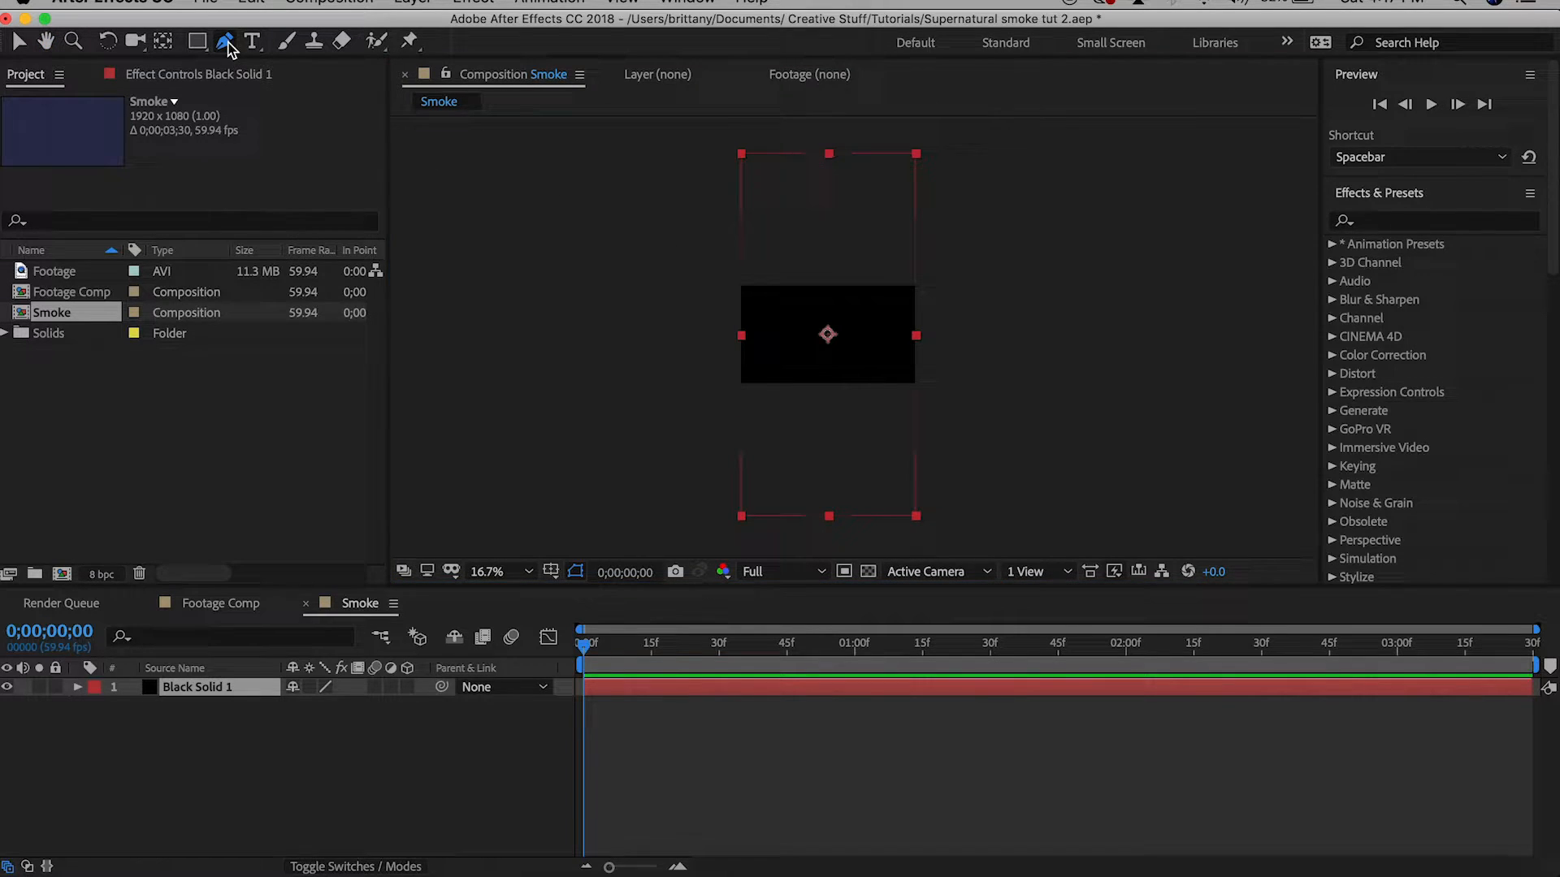
Draw a thin, full-height vertical Pen mask through the middle of Black Solid 1
{"action": "left_click", "coordinate": [225, 41]}
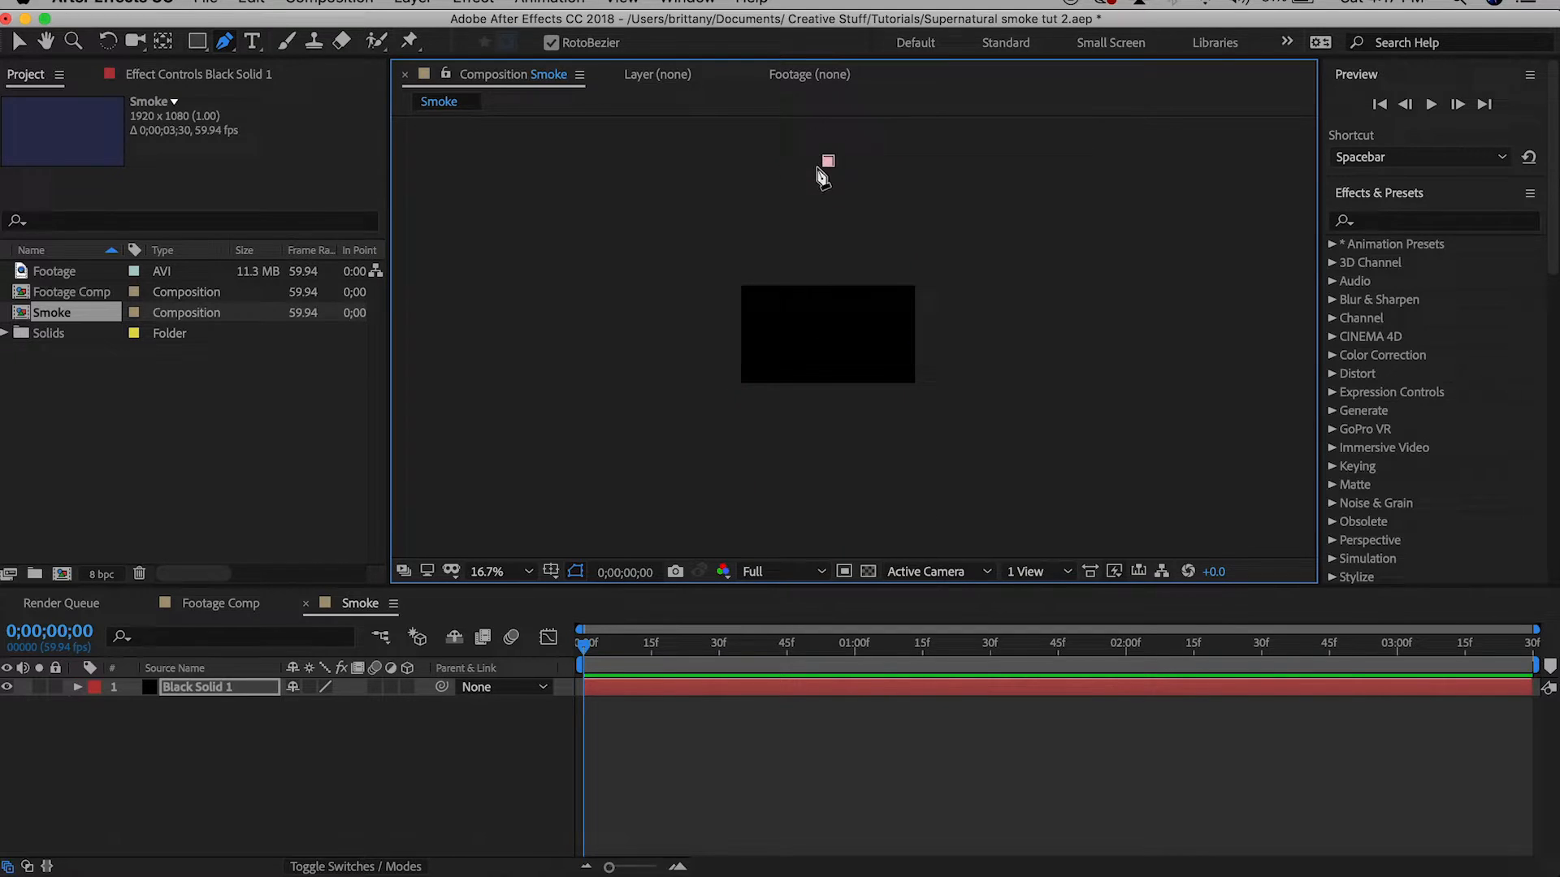
{"action": "left_click_drag", "start_coordinate": [826, 161], "coordinate": [825, 513]}
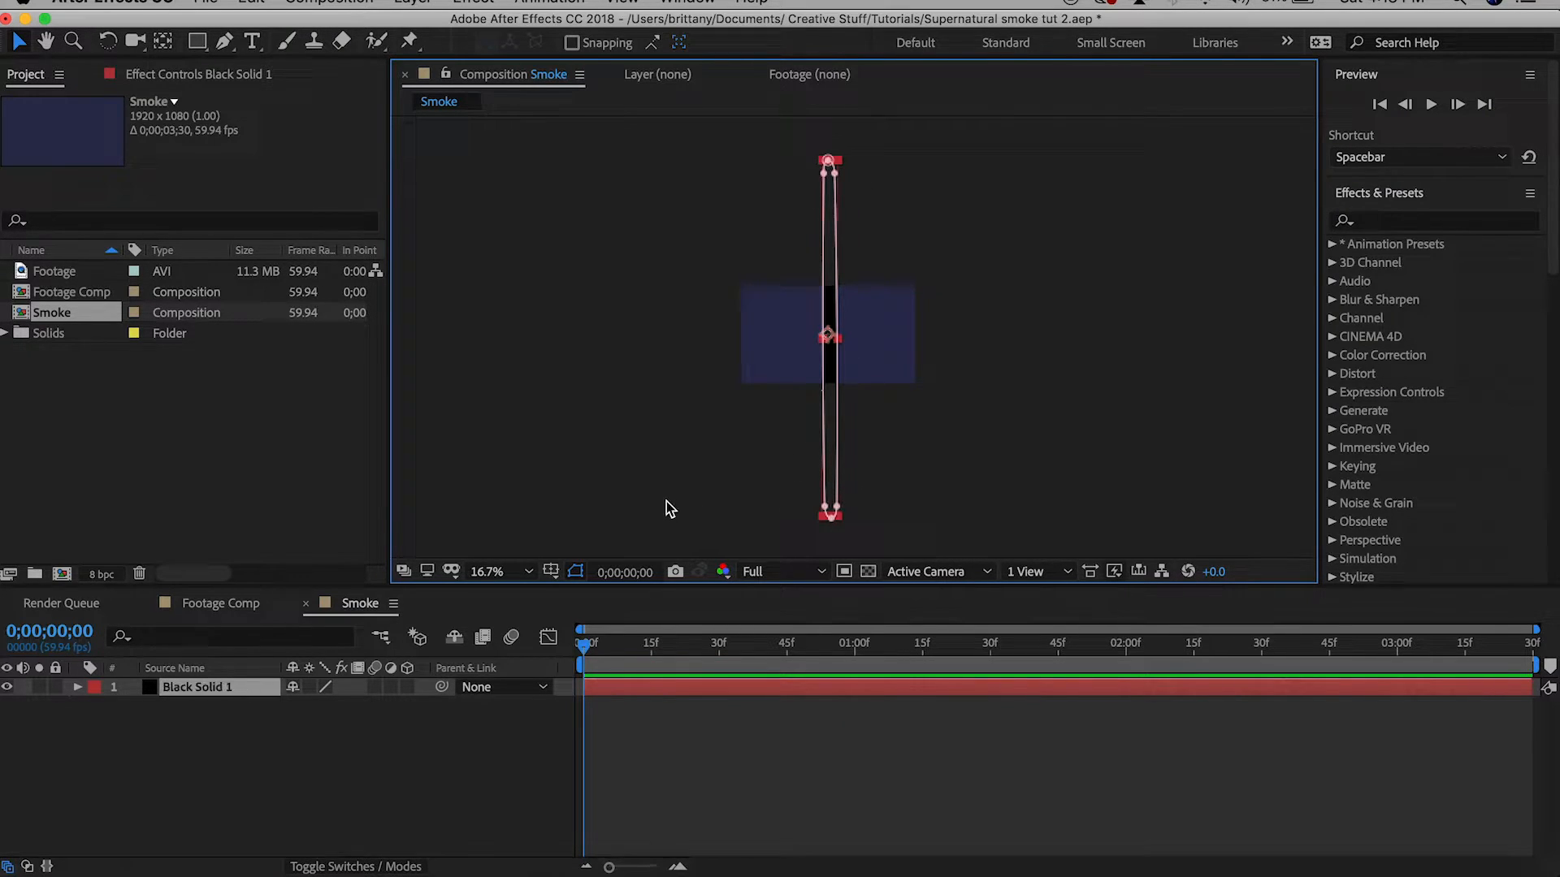
Apply Turbulent Displace with Twist displacement, amount 40, size 30, complexity 10
{"action": "left_click", "coordinate": [1432, 220]}
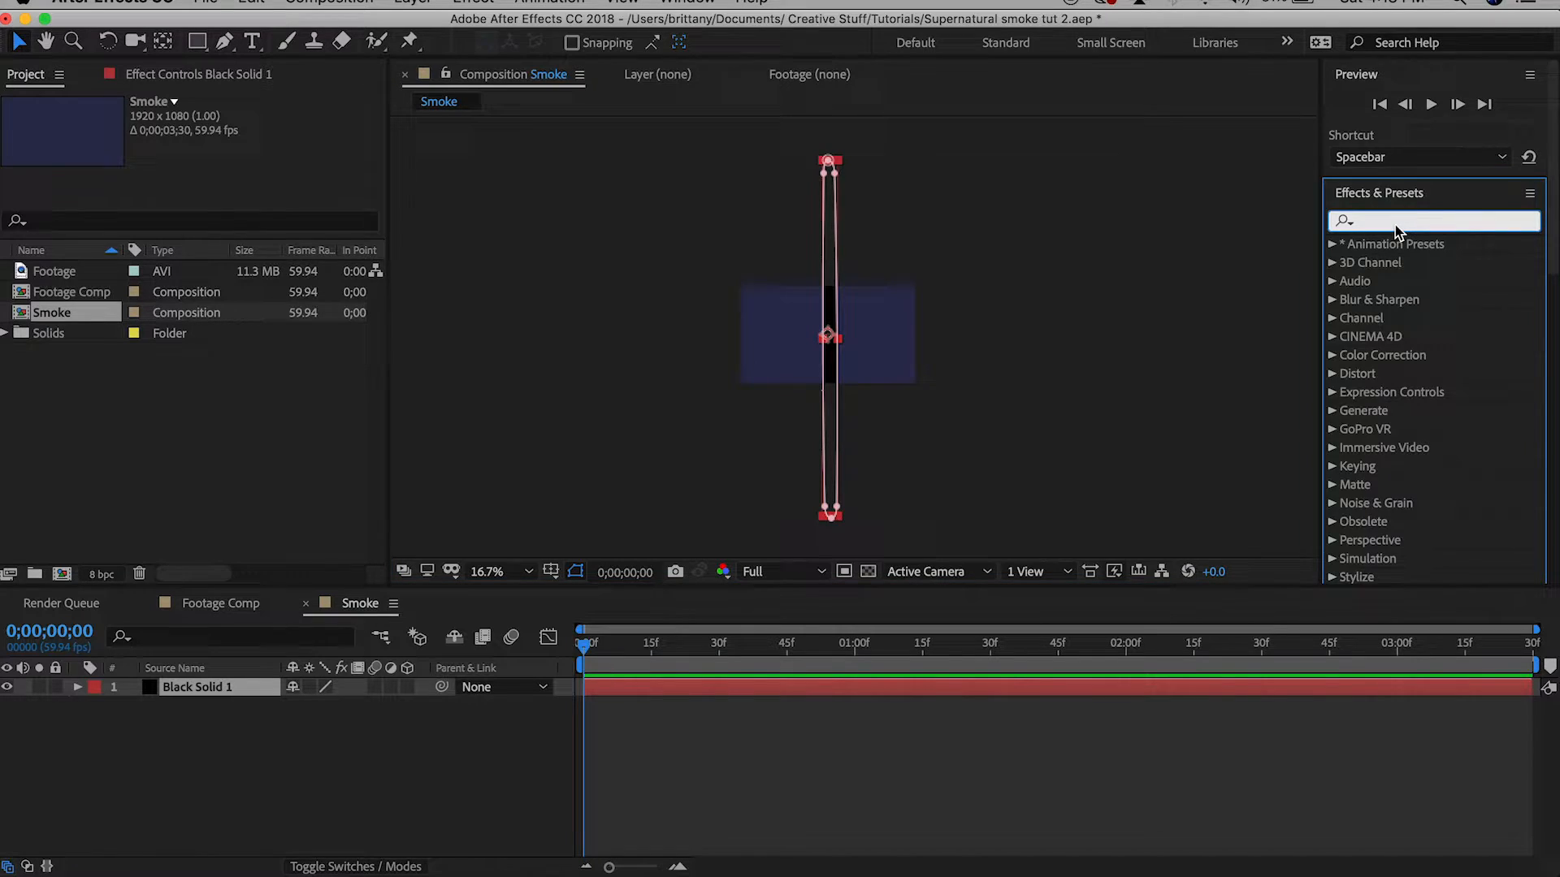
{"action": "type", "text": "turb"}
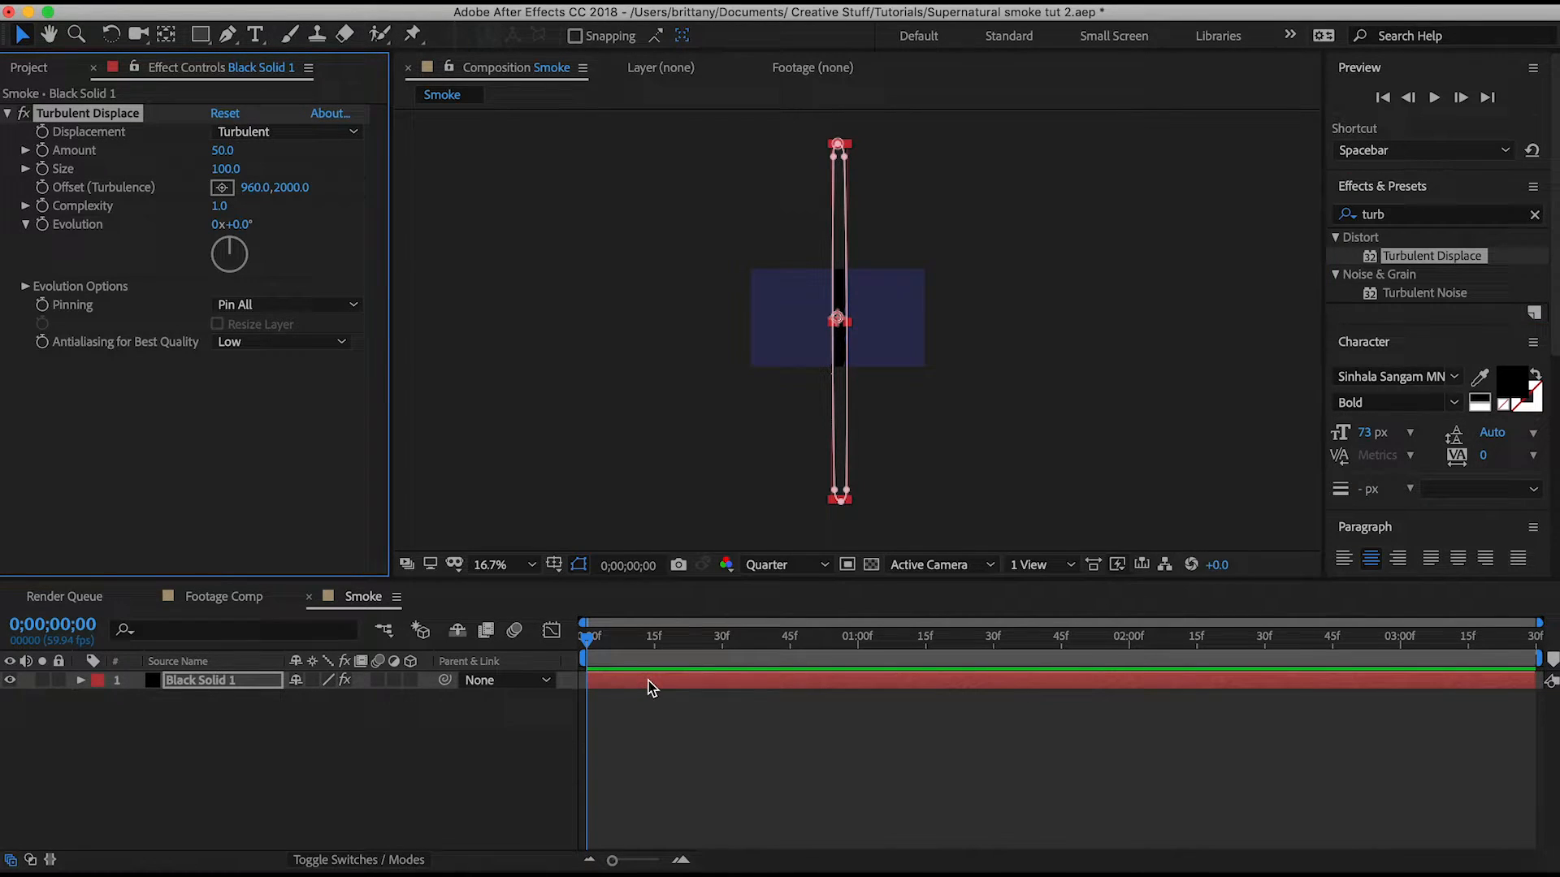
{"action": "left_click", "coordinate": [285, 132]}
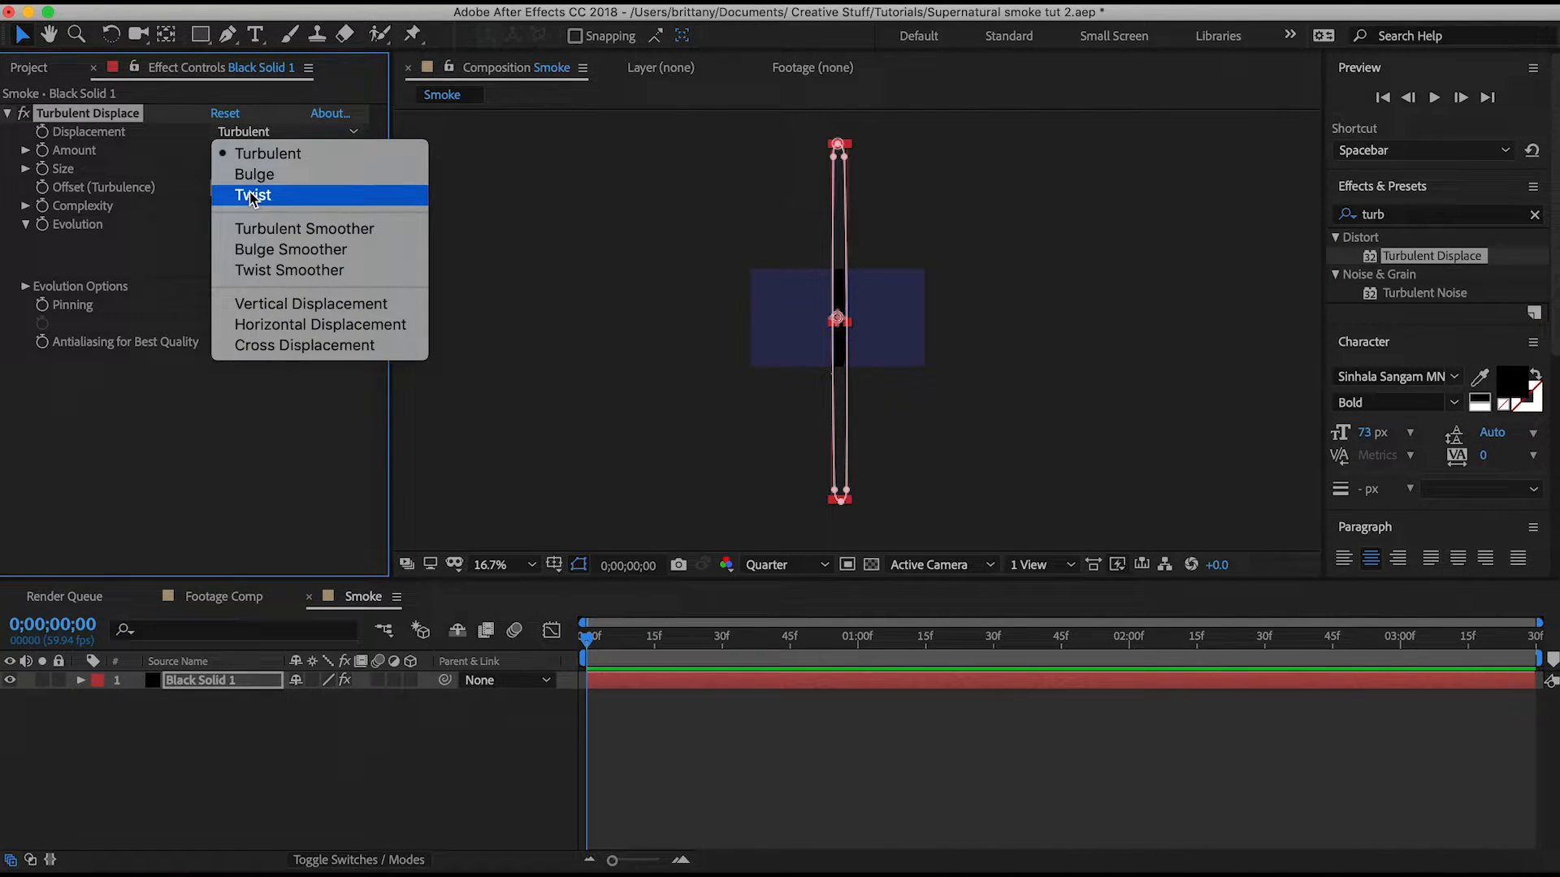
{"action": "left_click", "coordinate": [253, 194]}
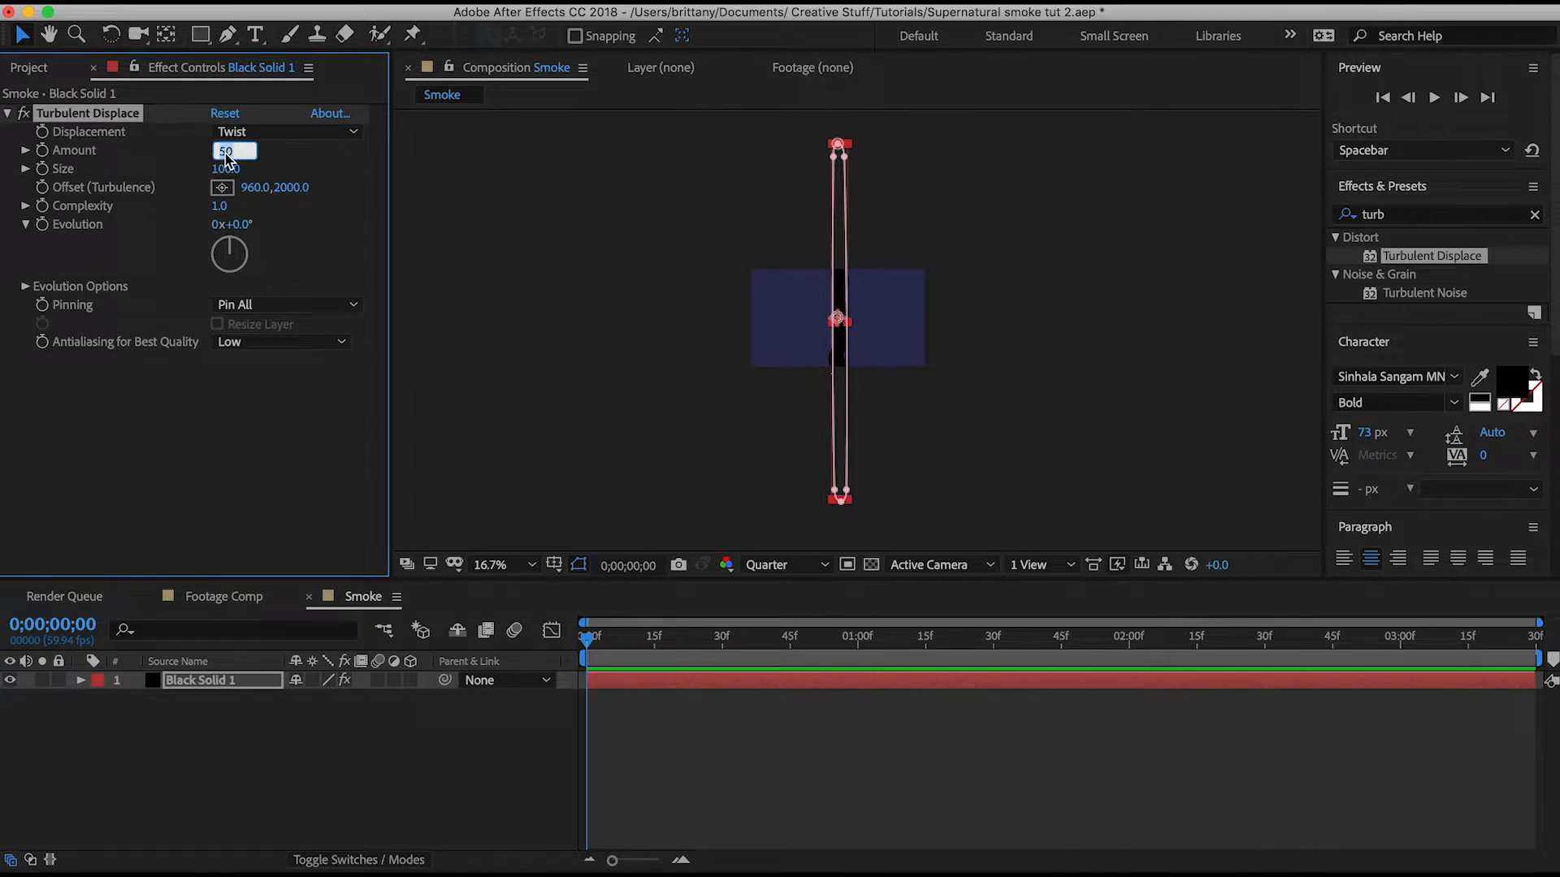
{"action": "left_click_drag", "start_coordinate": [234, 150], "coordinate": [225, 154]}
{"action": "type", "text": "40"}
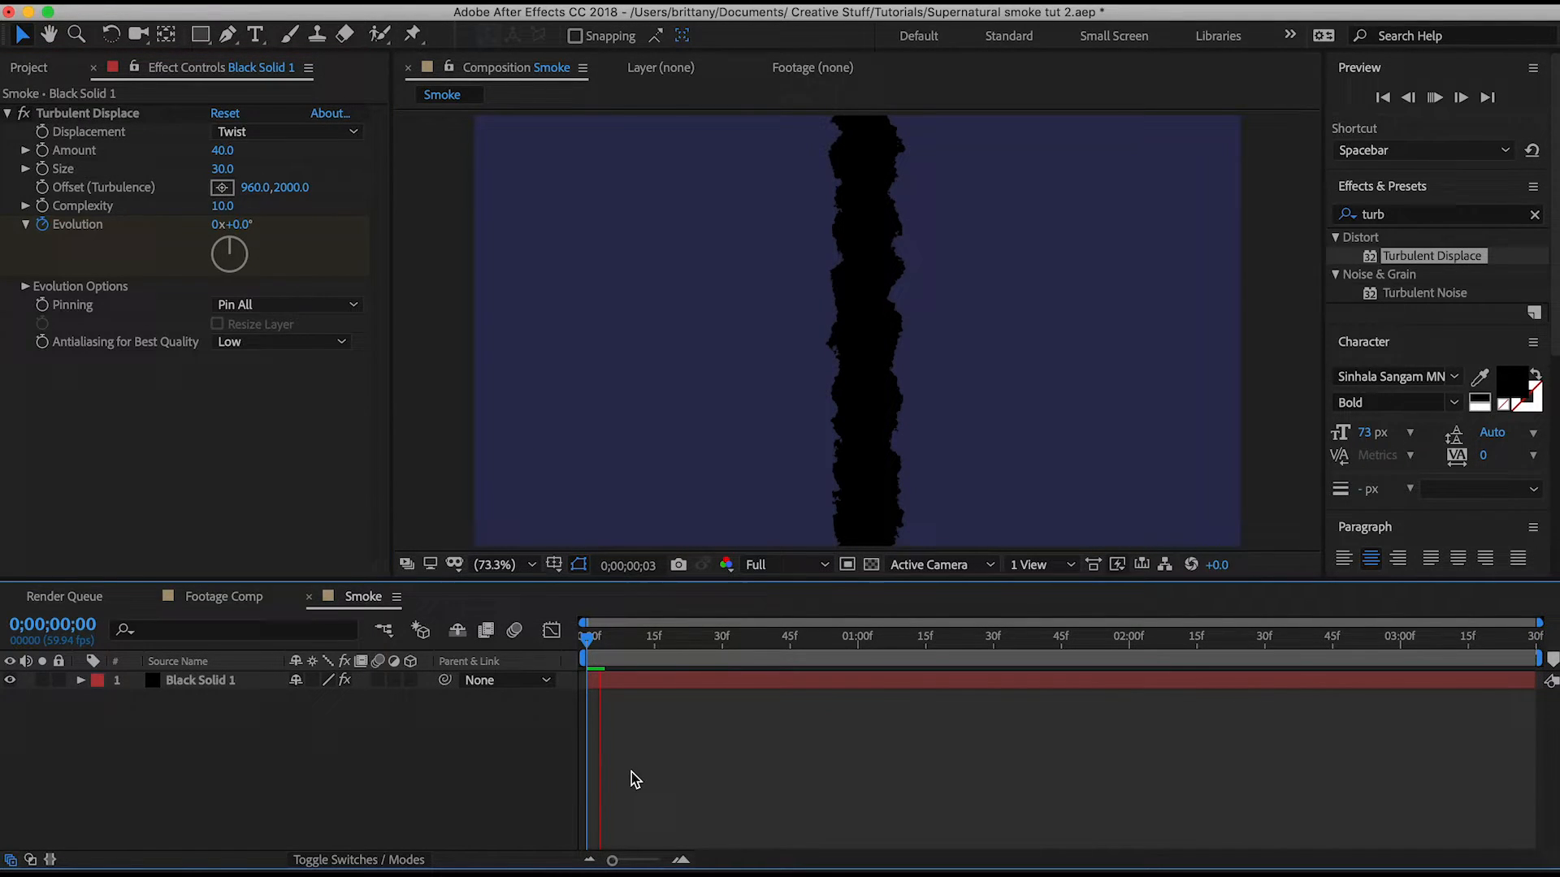
Switch the preview to Quarter resolution and give the strip's mask a 30 px feather
{"action": "left_click", "coordinate": [785, 564]}
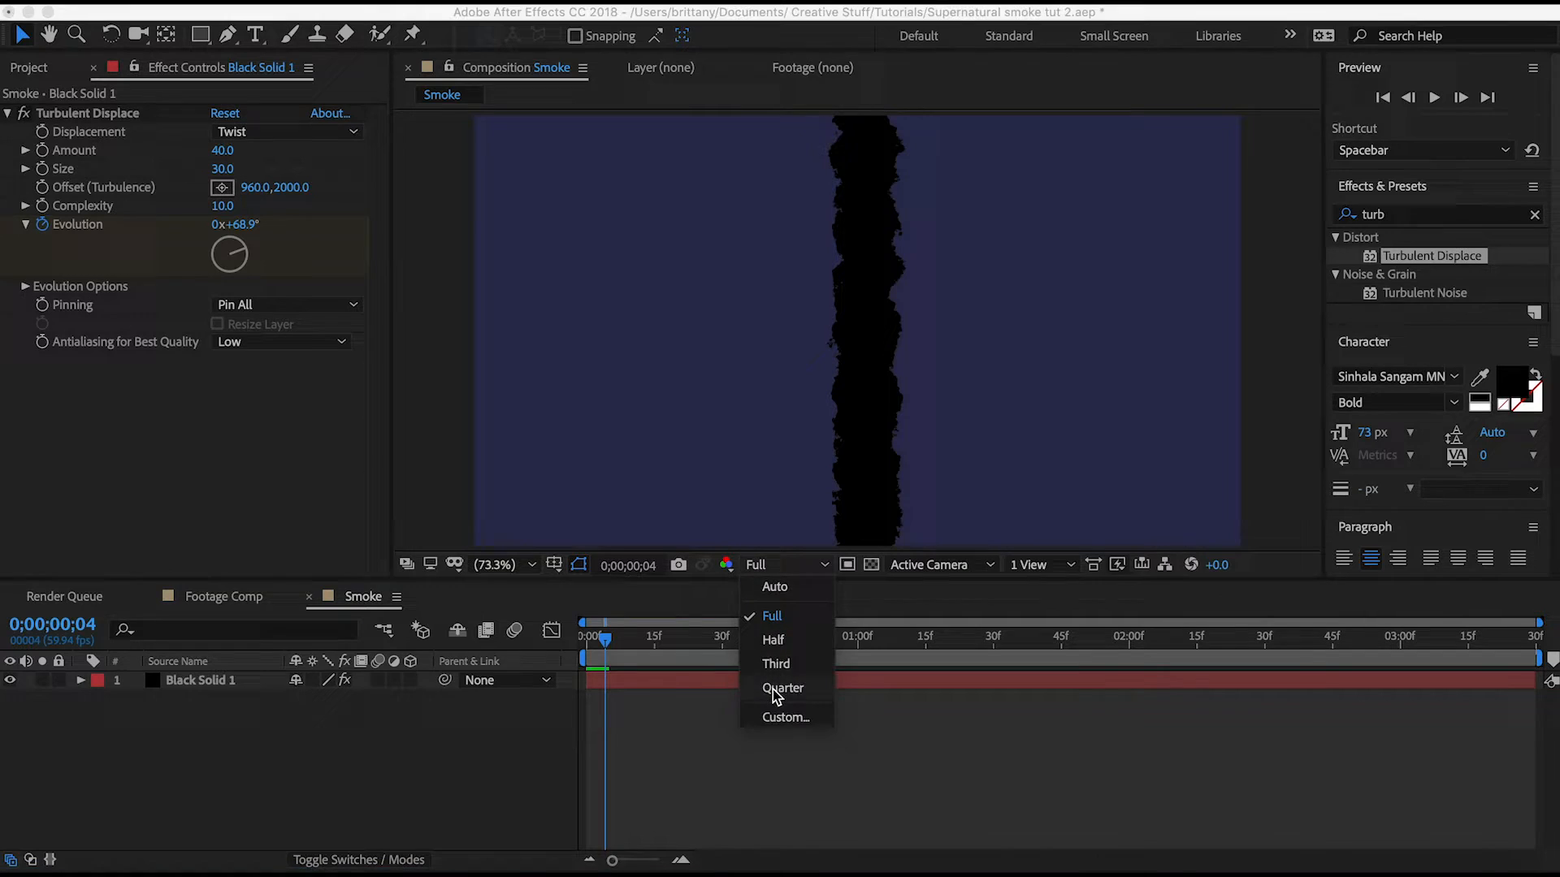
{"action": "left_click", "coordinate": [783, 688]}
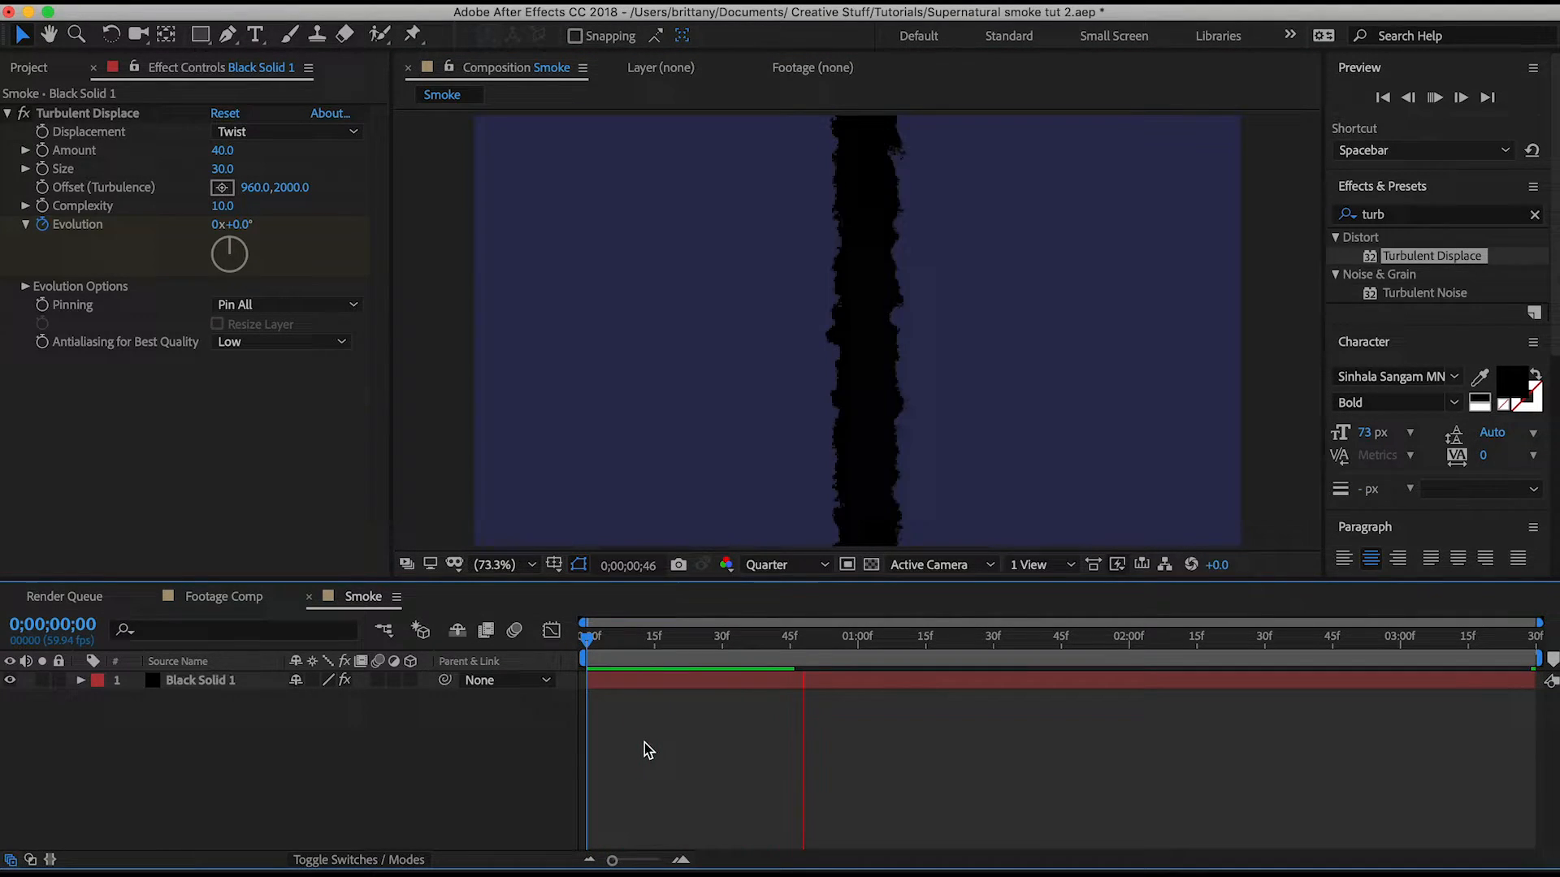
{"action": "left_click_drag", "start_coordinate": [803, 656], "coordinate": [586, 657]}
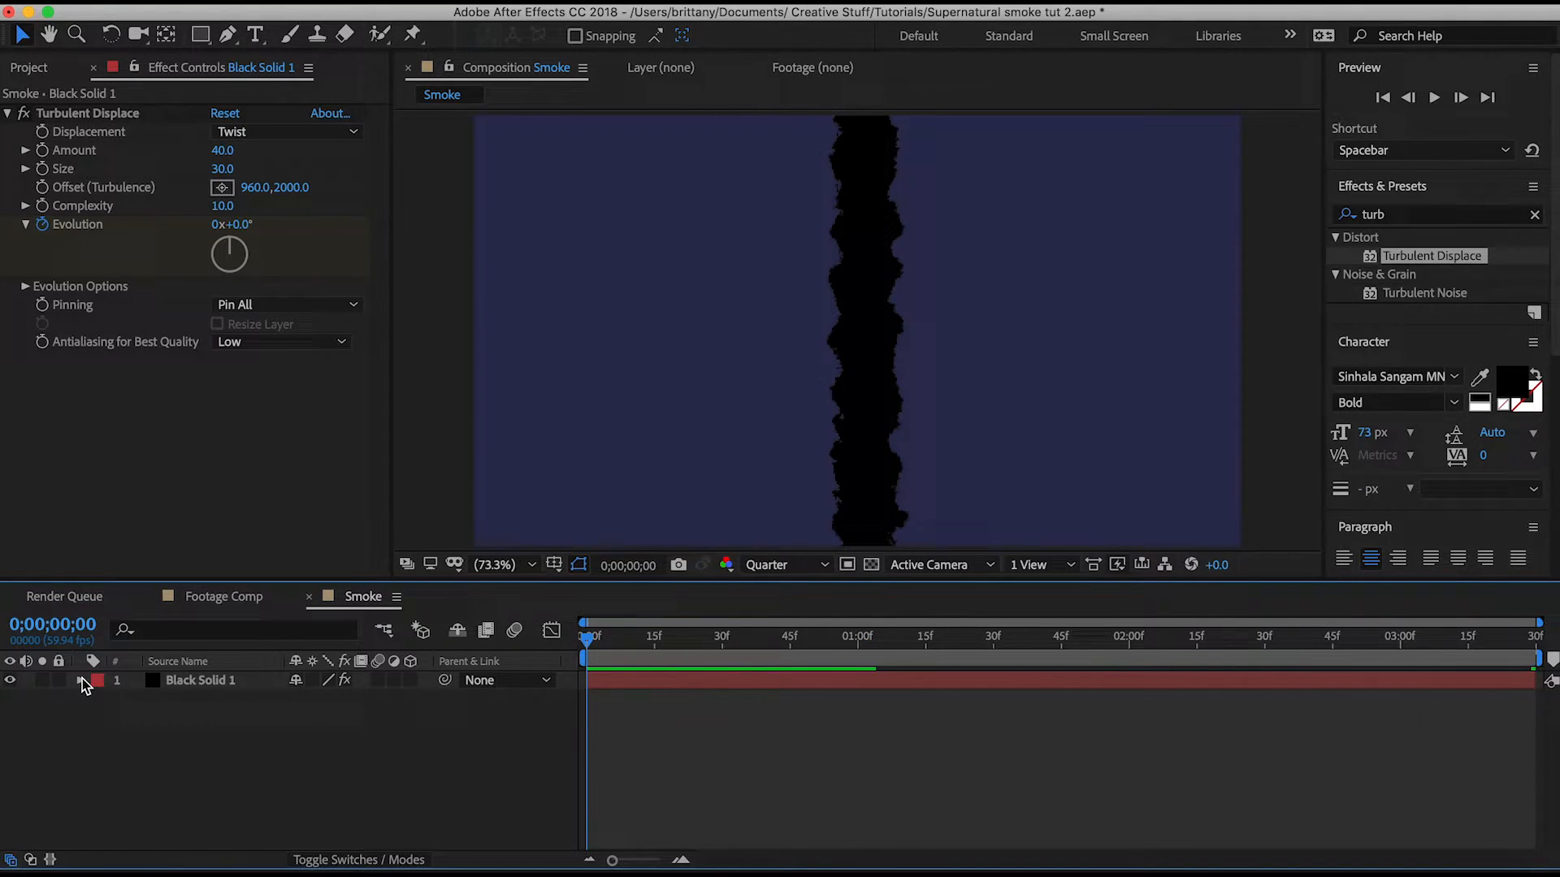
{"action": "left_click", "coordinate": [82, 681]}
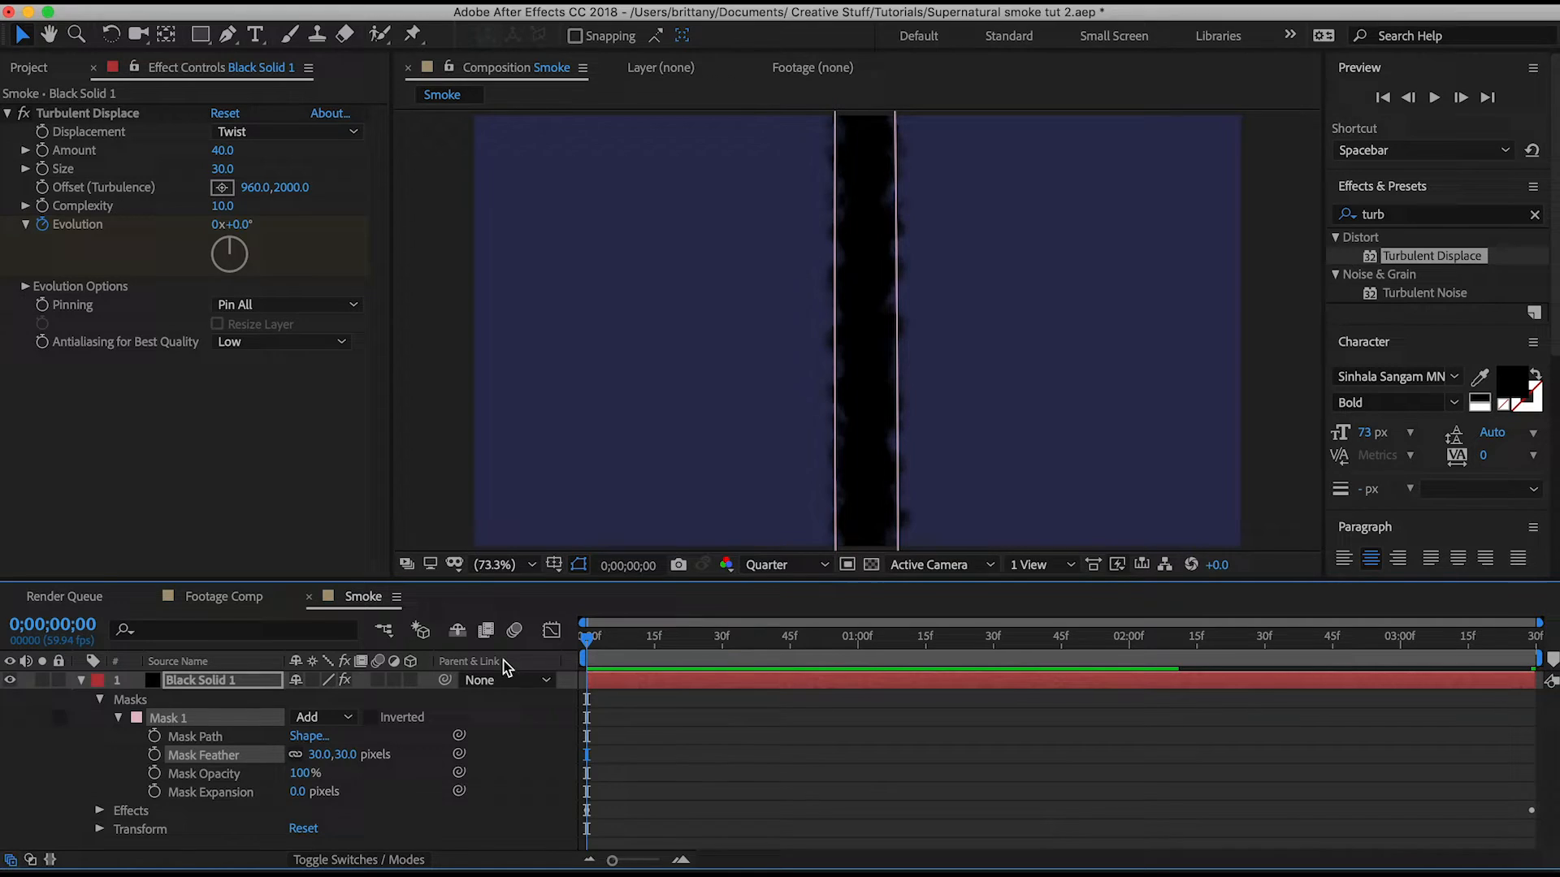
{"action": "left_click", "coordinate": [81, 681]}
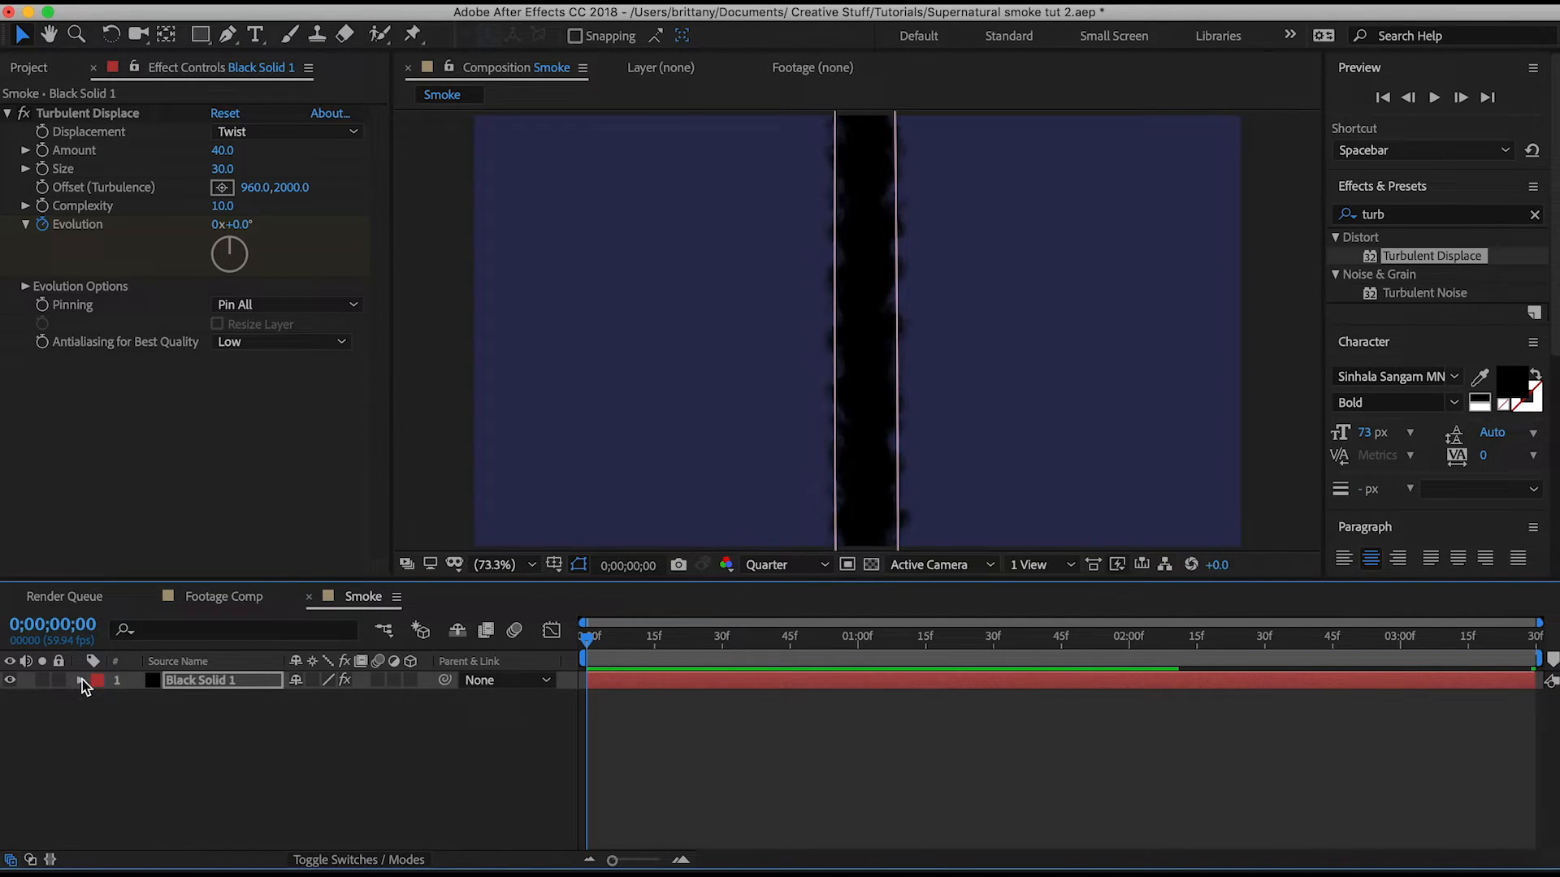
Keyframe the strip's Position from 960,3096 at frame 0 and retime it to rise
{"action": "left_click", "coordinate": [80, 680]}
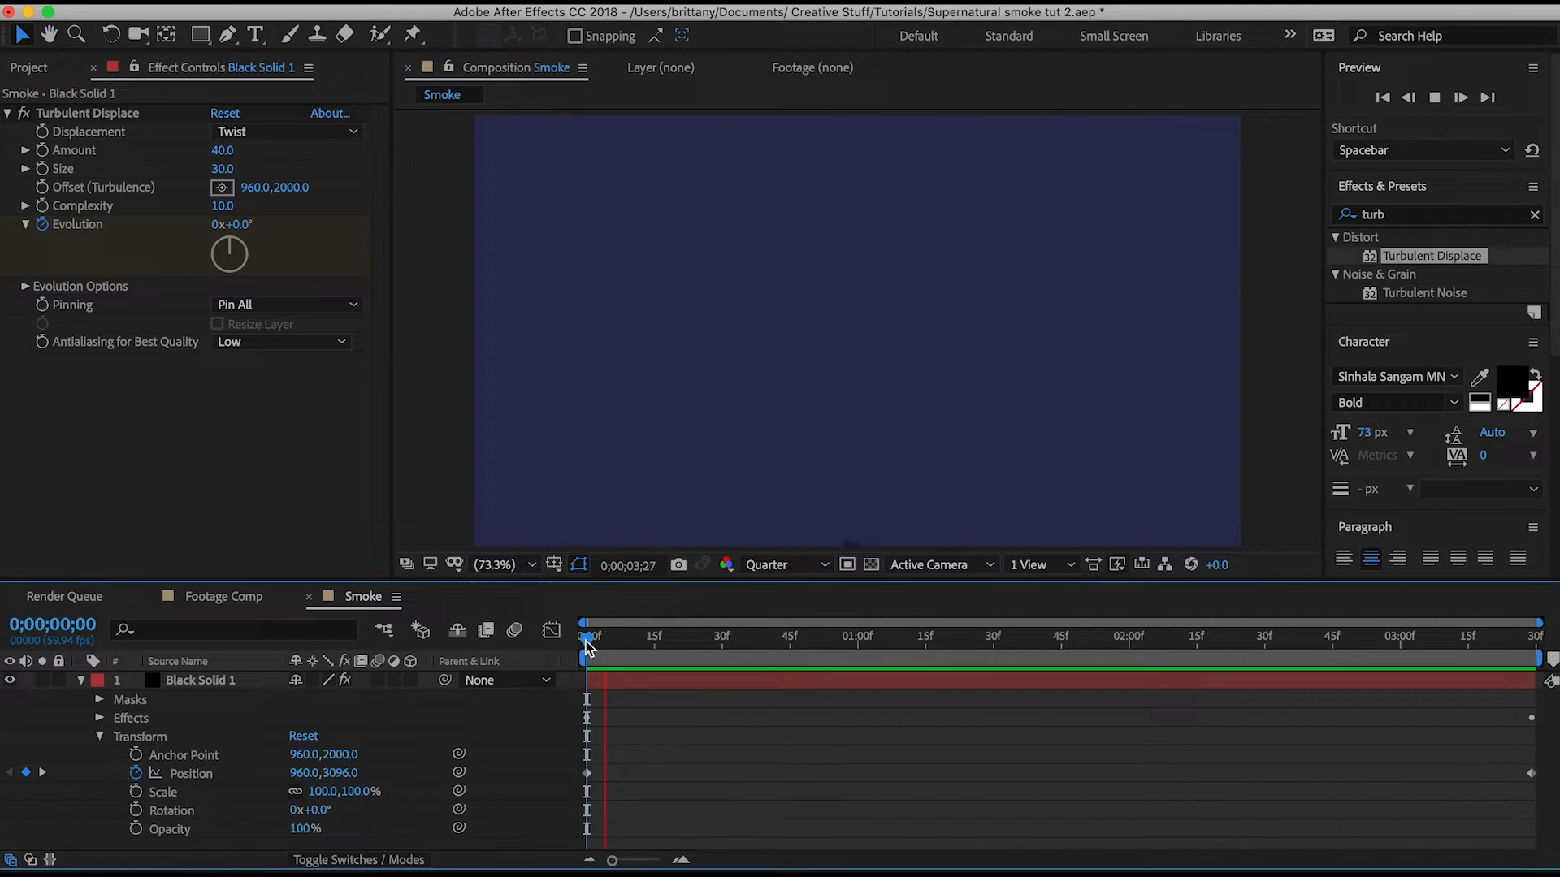
{"action": "left_click", "coordinate": [1109, 643]}
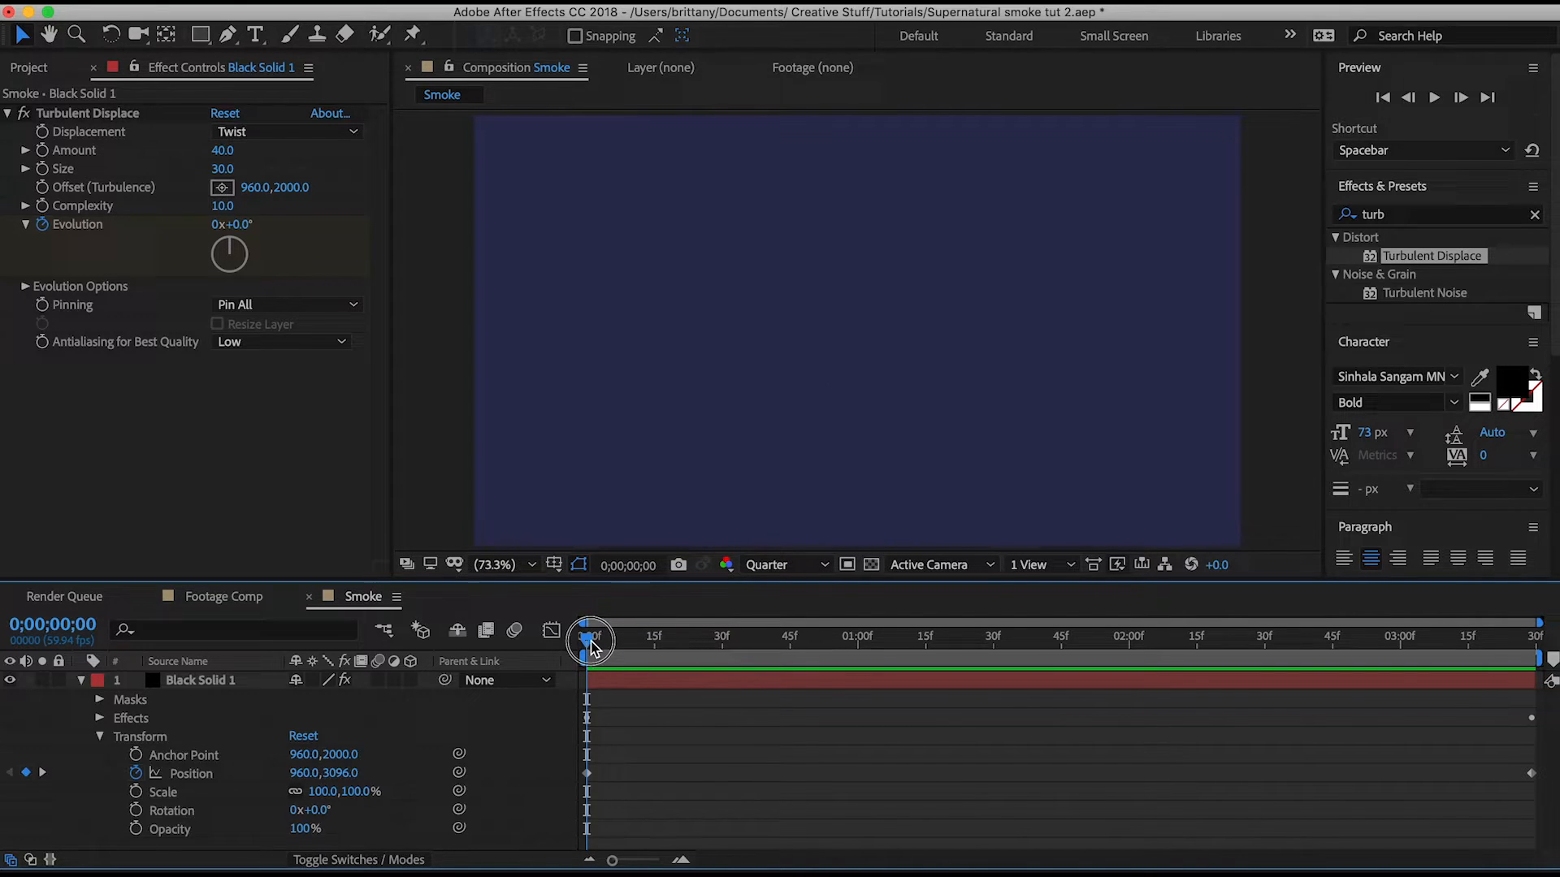
{"action": "left_click_drag", "start_coordinate": [586, 639], "coordinate": [789, 640]}
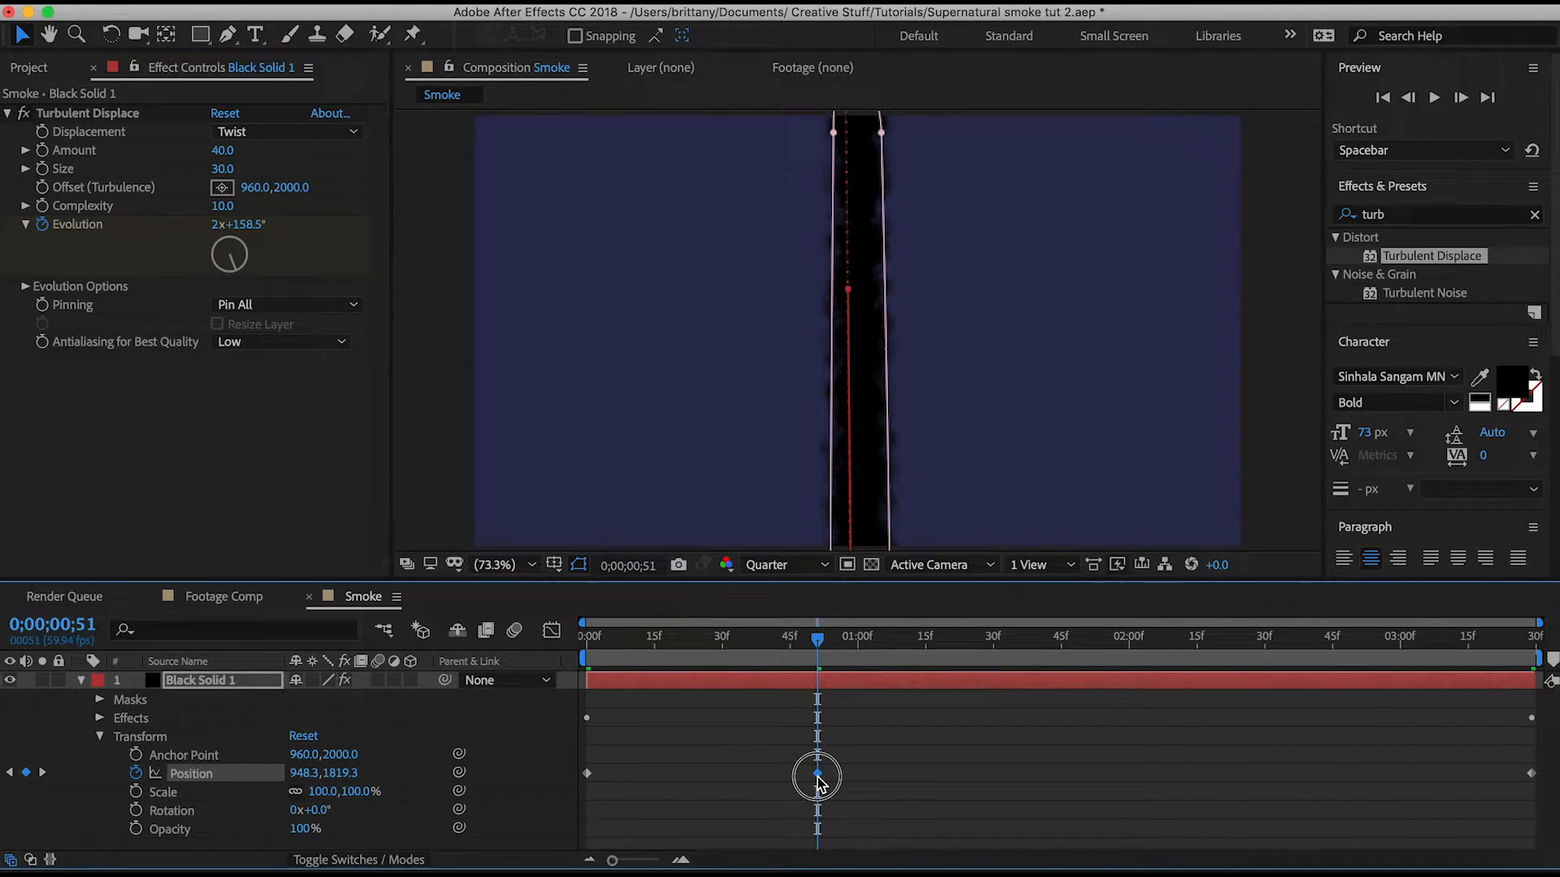
{"action": "left_click_drag", "start_coordinate": [818, 776], "coordinate": [700, 776]}
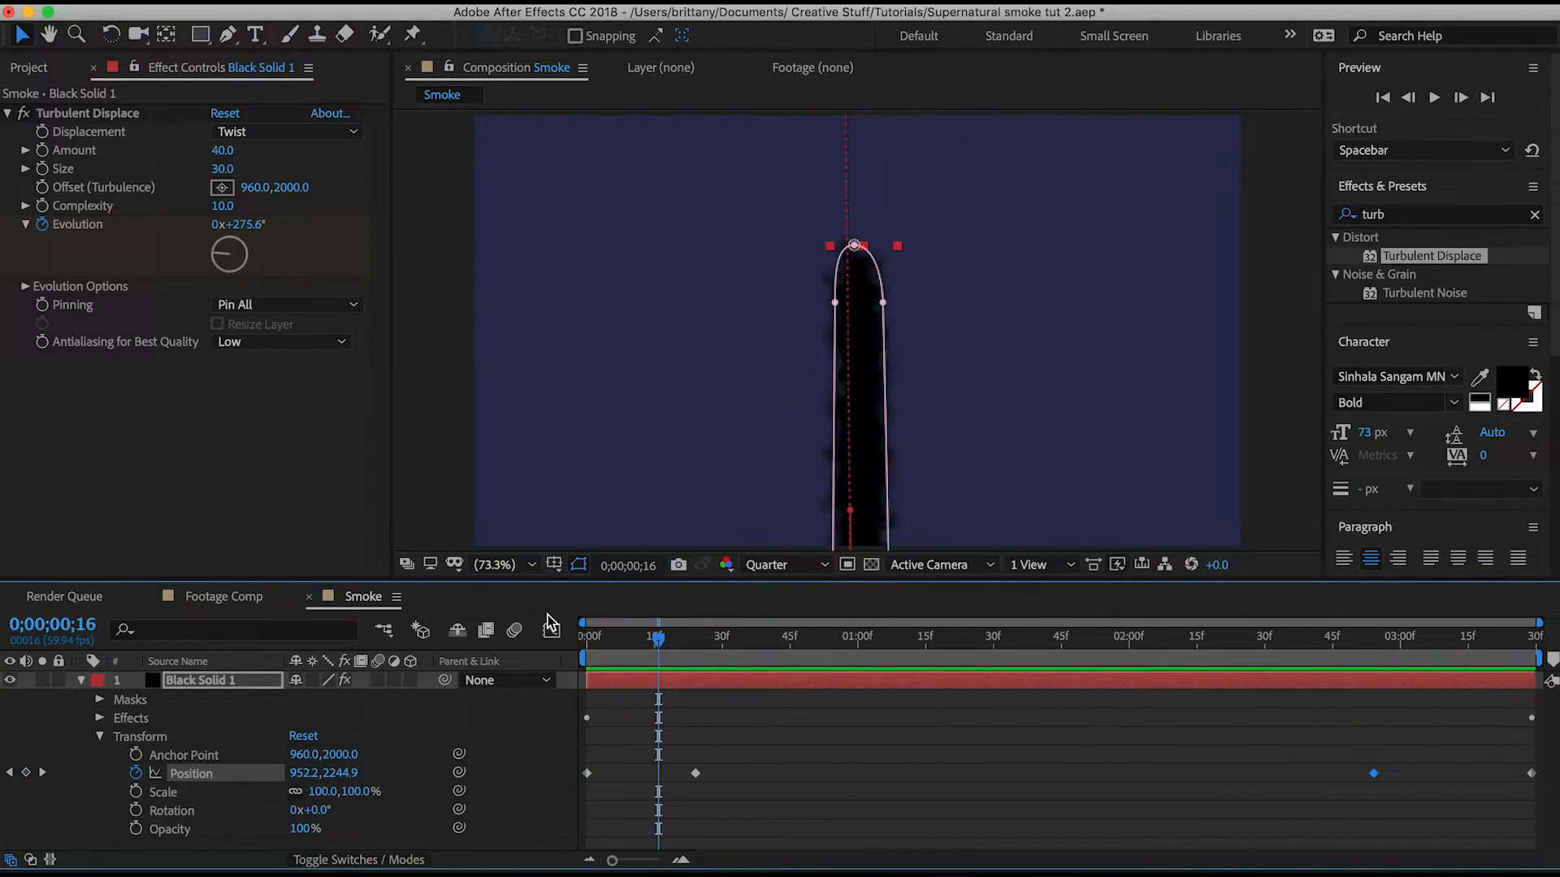
{"action": "left_click", "coordinate": [225, 595]}
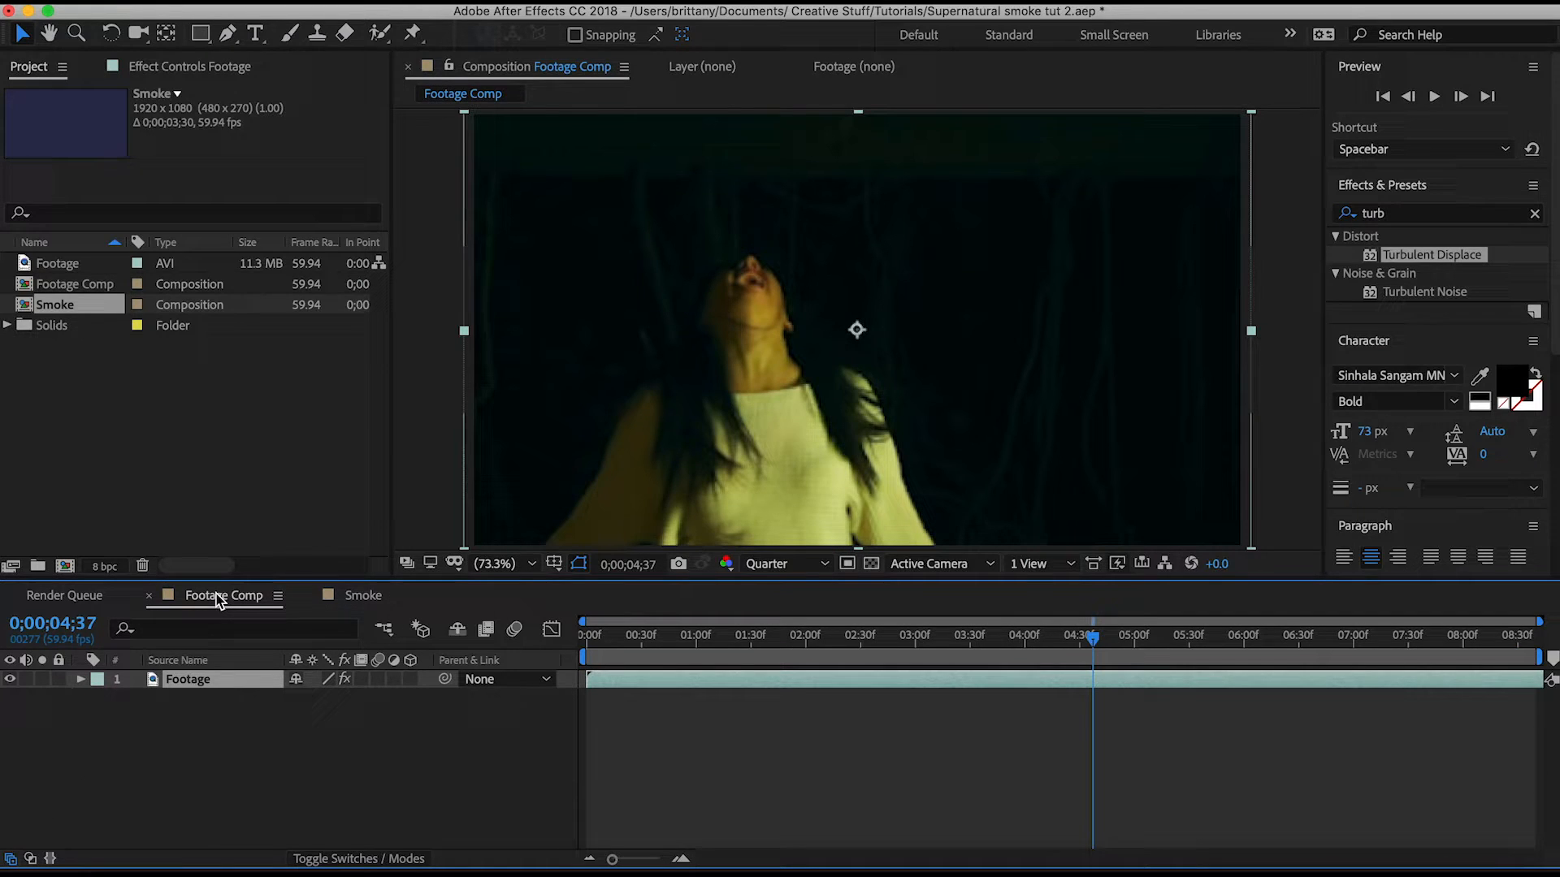
Place the Smoke comp in Footage Comp near 2;58, scaled to 33, 42% over her mouth
{"action": "left_click", "coordinate": [55, 304]}
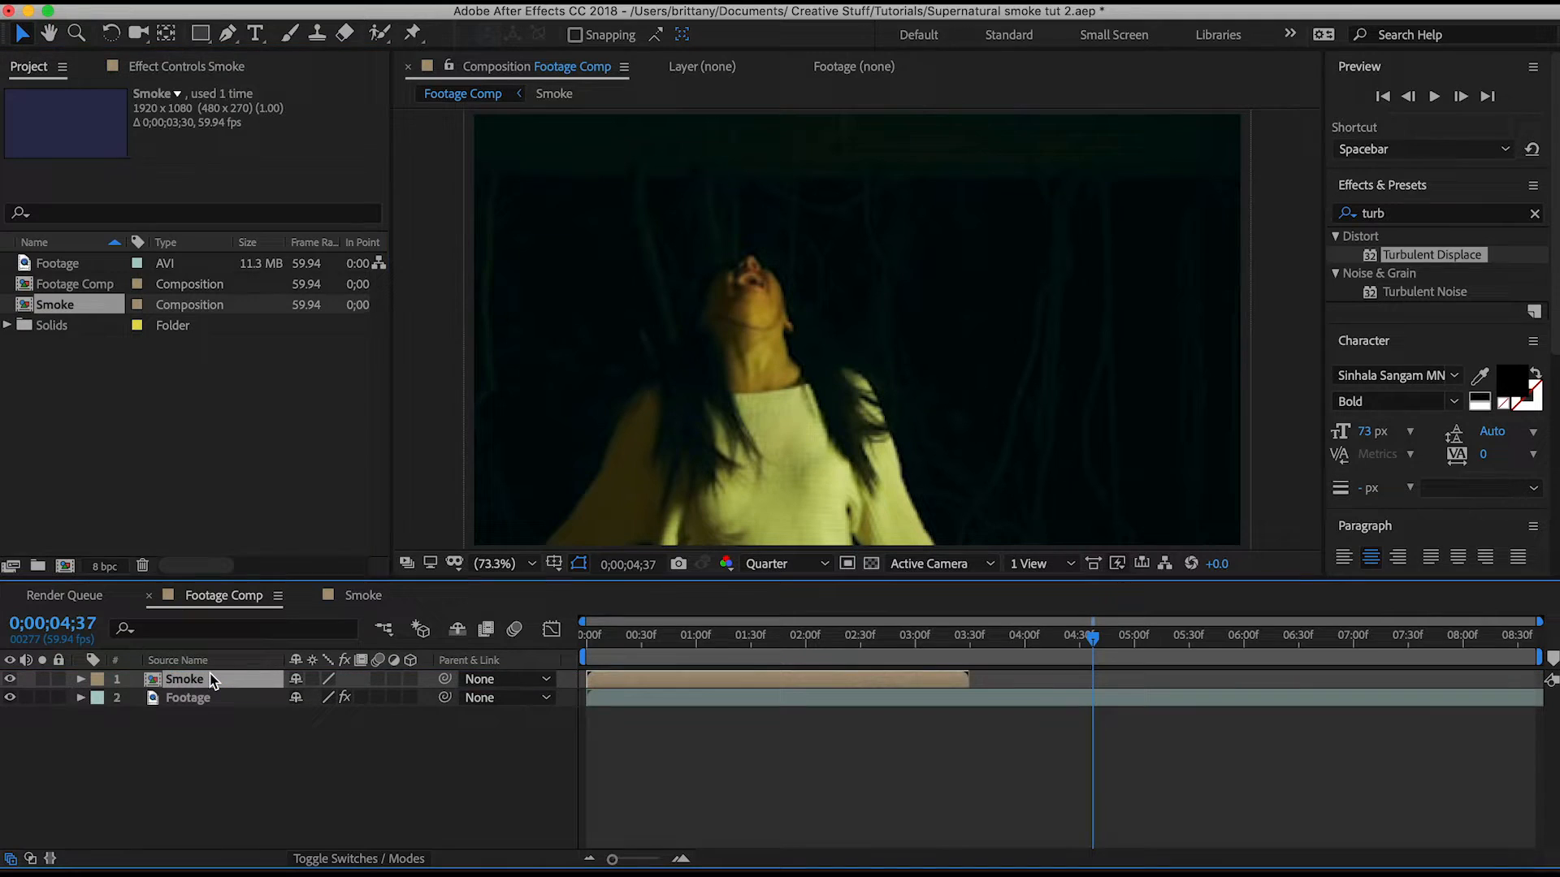
{"action": "left_click_drag", "start_coordinate": [1095, 637], "coordinate": [910, 637]}
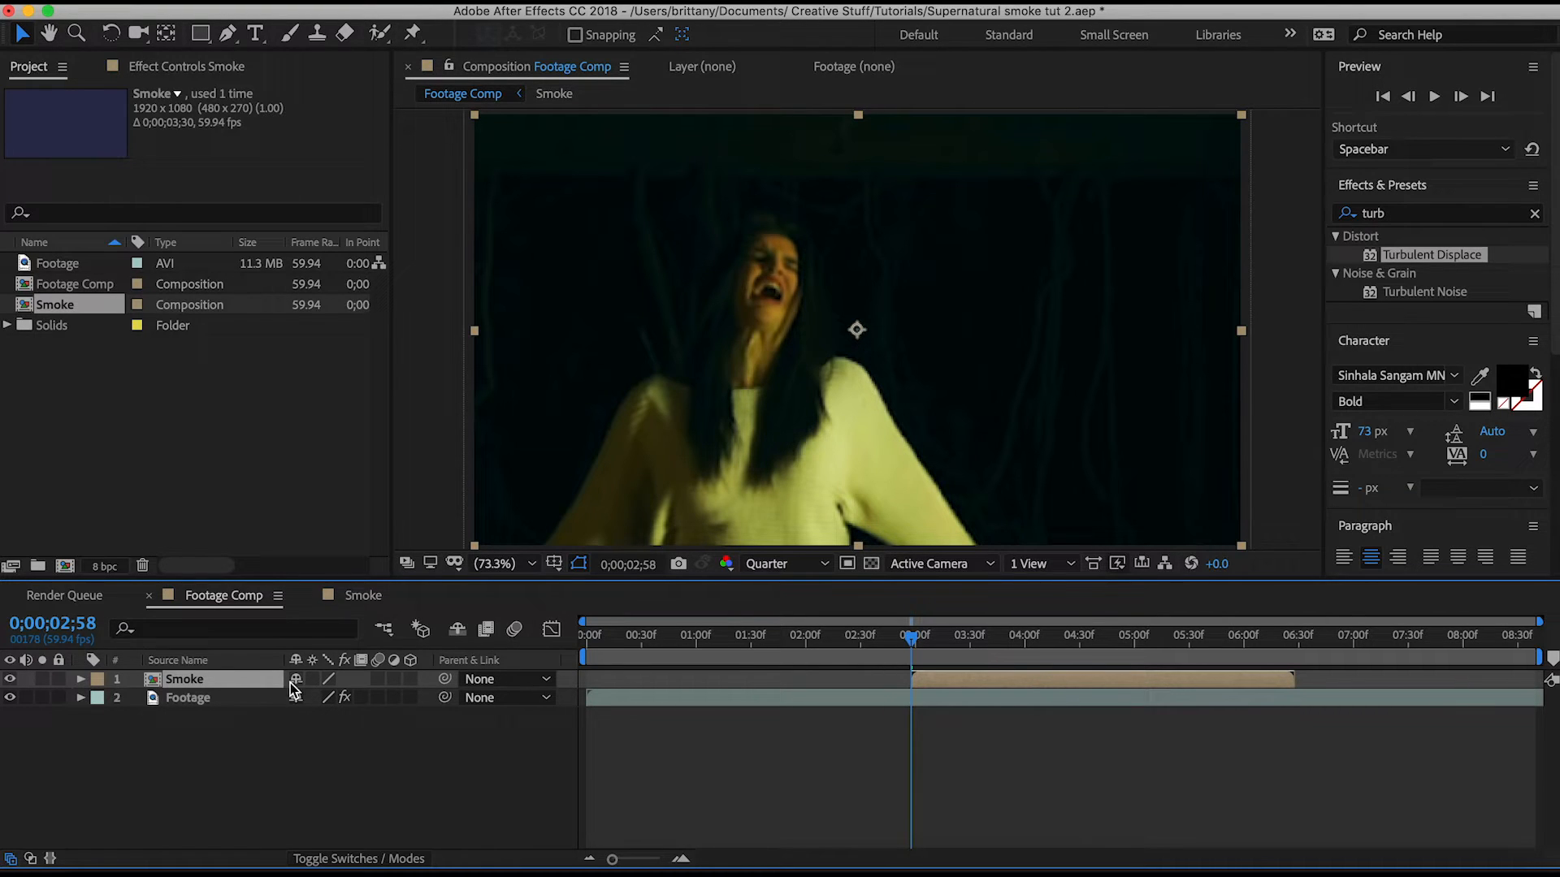
{"action": "left_click", "coordinate": [81, 679]}
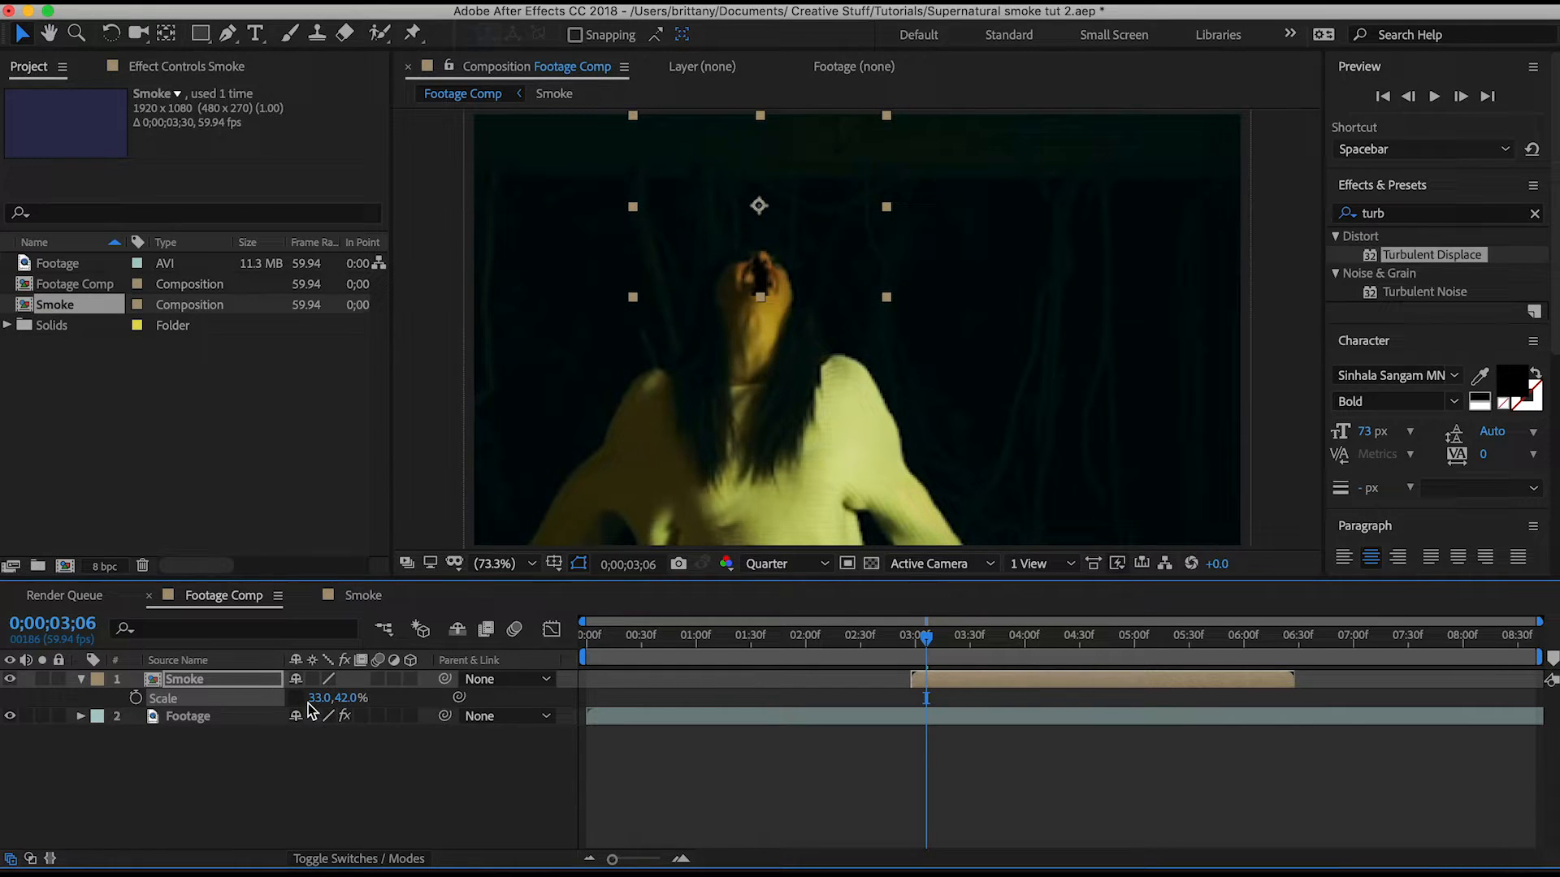
{"action": "mouse_move", "coordinate": [919, 657]}
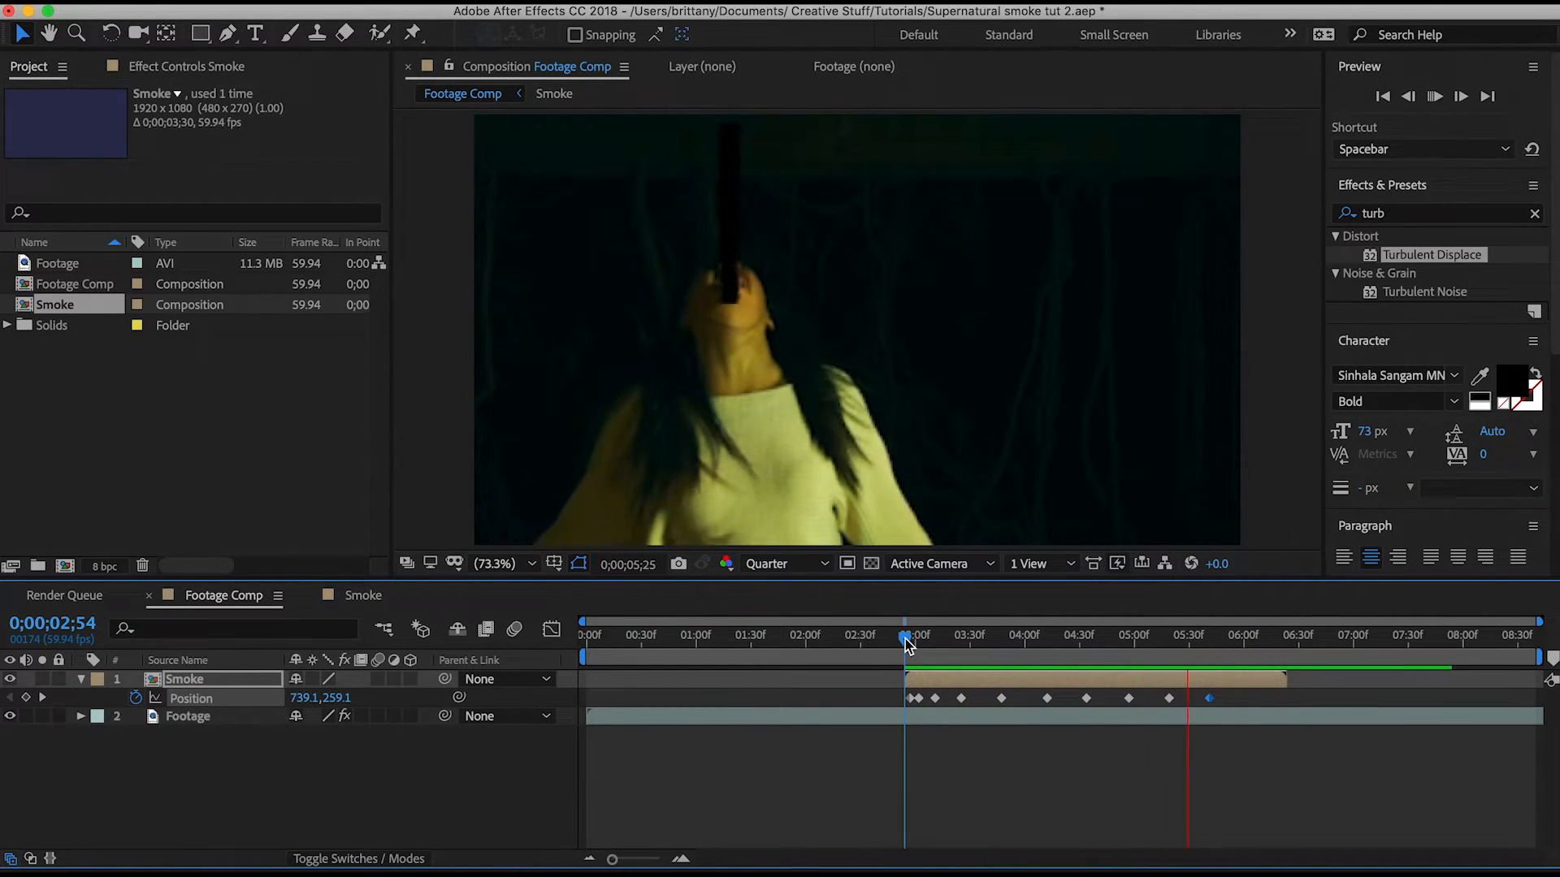
Return to where the smoke begins to keyframe its Position at the mouth
{"action": "left_click", "coordinate": [1434, 96]}
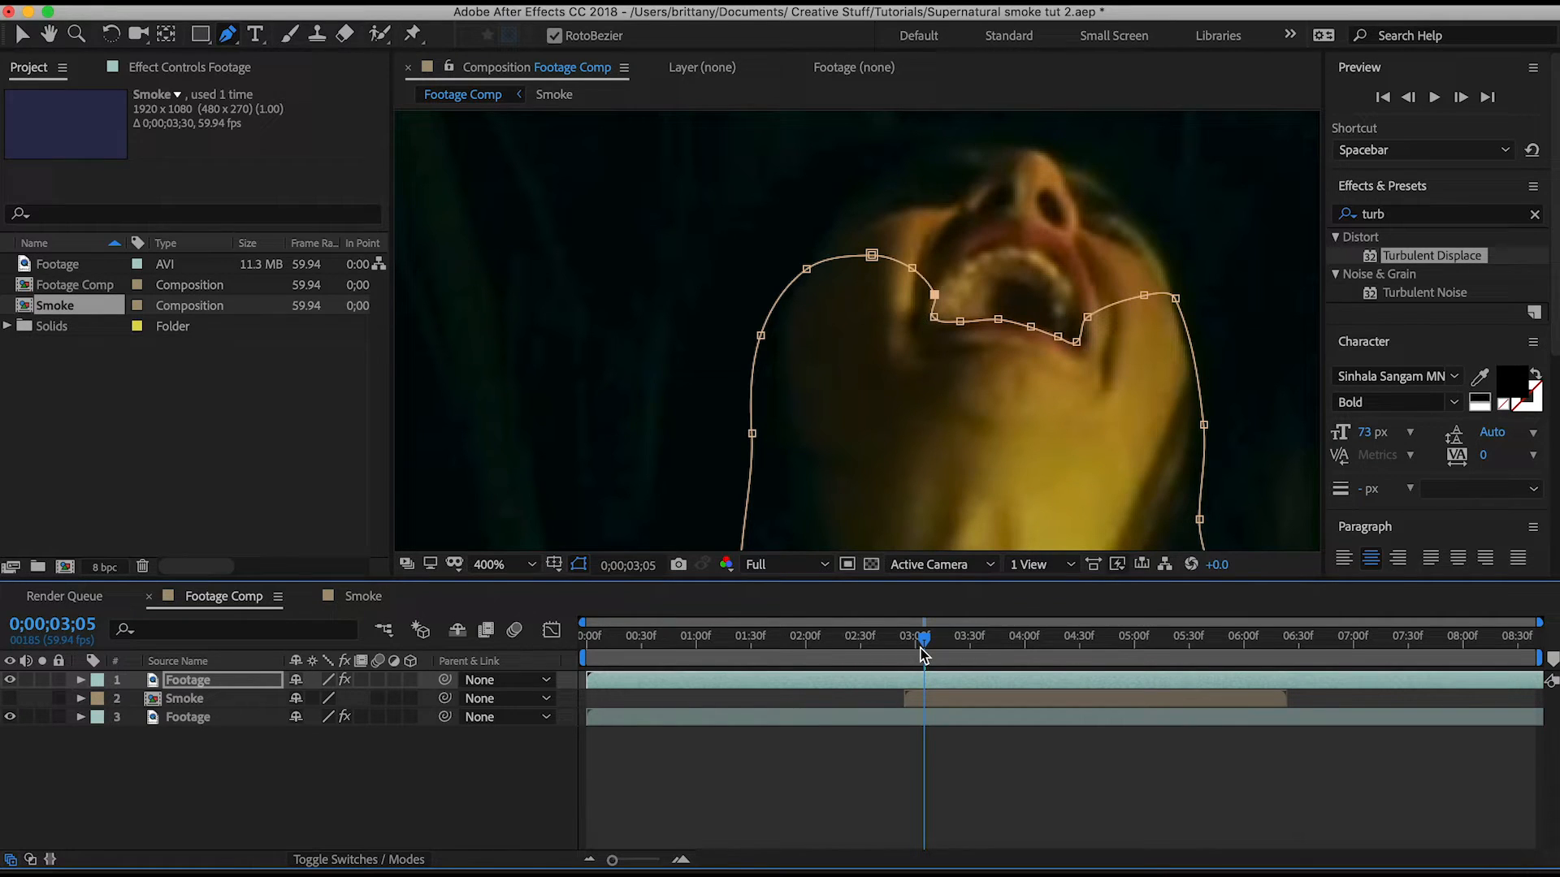
Scrub through the clip to check the mouth, then return to the mask's starting frame
{"action": "left_click_drag", "start_coordinate": [921, 638], "coordinate": [961, 639]}
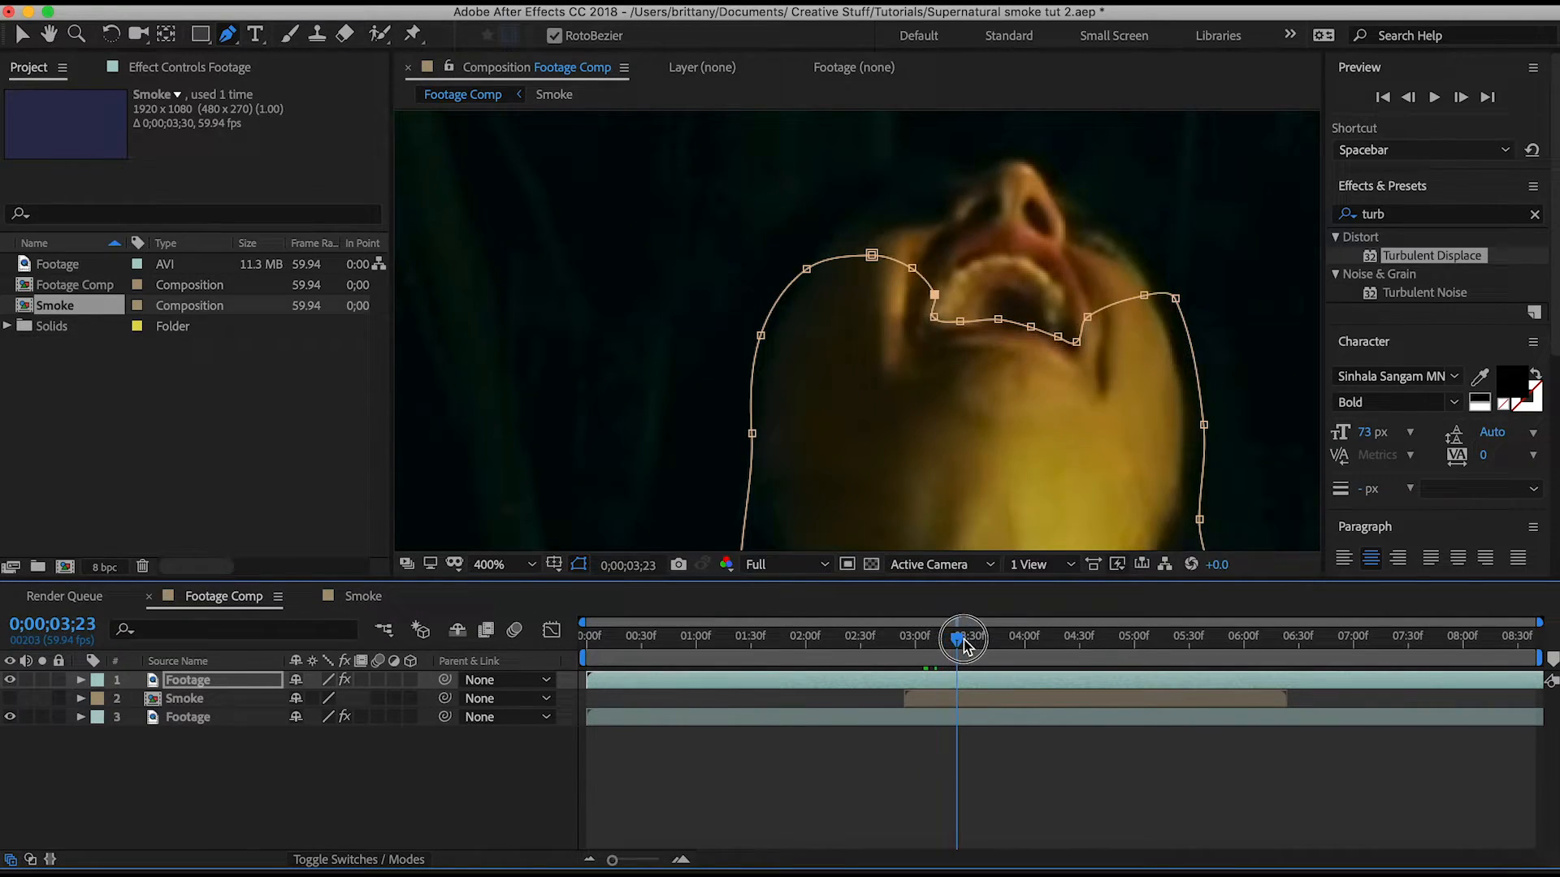
{"action": "left_click_drag", "start_coordinate": [960, 638], "coordinate": [1164, 638]}
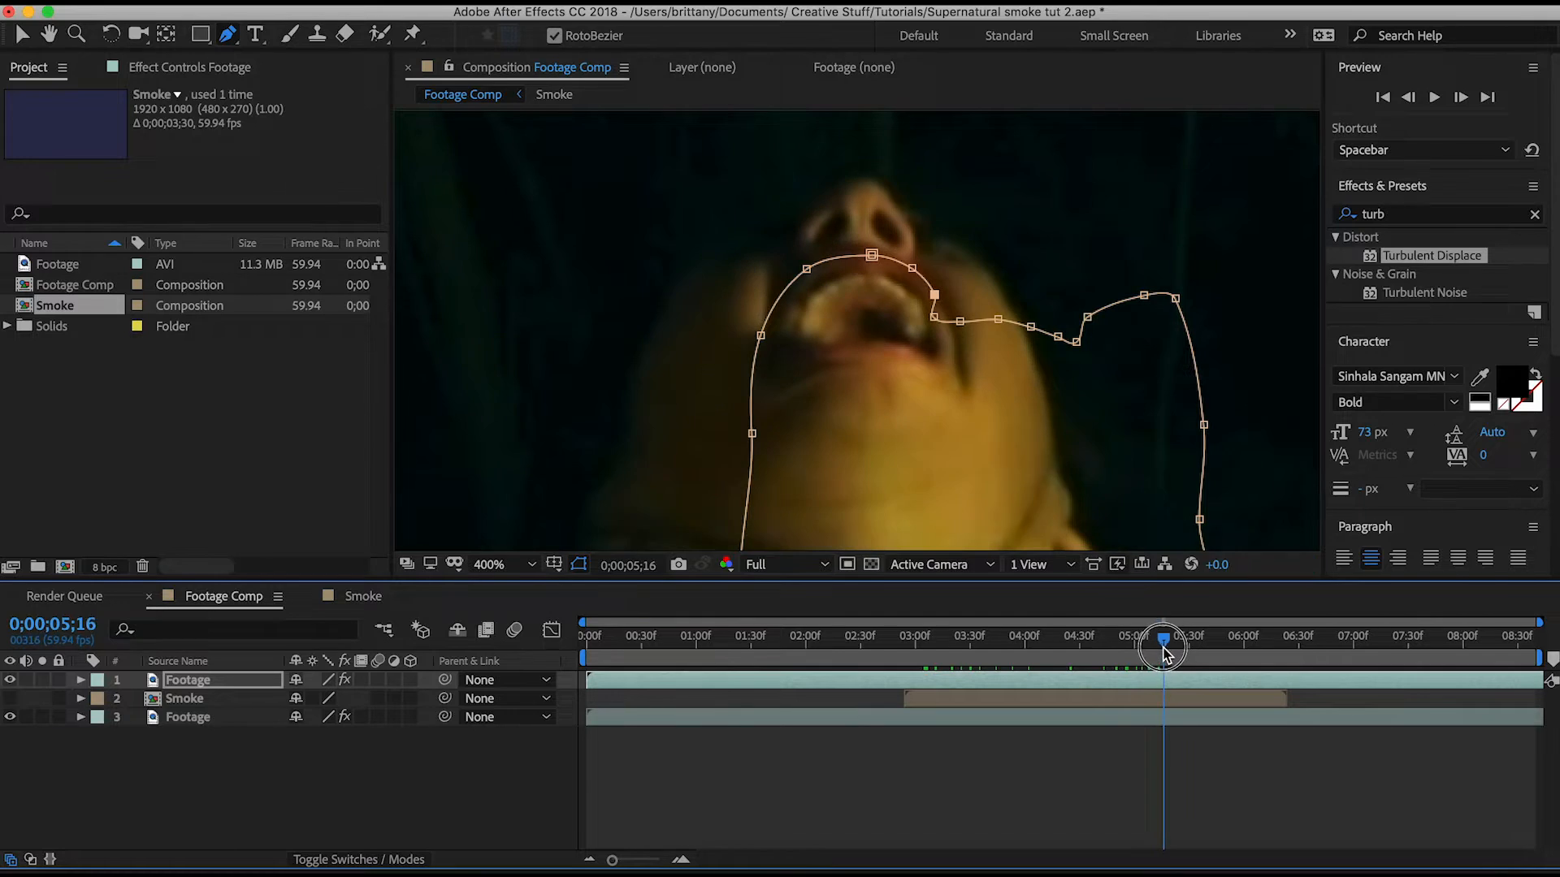
{"action": "left_click_drag", "start_coordinate": [1162, 646], "coordinate": [945, 646]}
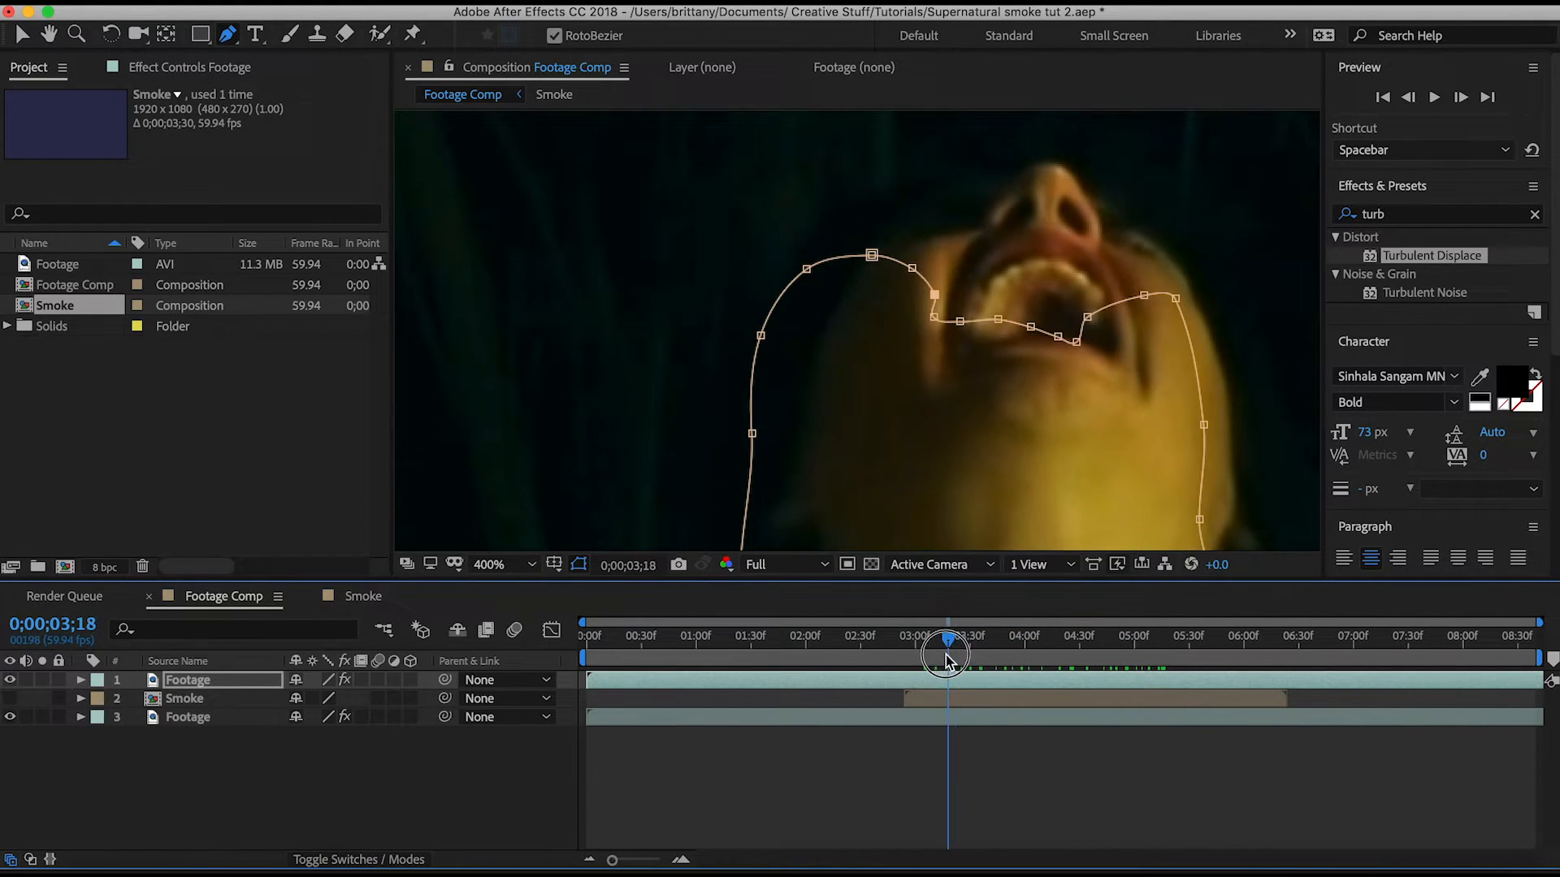
{"action": "left_click_drag", "start_coordinate": [945, 642], "coordinate": [925, 642]}
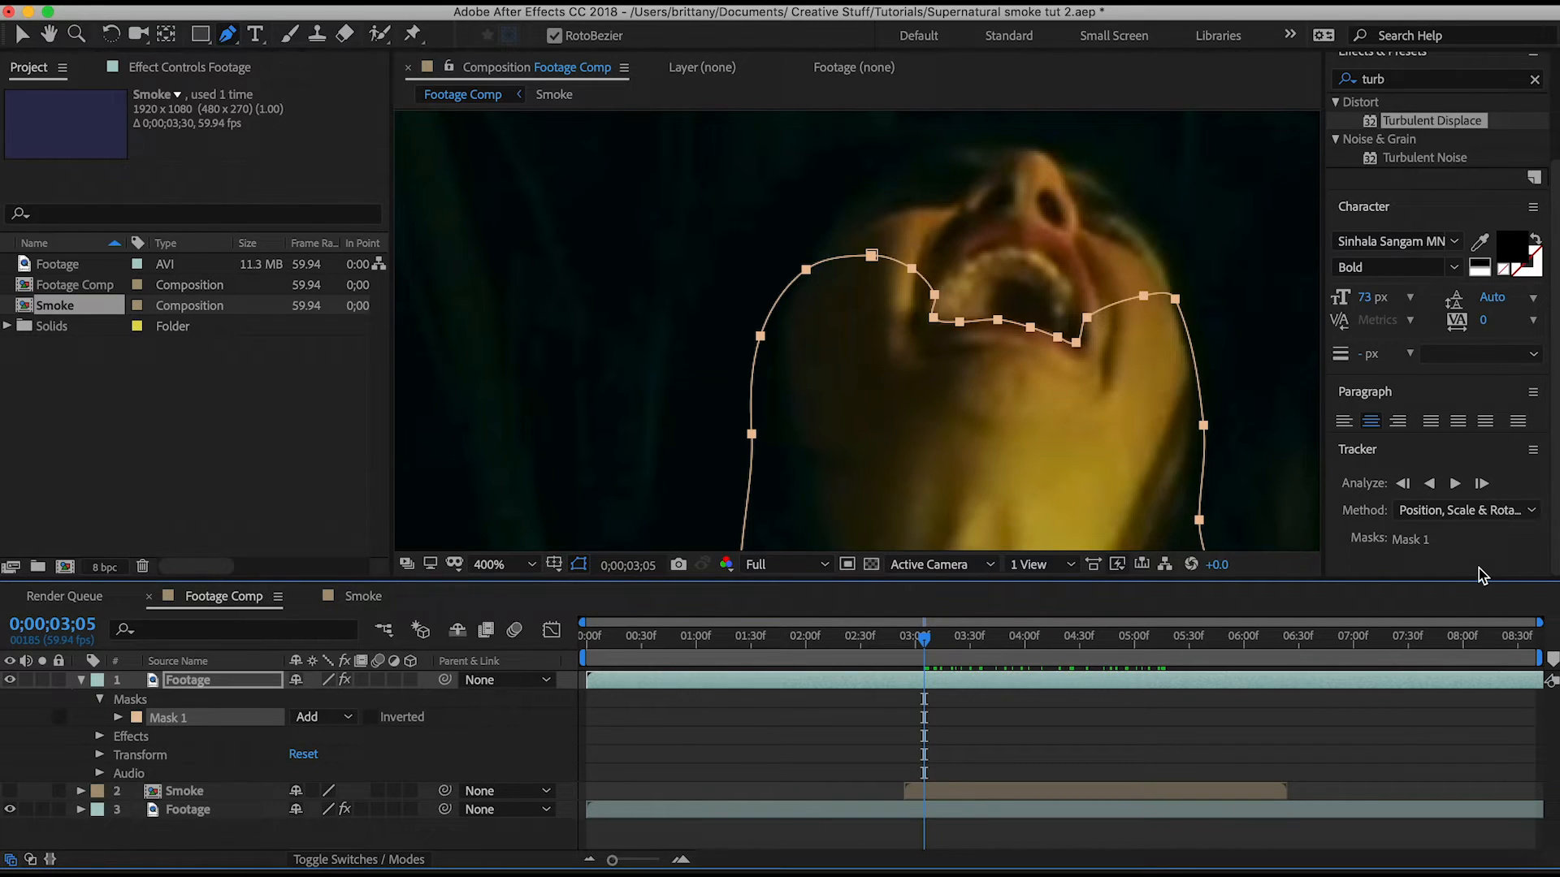
{"action": "mouse_move", "coordinate": [1454, 484]}
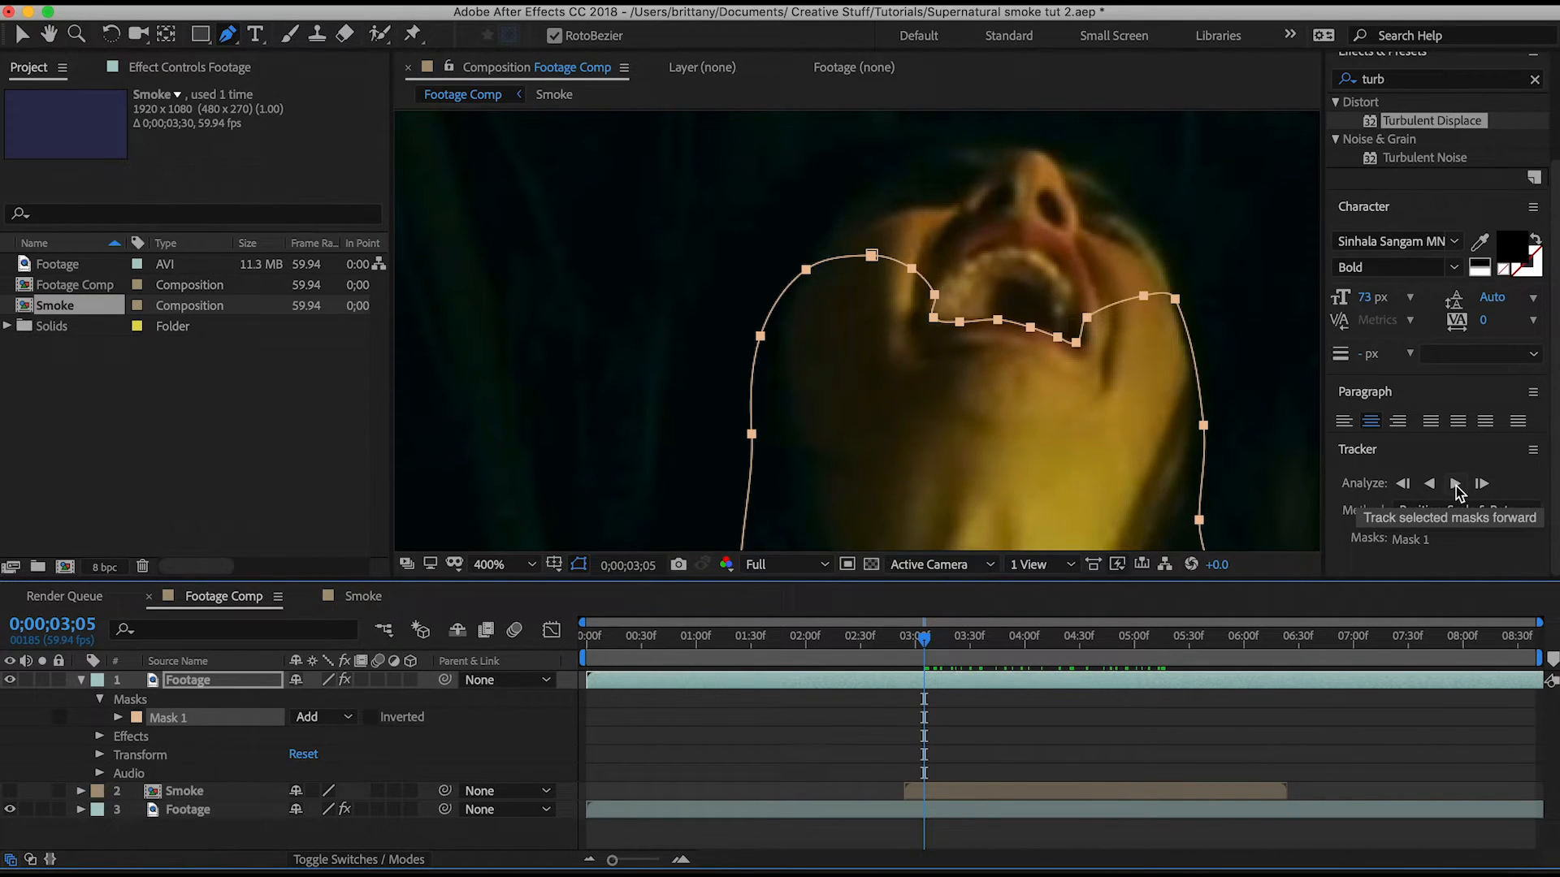
Track Mask 1 forward, pause, and fix a mask point that slipped off the lip
{"action": "left_click", "coordinate": [1454, 485]}
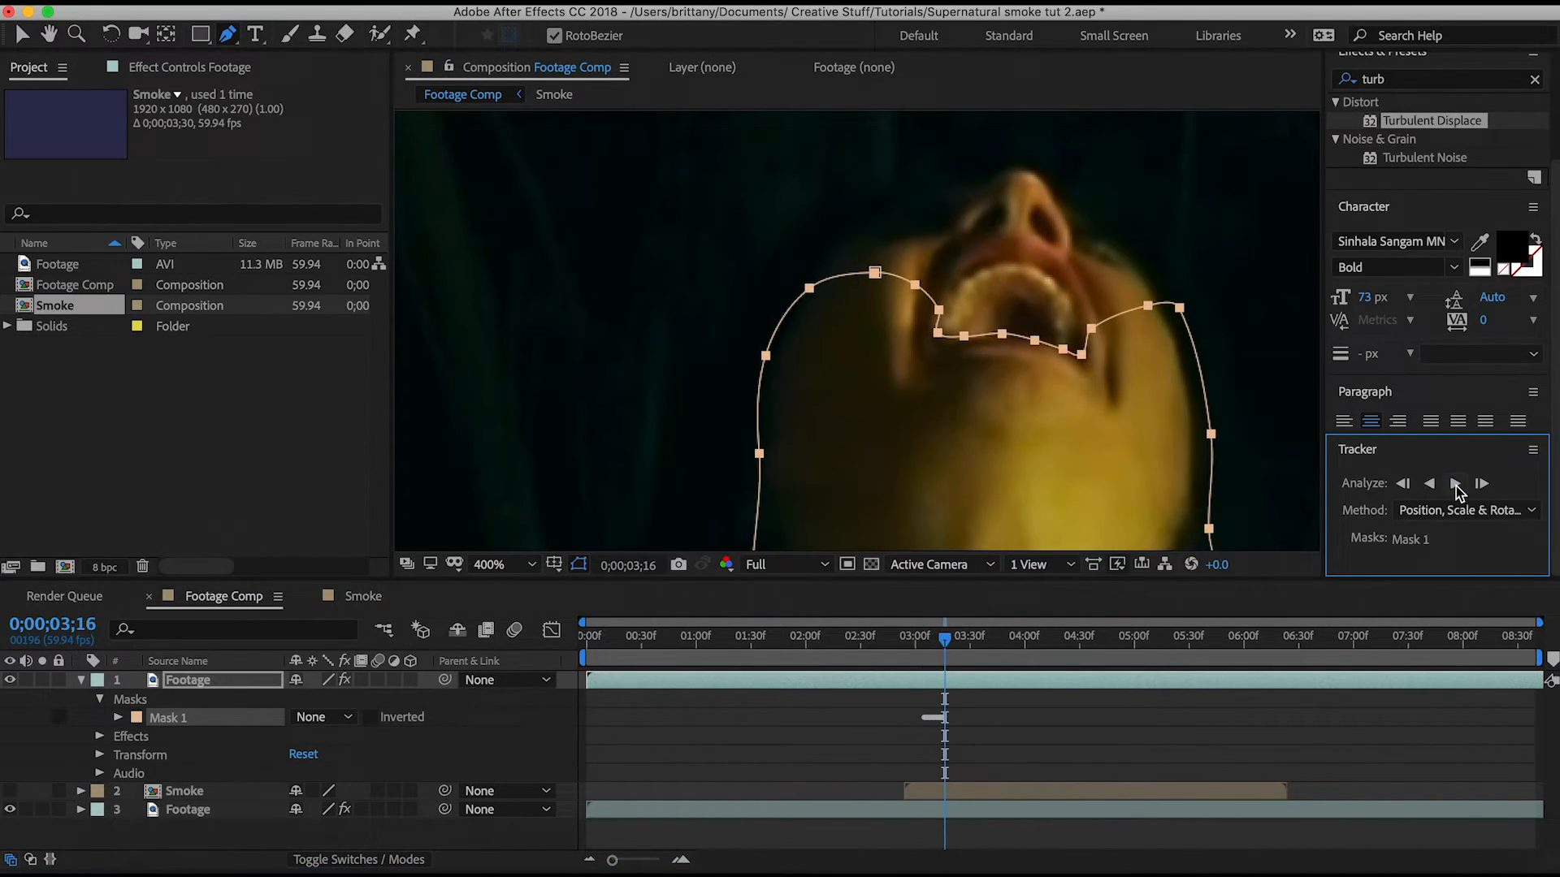
{"action": "left_click", "coordinate": [1454, 484]}
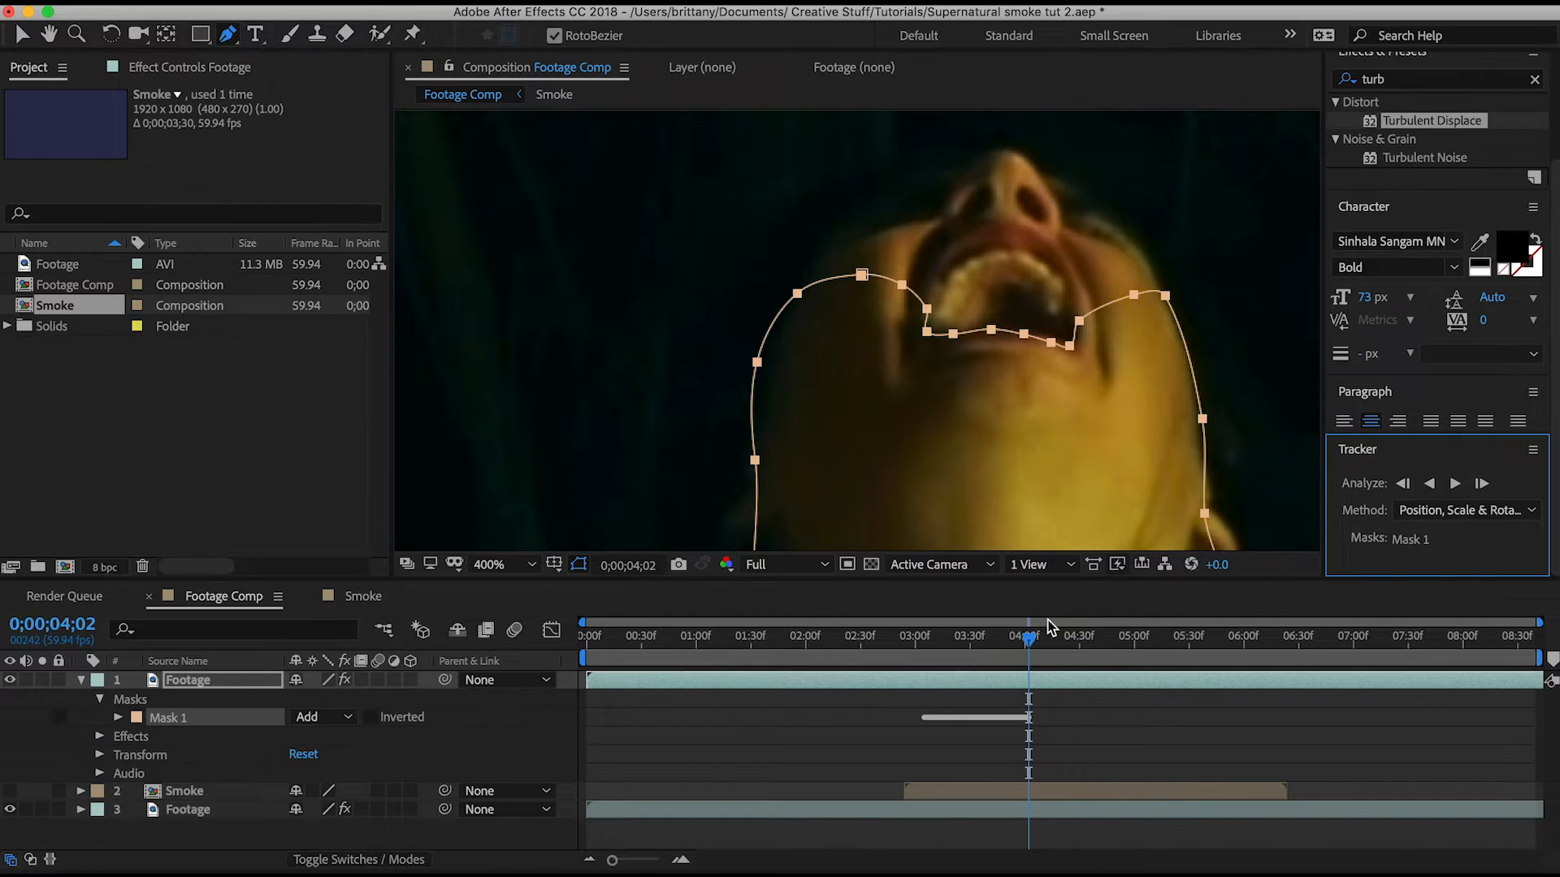
{"action": "left_click_drag", "start_coordinate": [1029, 641], "coordinate": [975, 641]}
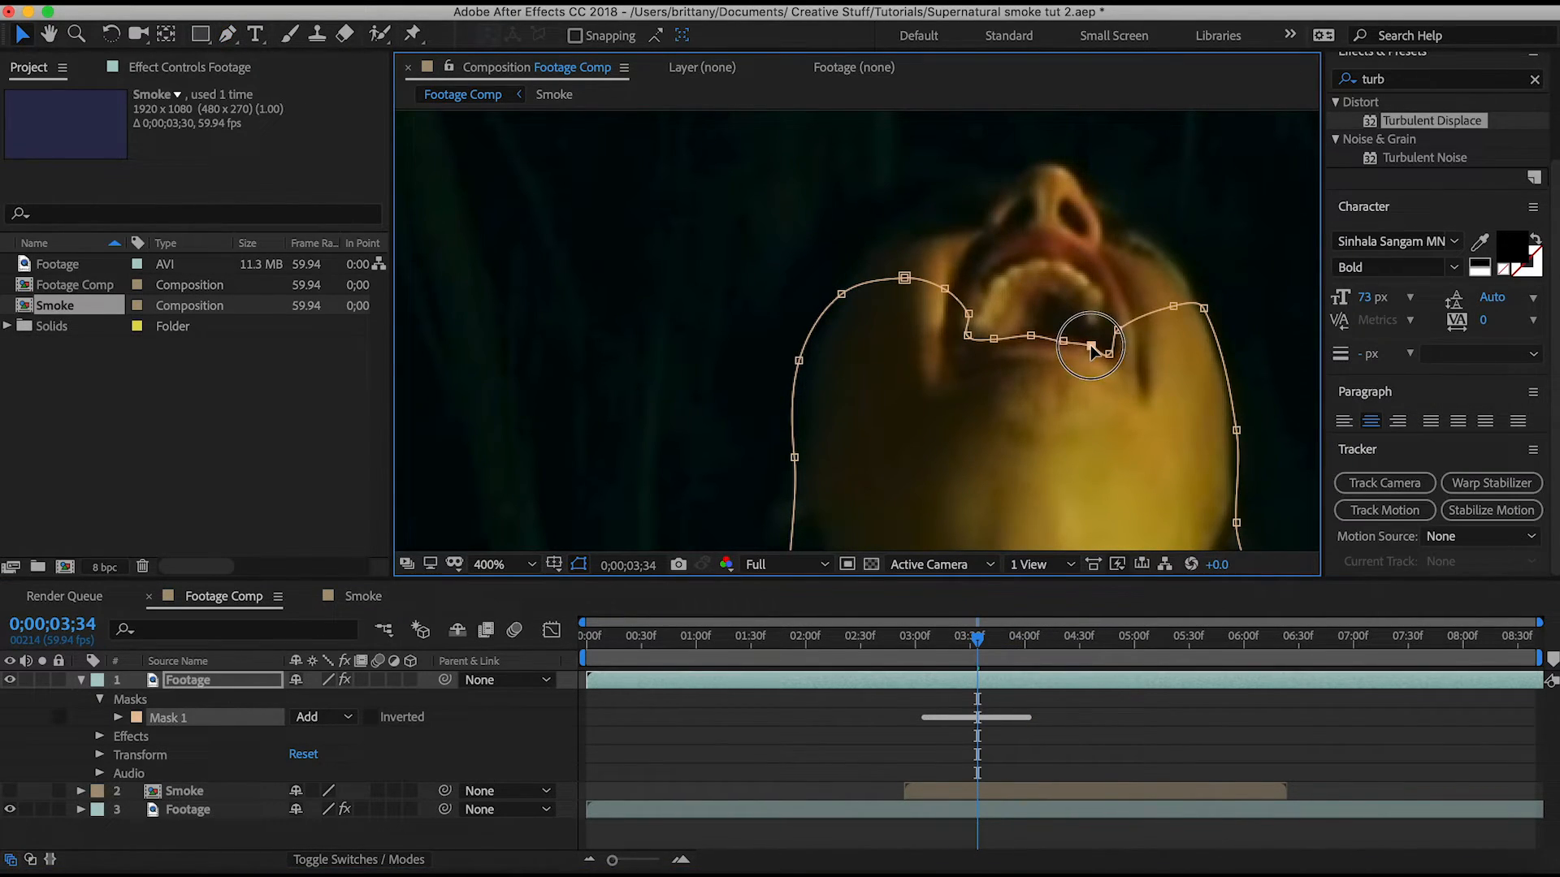
{"action": "left_click", "coordinate": [1383, 510]}
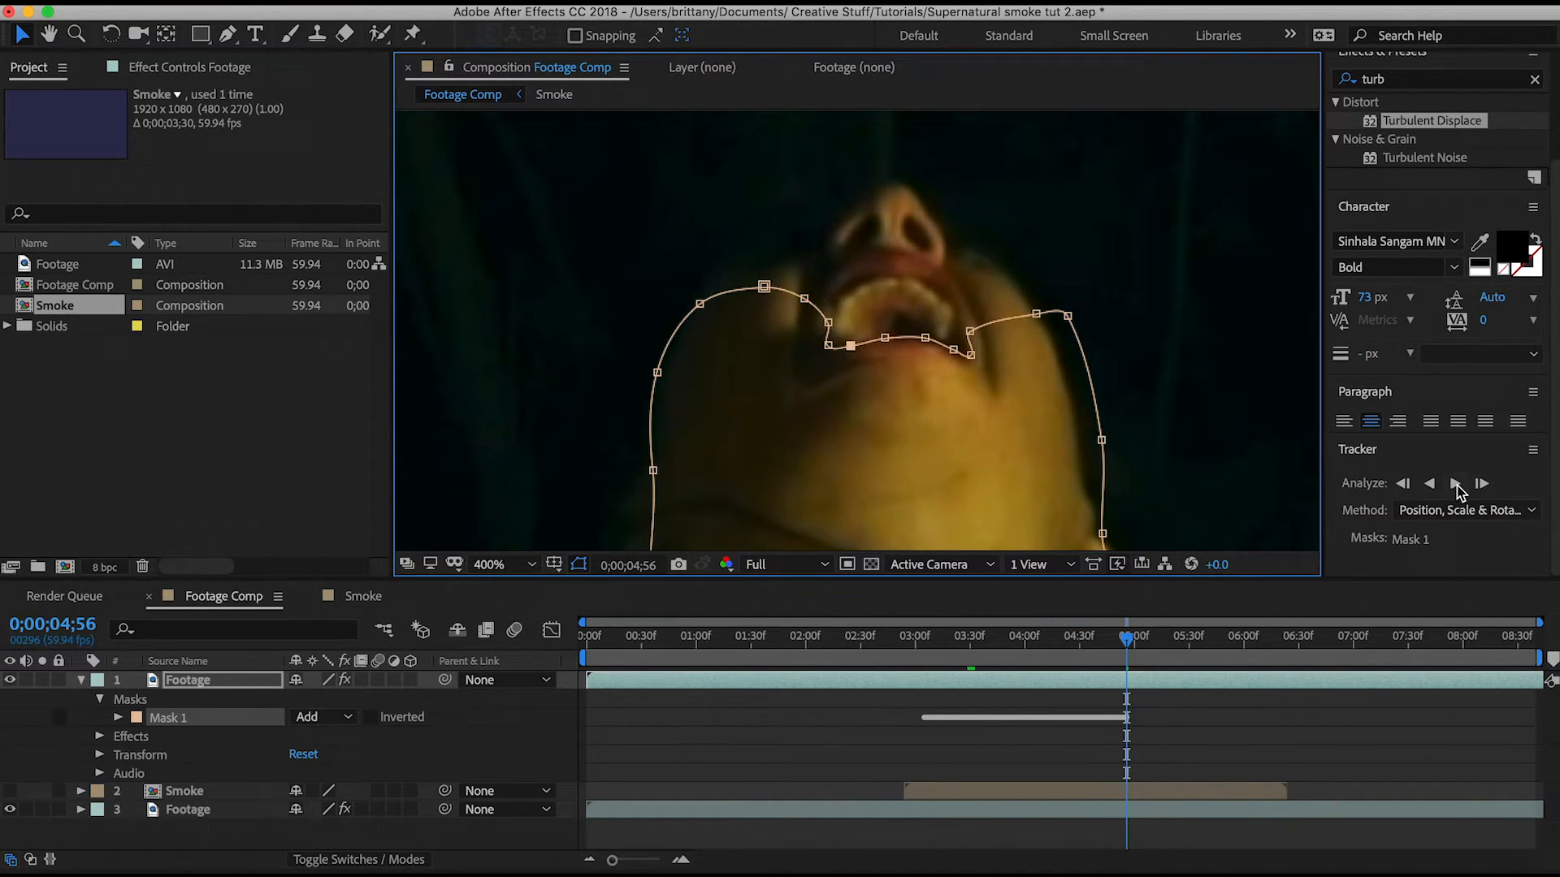
Track Mask 1 backward to about 2;58 and drag drifted points back onto the lip
{"action": "left_click", "coordinate": [1454, 483]}
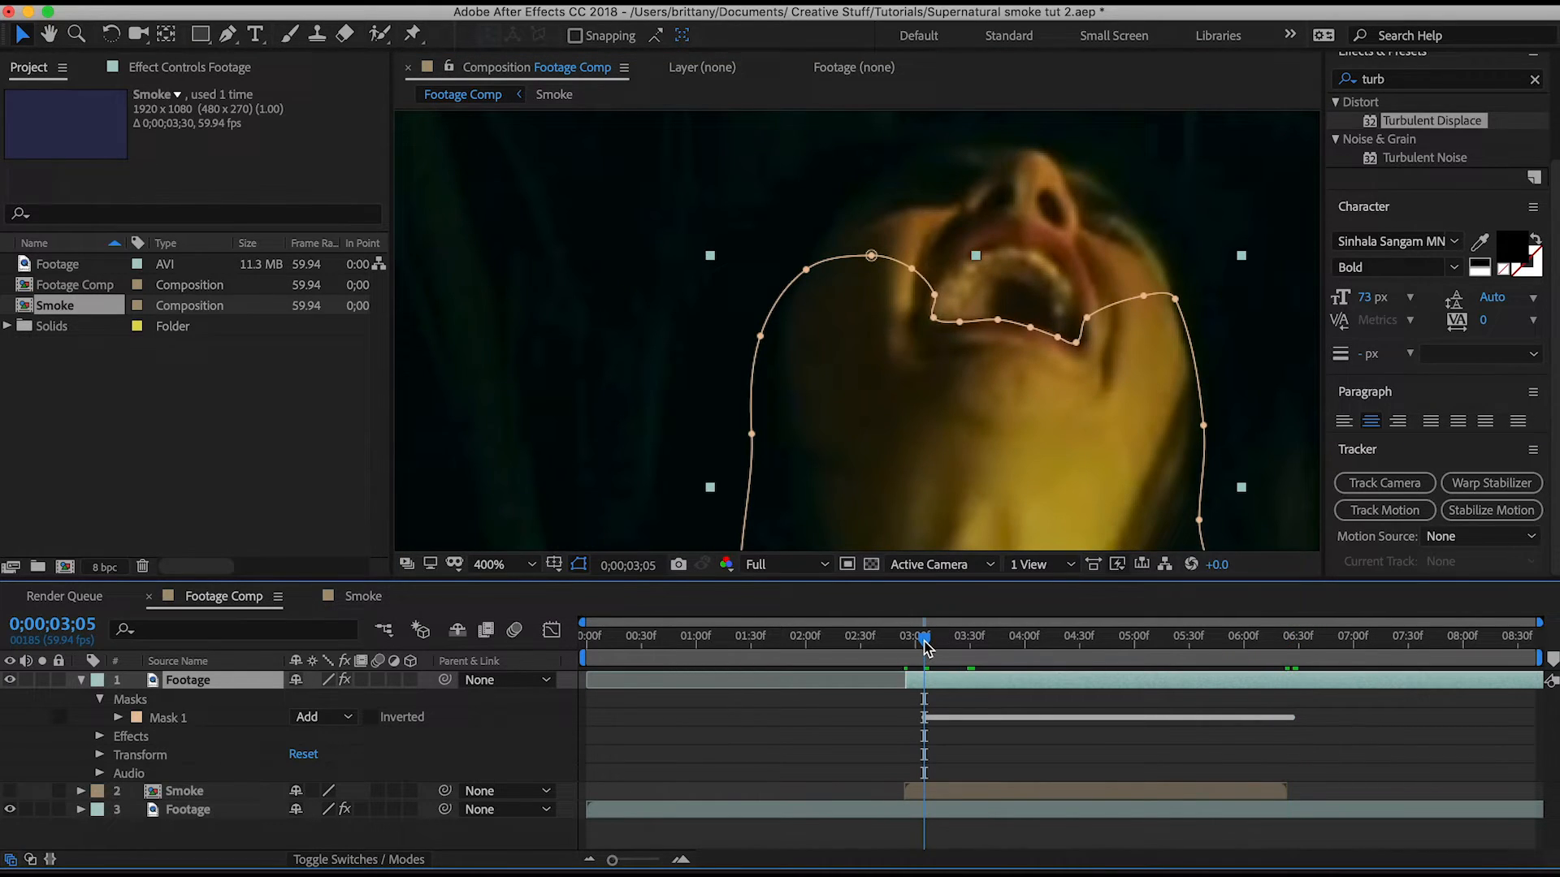
{"action": "mouse_move", "coordinate": [572, 757]}
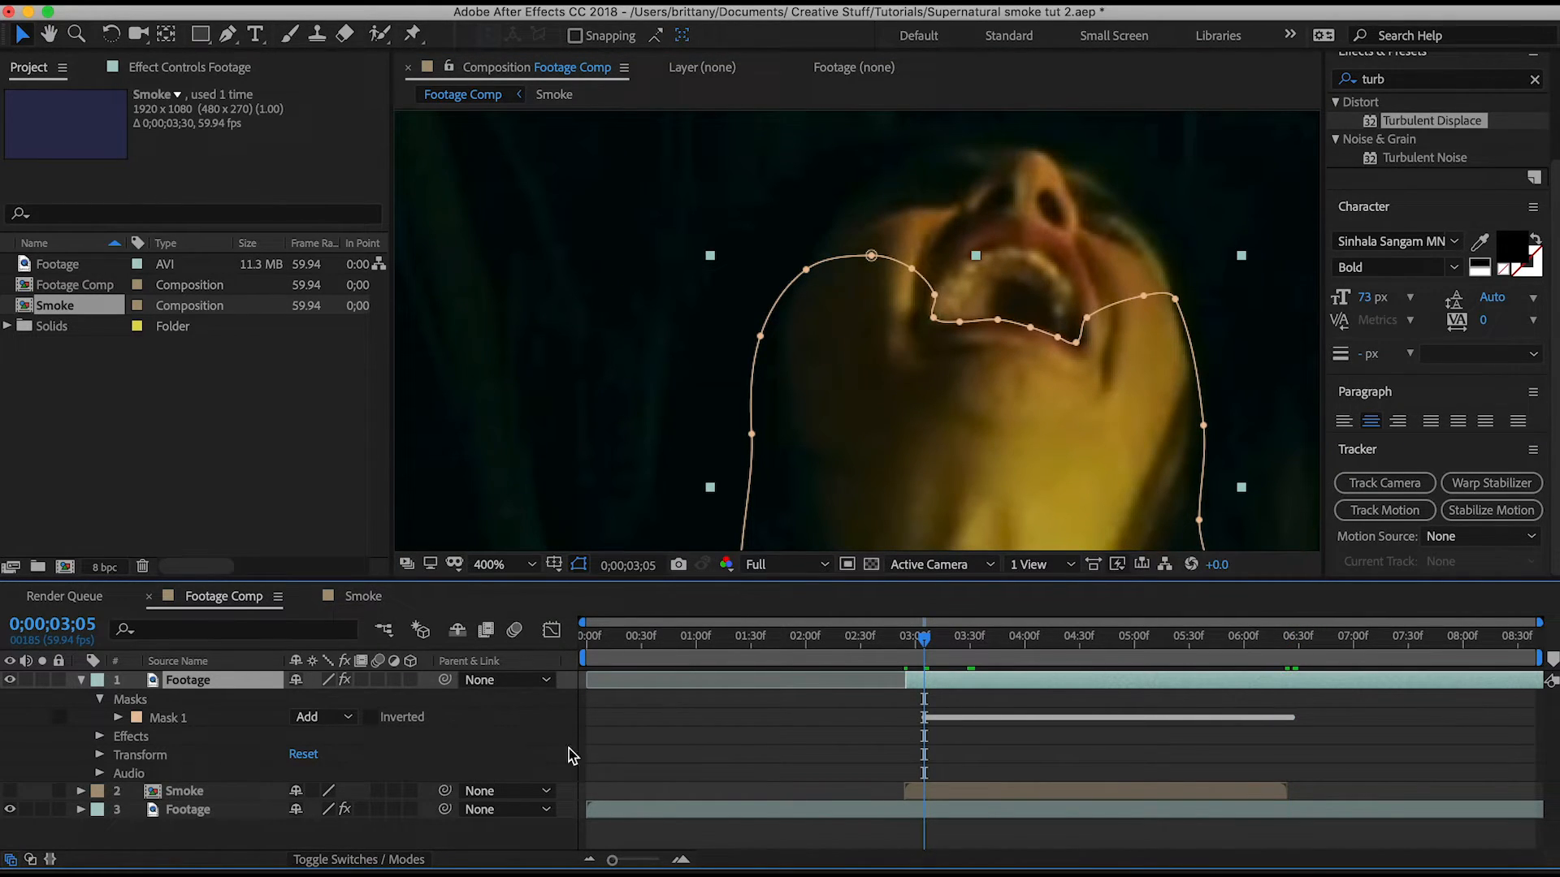
{"action": "left_click", "coordinate": [1382, 510]}
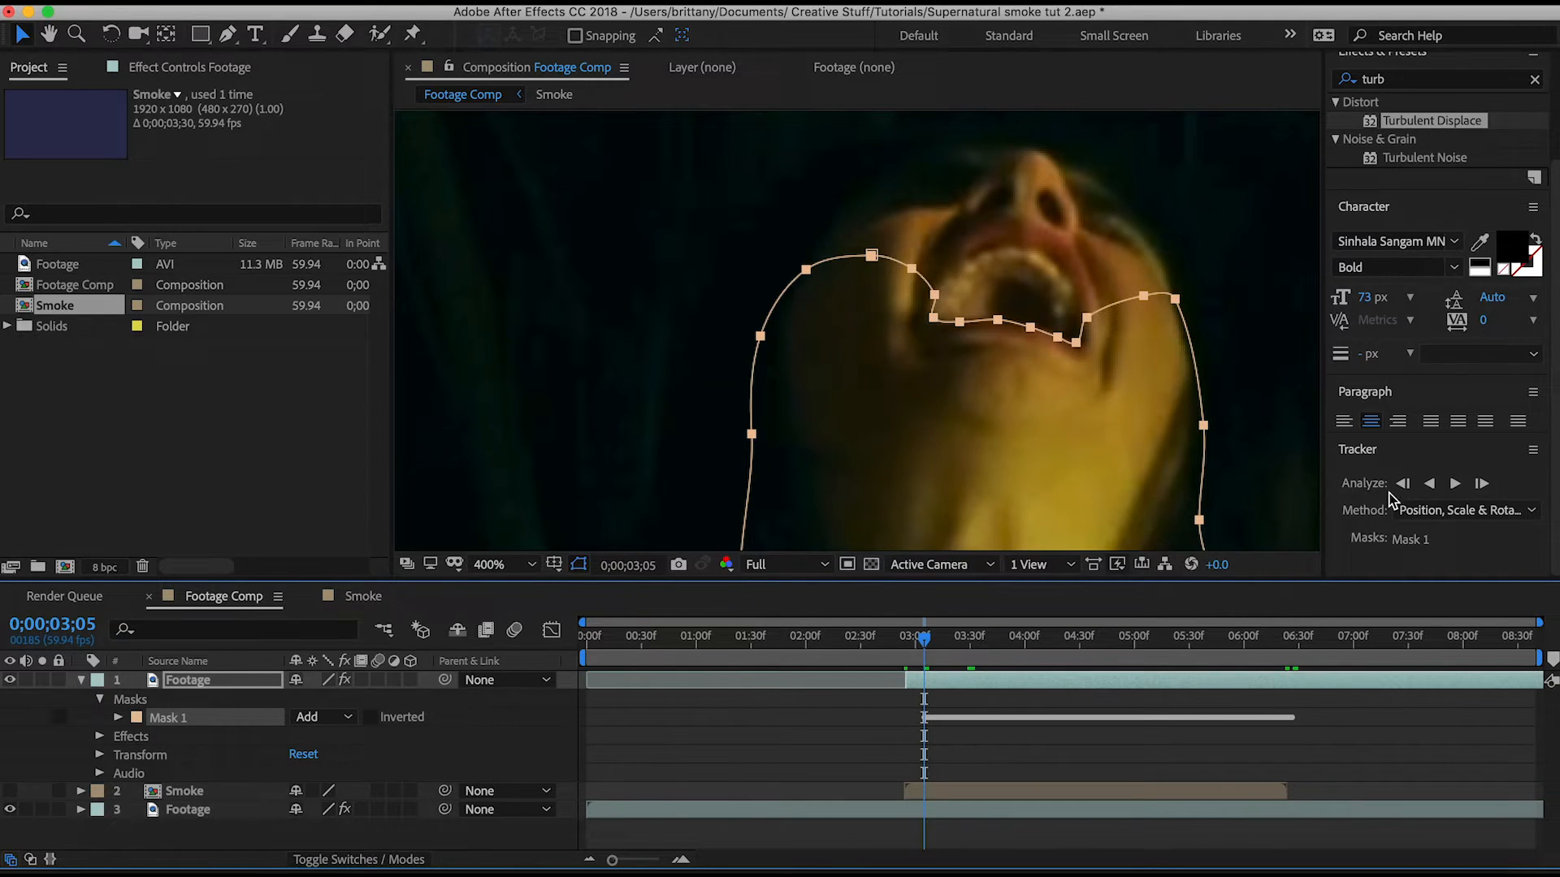
{"action": "mouse_move", "coordinate": [1429, 483]}
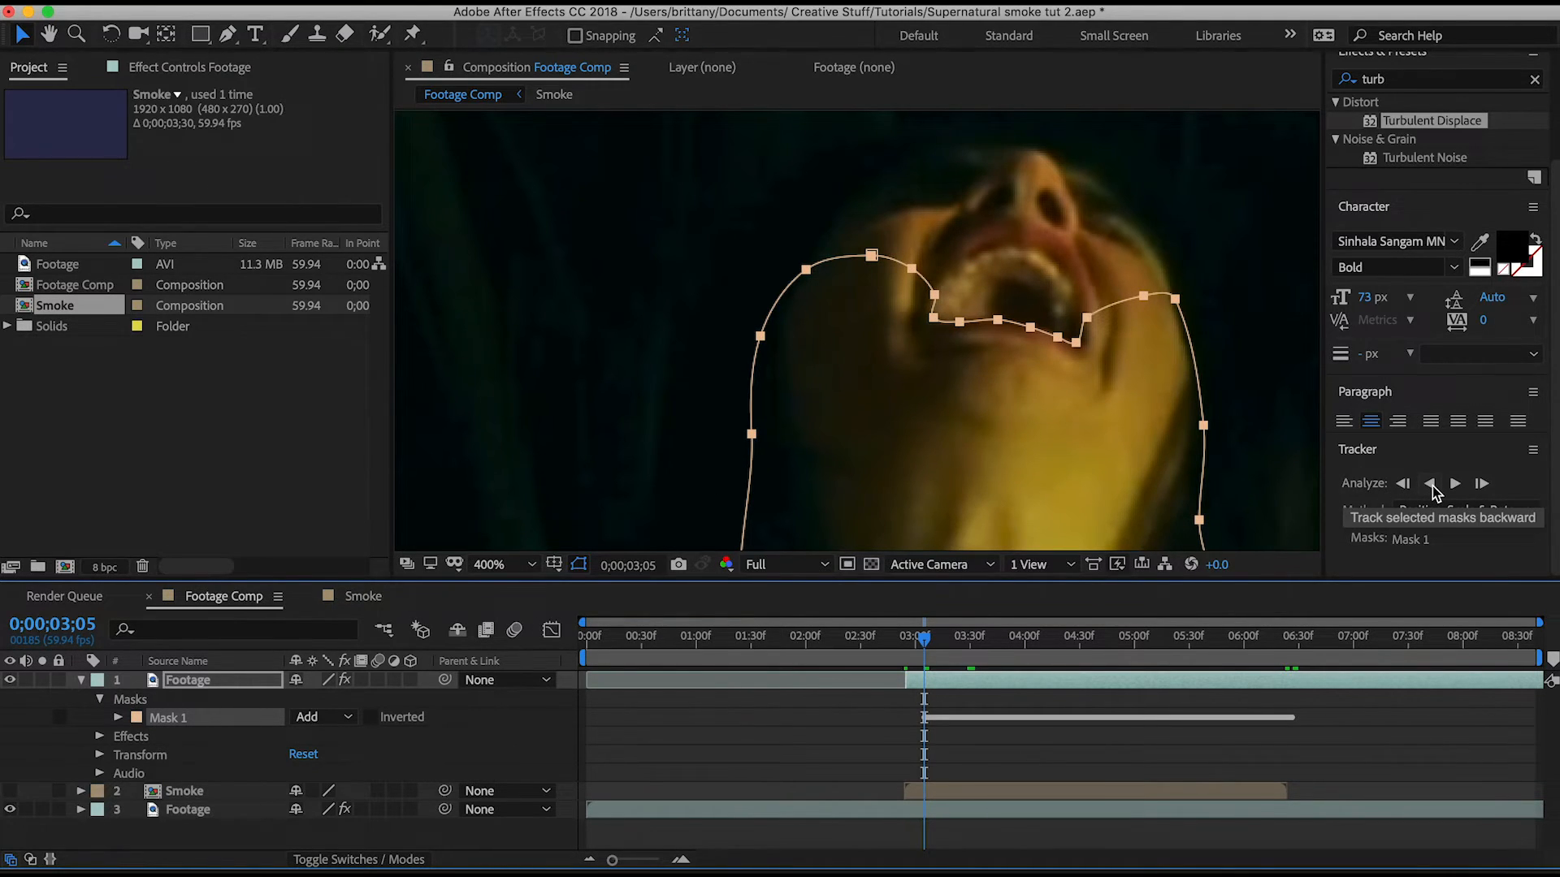
{"action": "left_click_drag", "start_coordinate": [923, 636], "coordinate": [908, 637]}
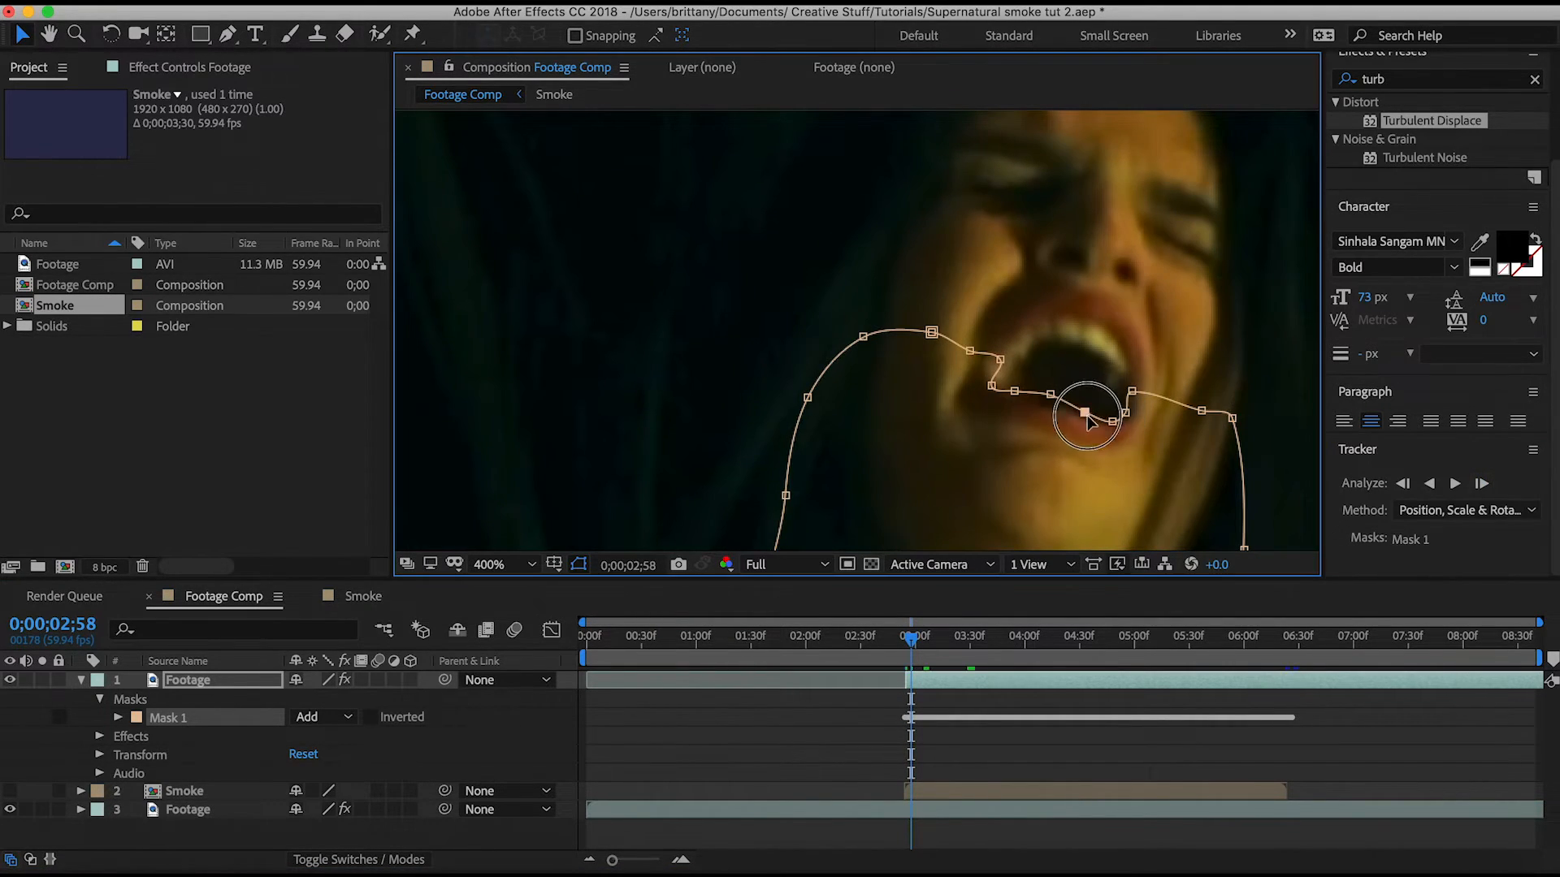
{"action": "left_click_drag", "start_coordinate": [910, 637], "coordinate": [916, 637]}
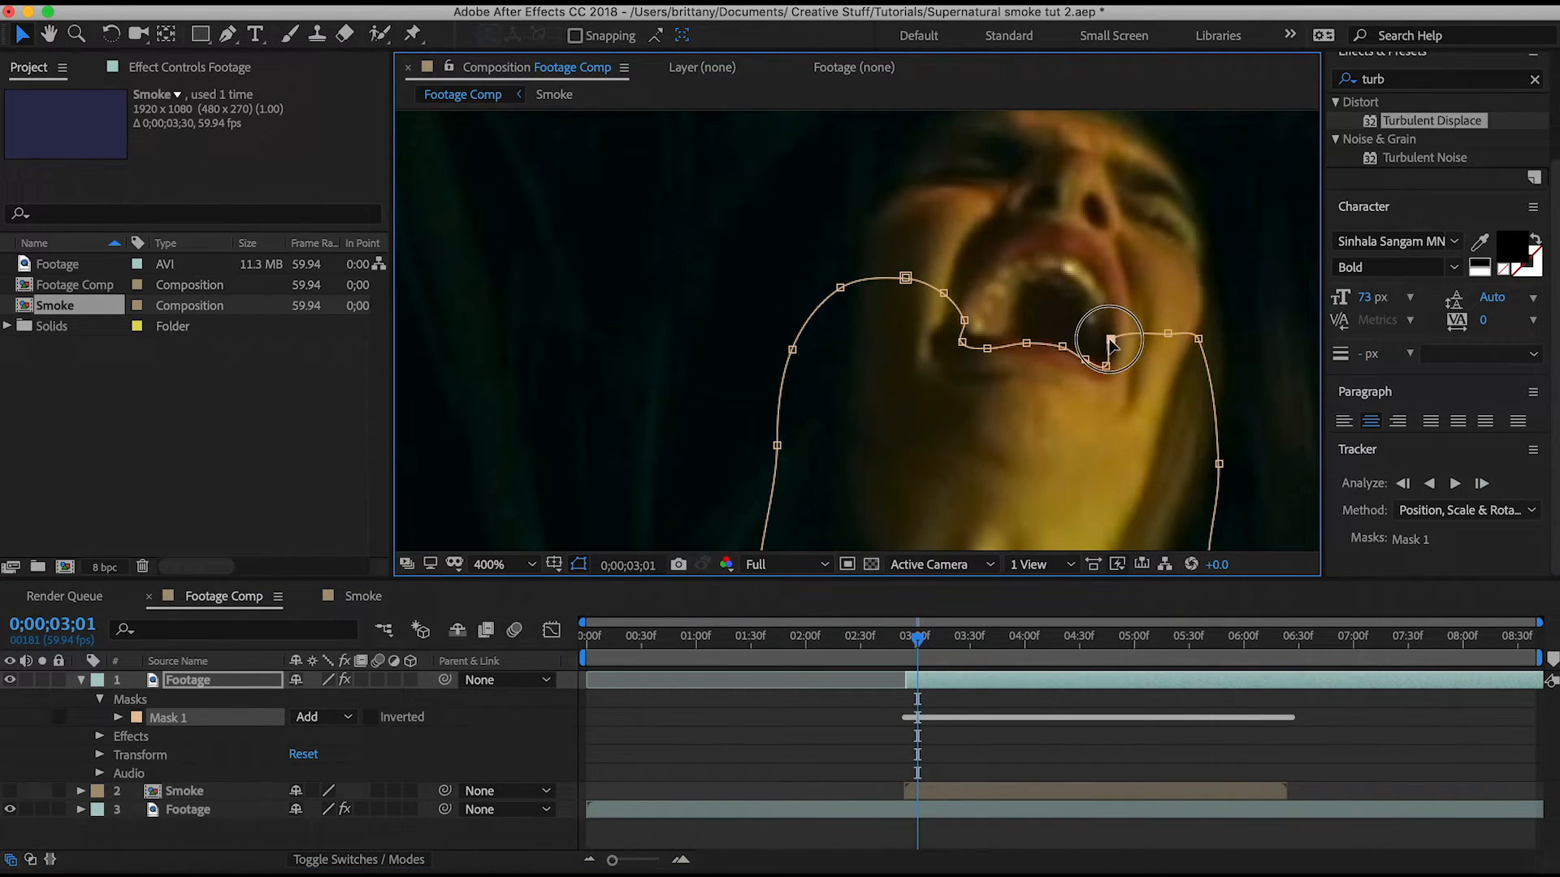
{"action": "left_click_drag", "start_coordinate": [915, 661], "coordinate": [1104, 661]}
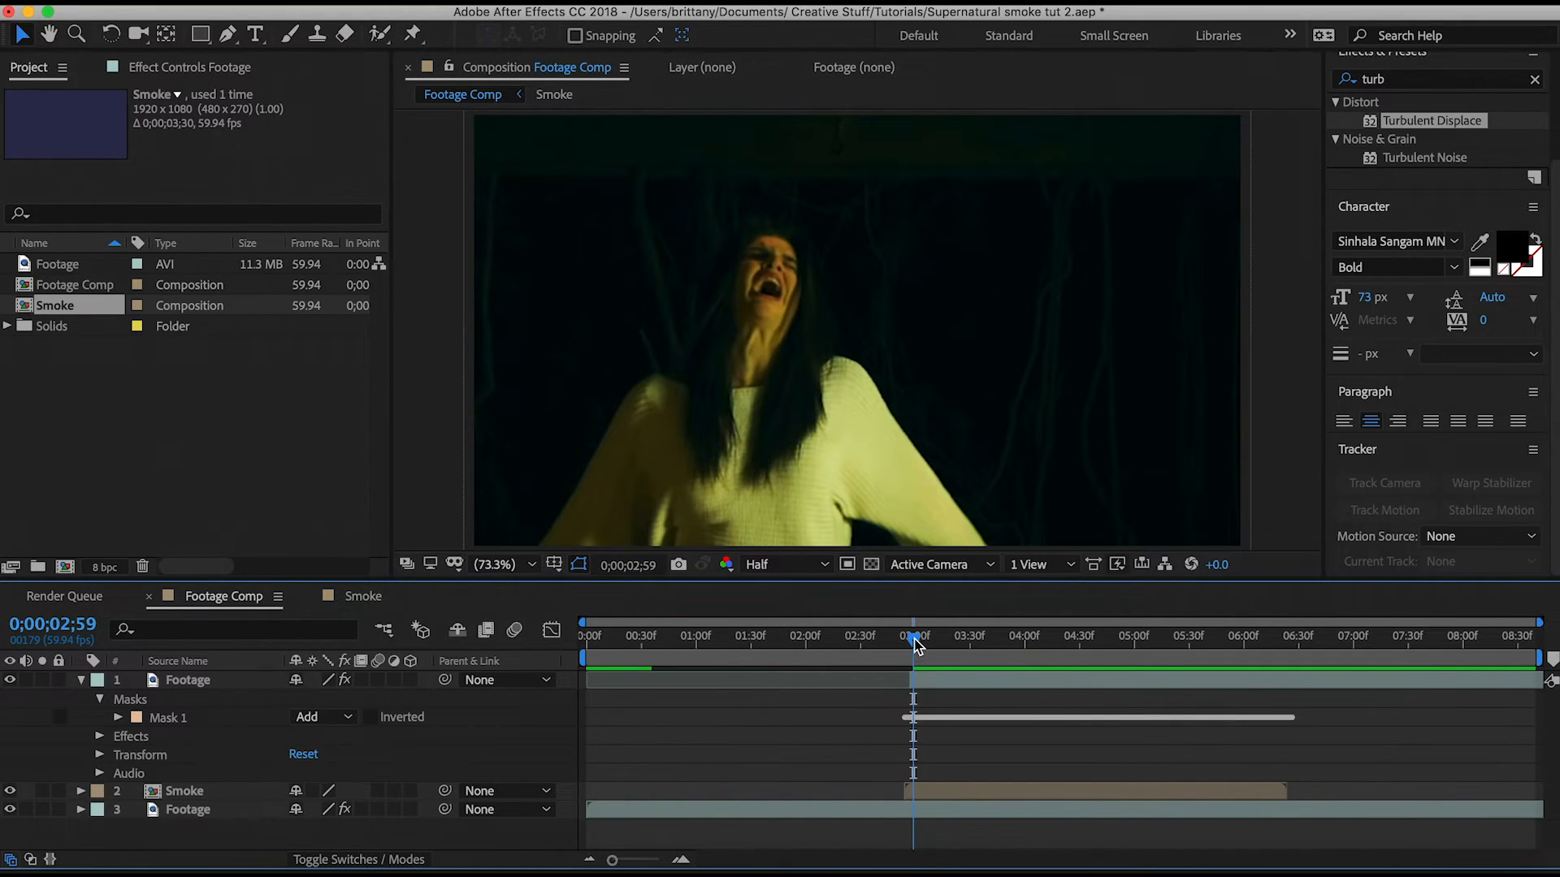
{"action": "mouse_move", "coordinate": [913, 642]}
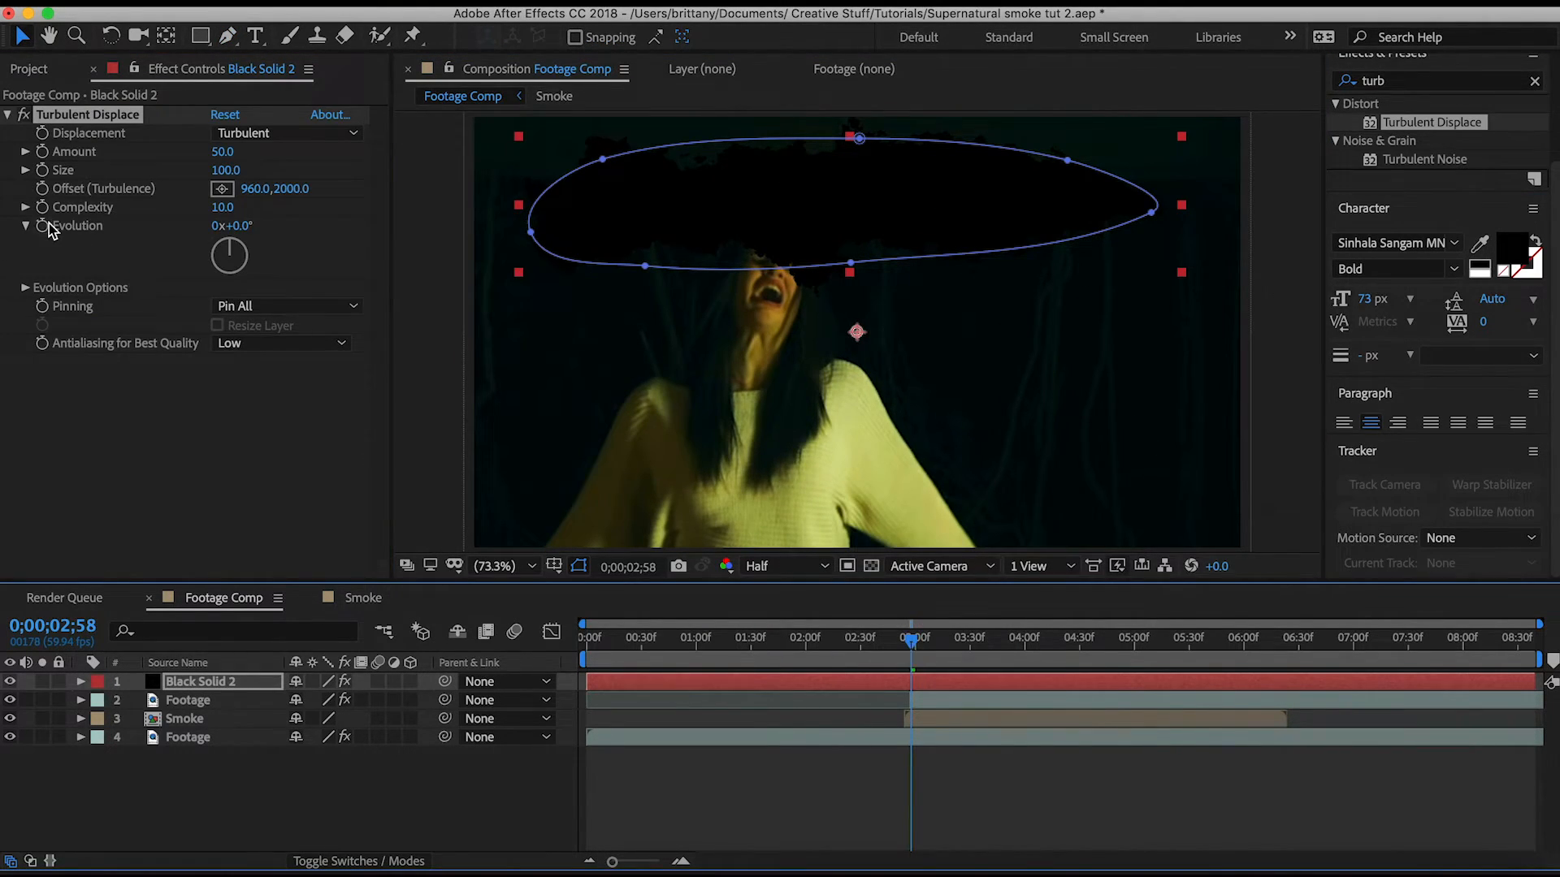
{"action": "mouse_move", "coordinate": [911, 647]}
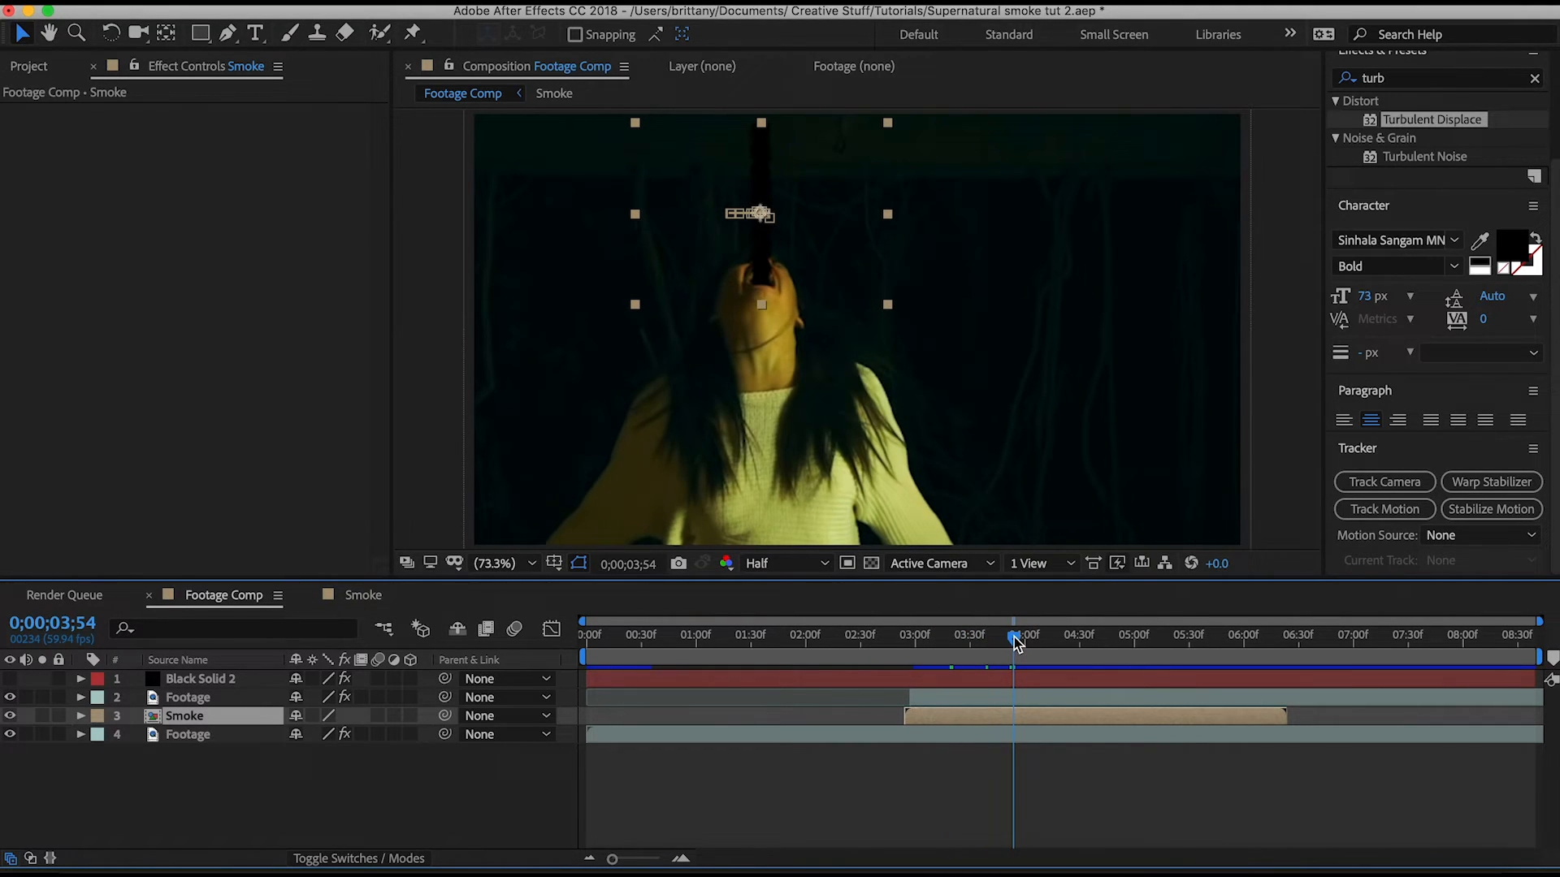
Place a puppet pin at the top of the smoke column and drag it down to bend it
{"action": "left_click", "coordinate": [758, 191]}
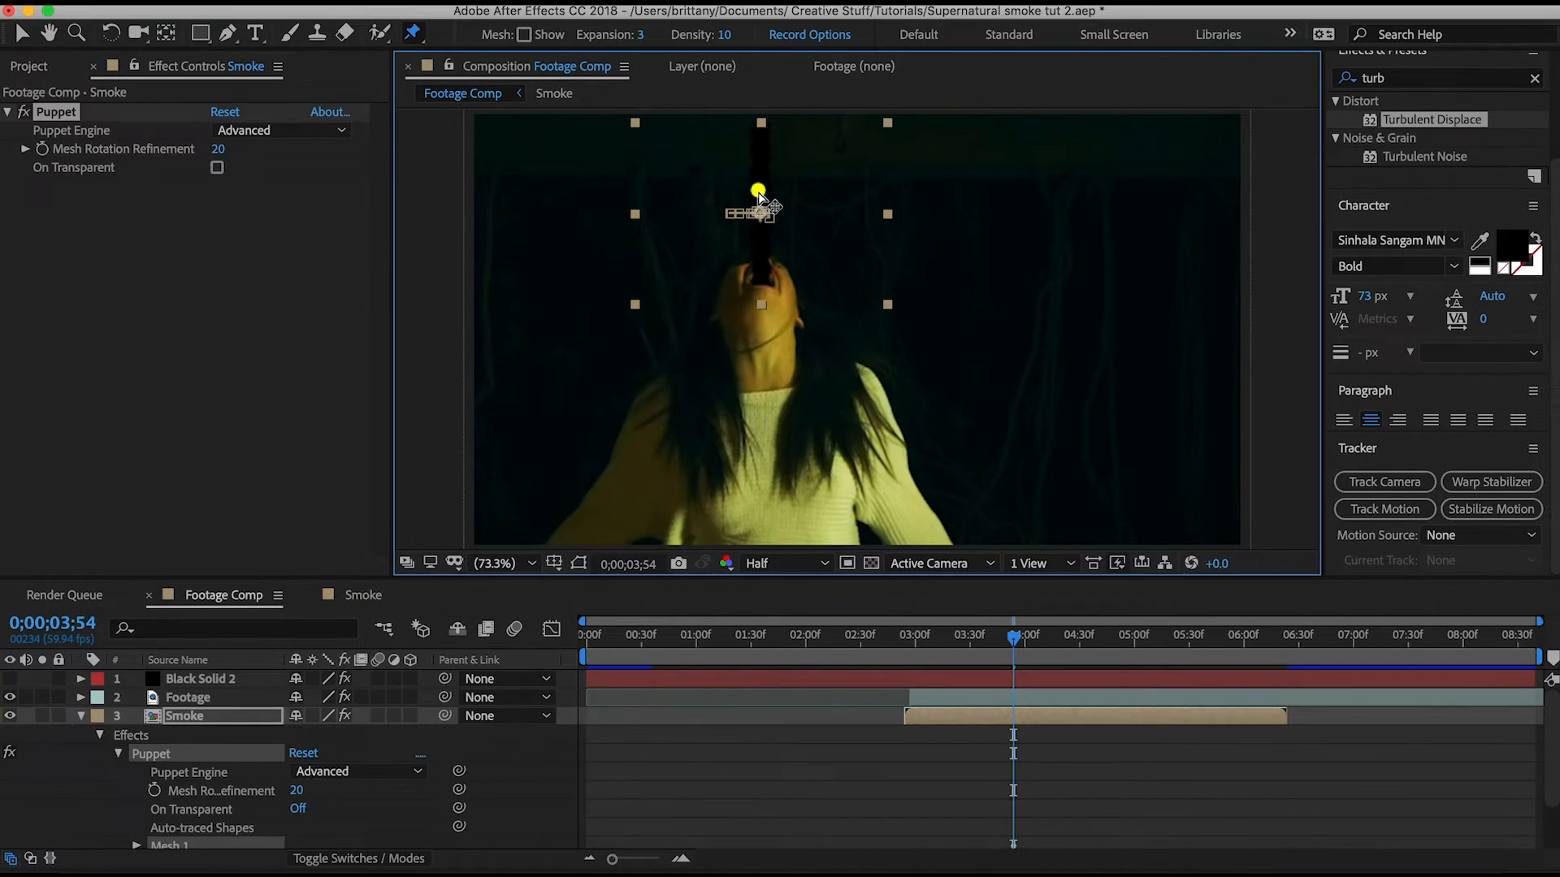
{"action": "left_click_drag", "start_coordinate": [758, 190], "coordinate": [758, 274]}
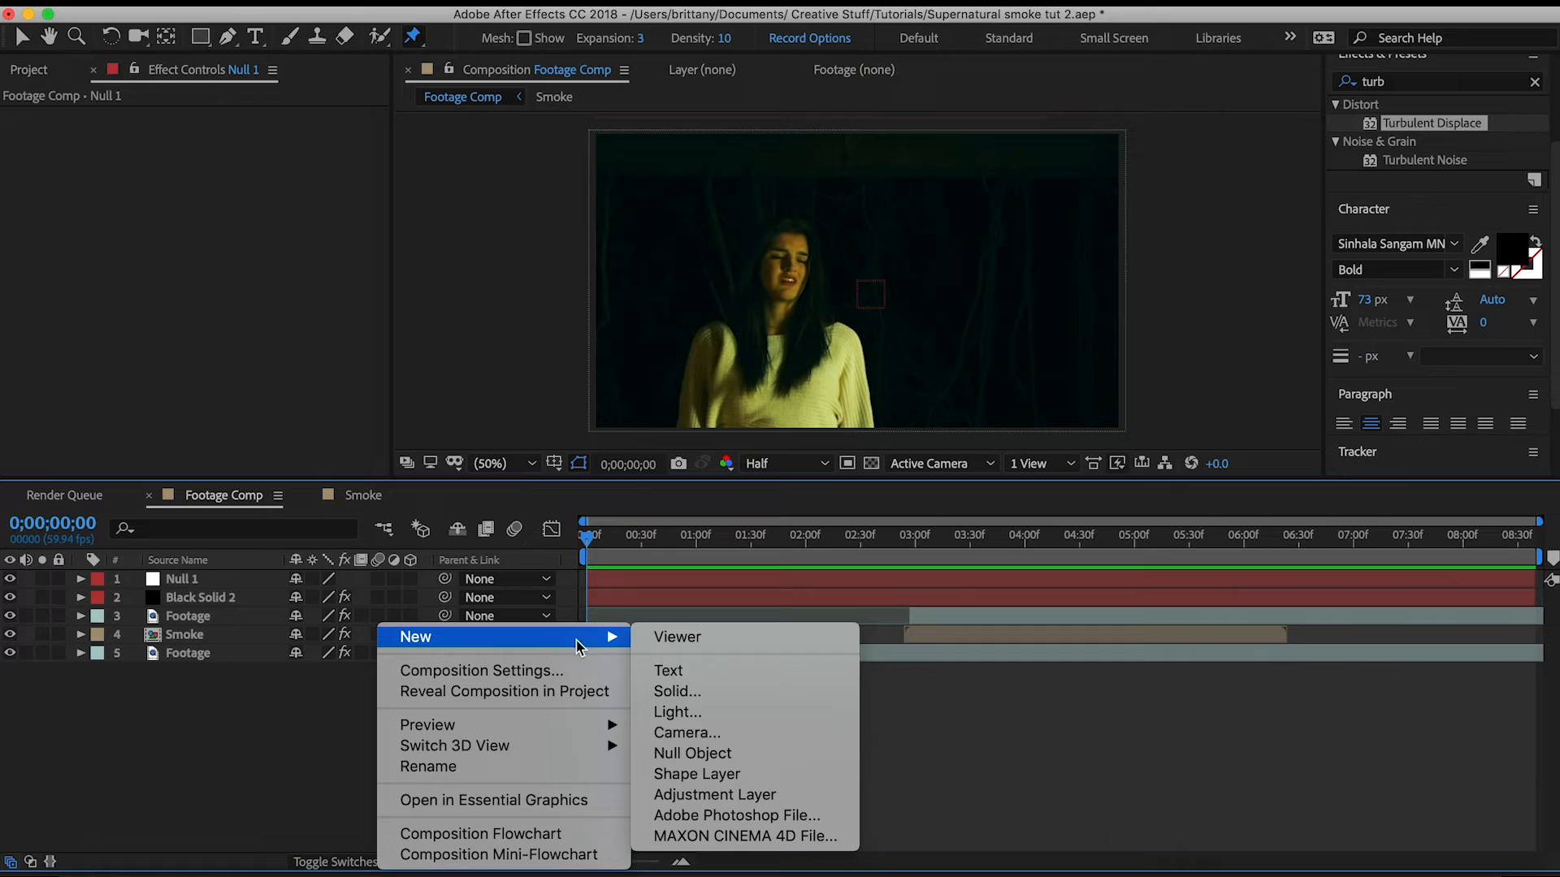
Create a new two-node Camera 1 and show the layer switches columns
{"action": "left_click", "coordinate": [686, 732]}
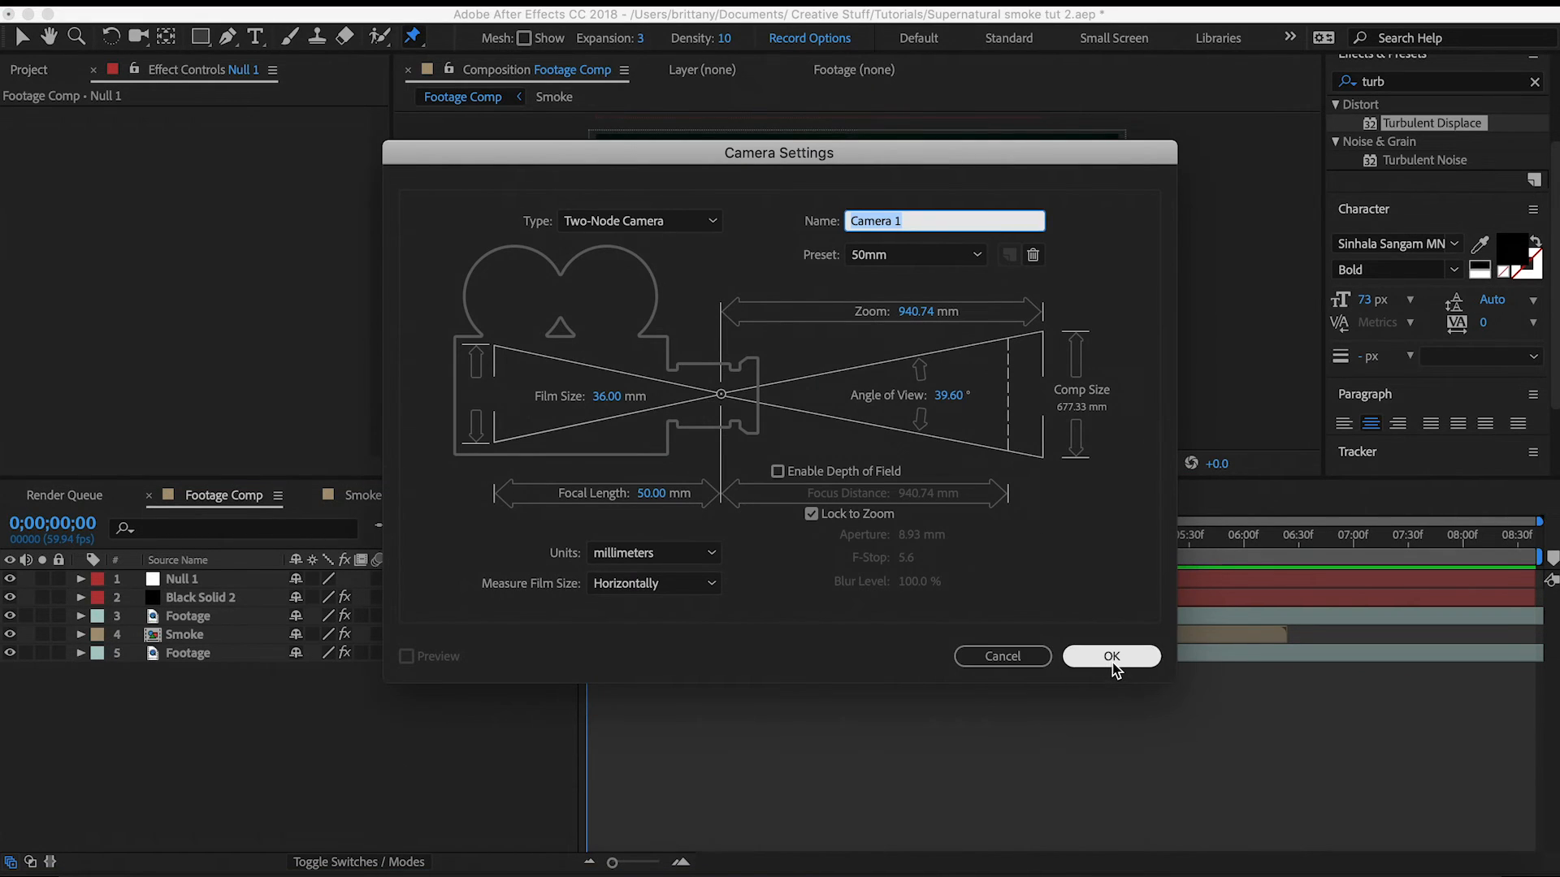
{"action": "left_click", "coordinate": [1111, 656]}
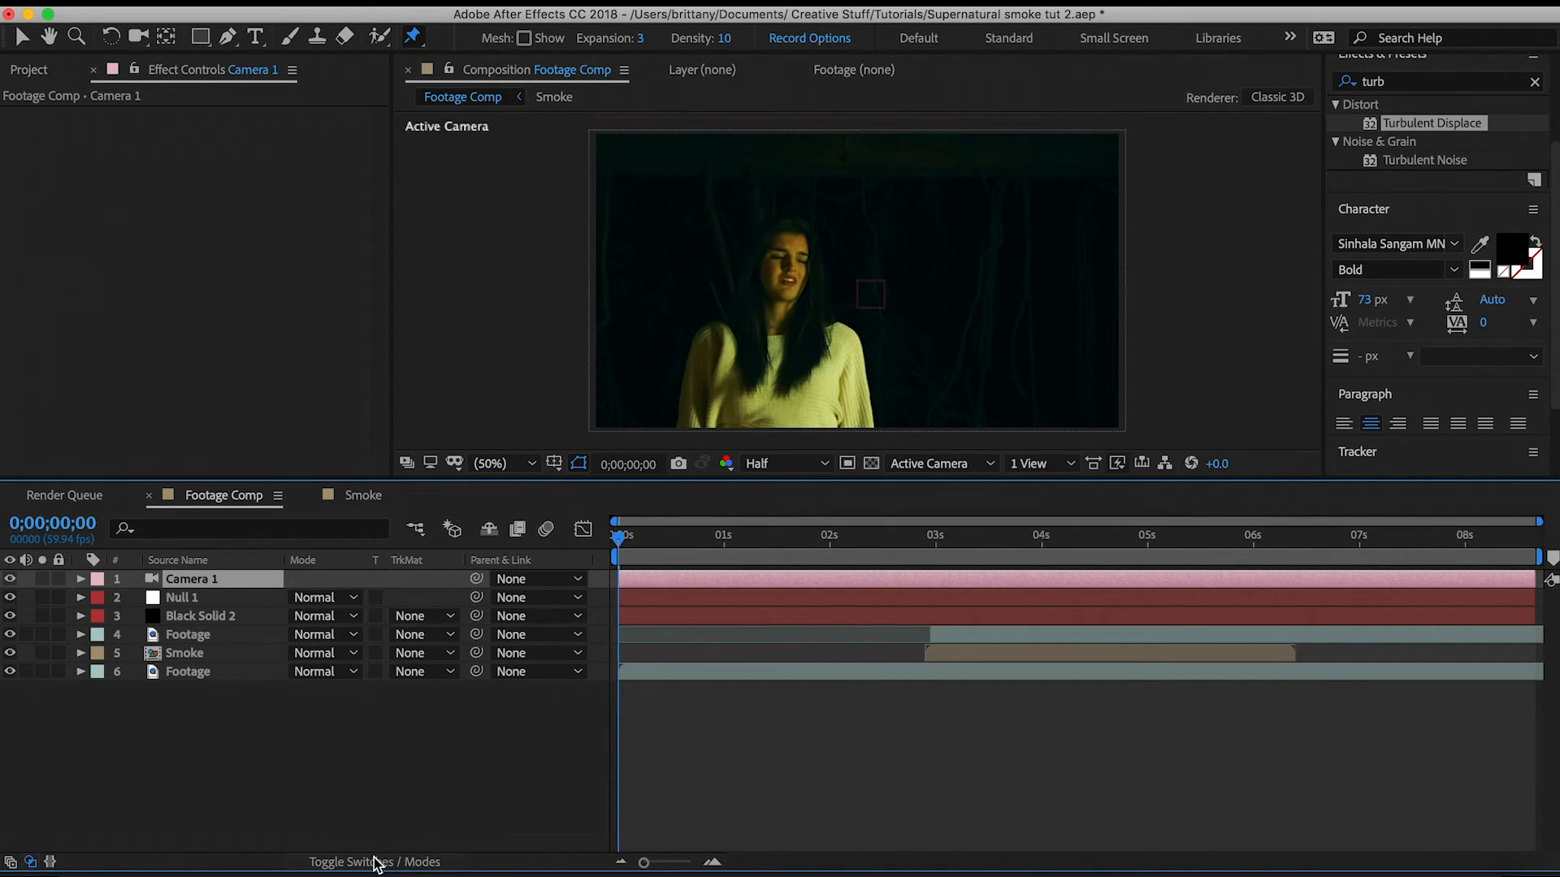
{"action": "left_click", "coordinate": [373, 861]}
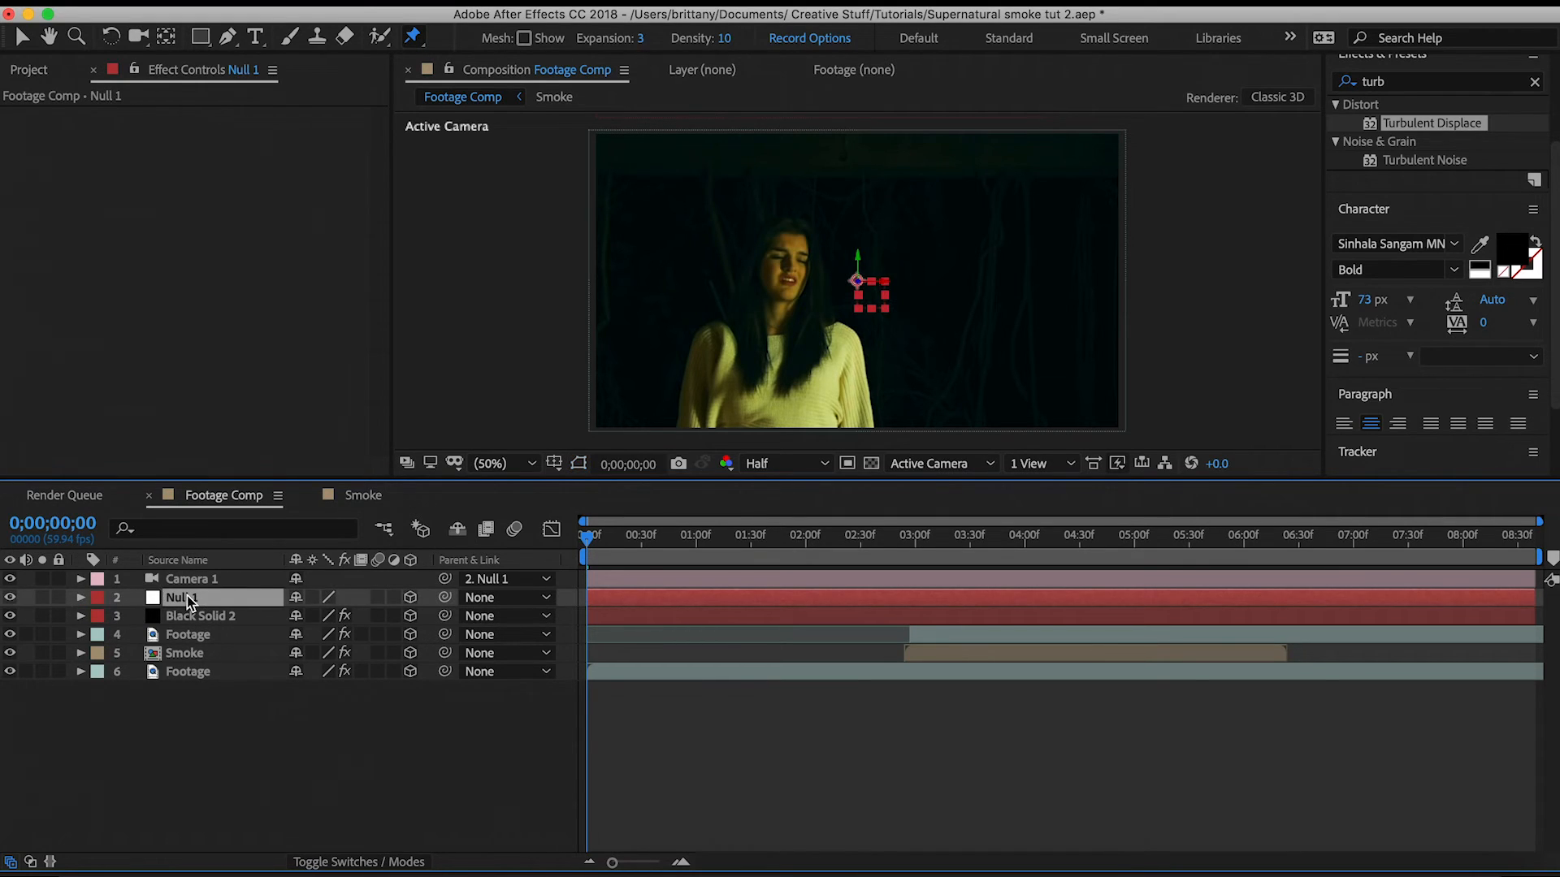
Select Null 1 and start typing a wiggle expression on its Position
{"action": "left_click", "coordinate": [81, 597]}
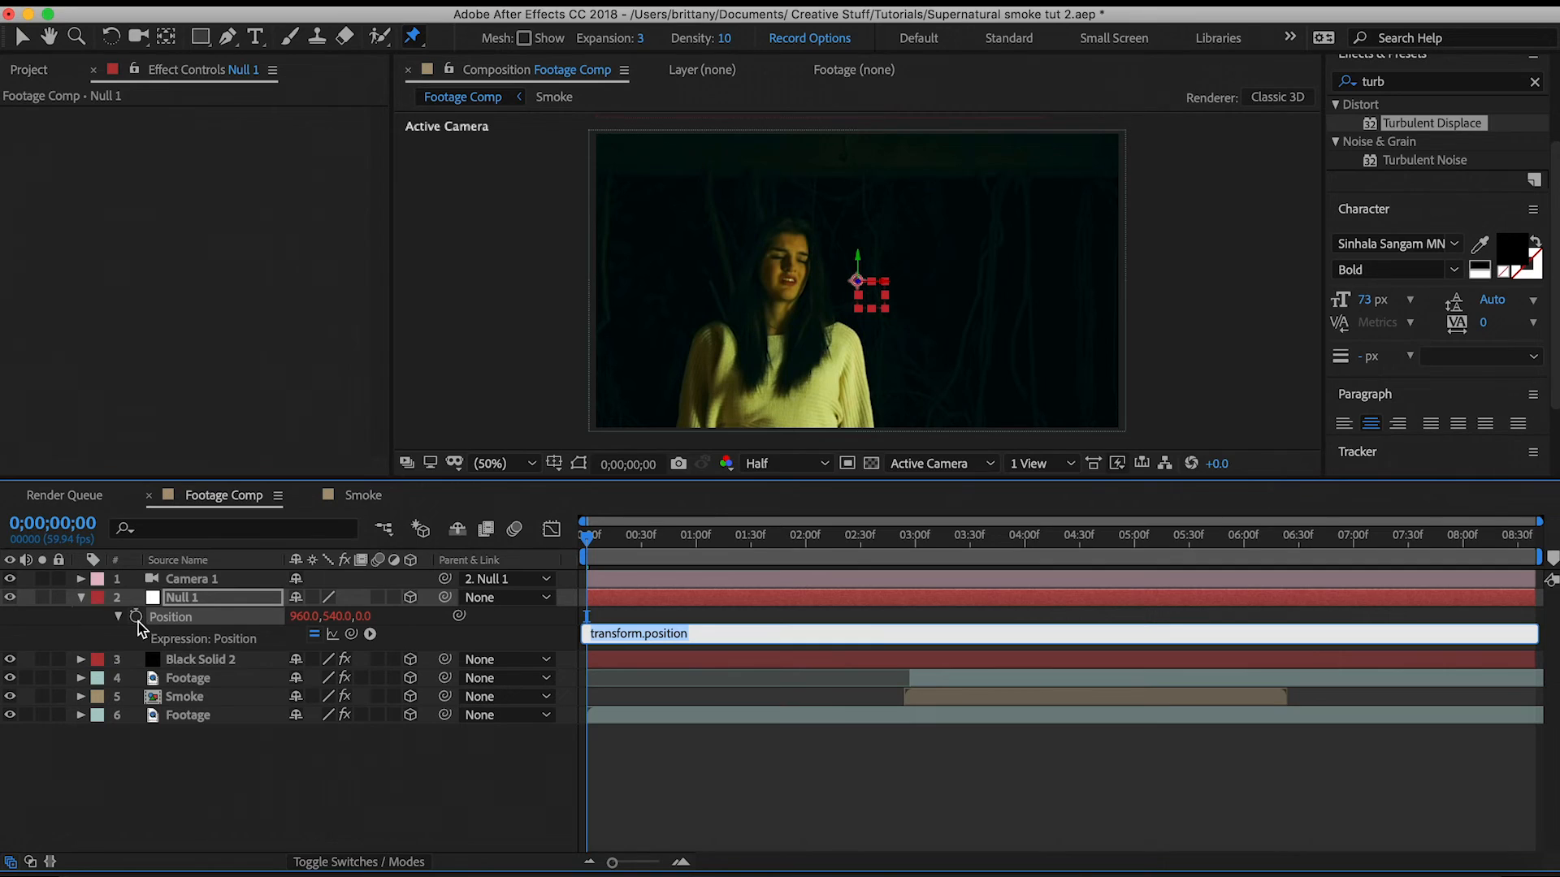
{"action": "mouse_move", "coordinate": [606, 774]}
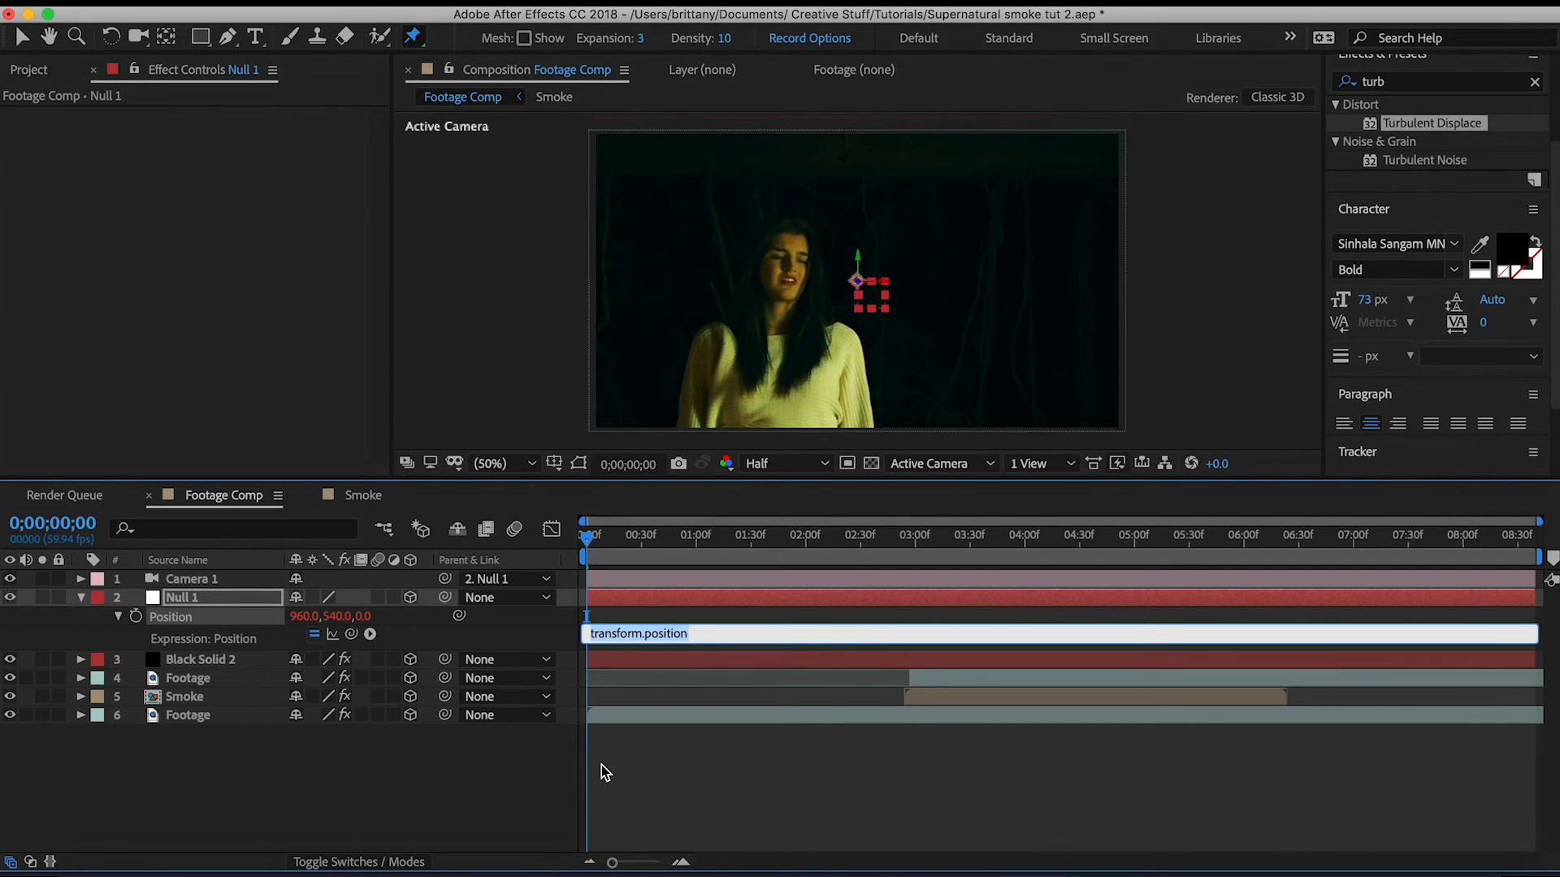
{"action": "type", "text": "wiggl"}
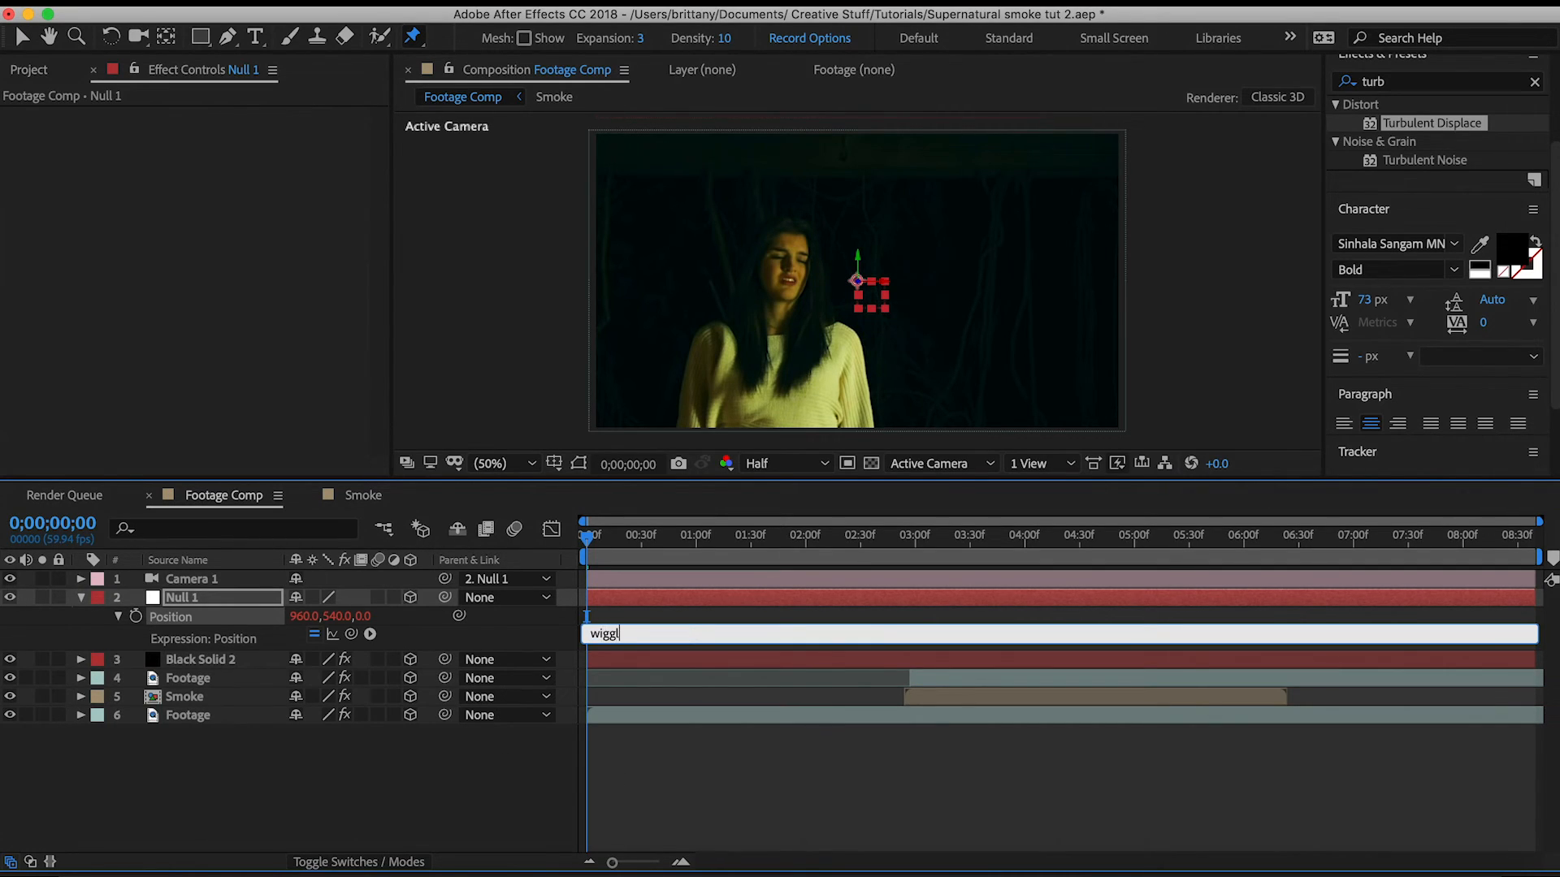